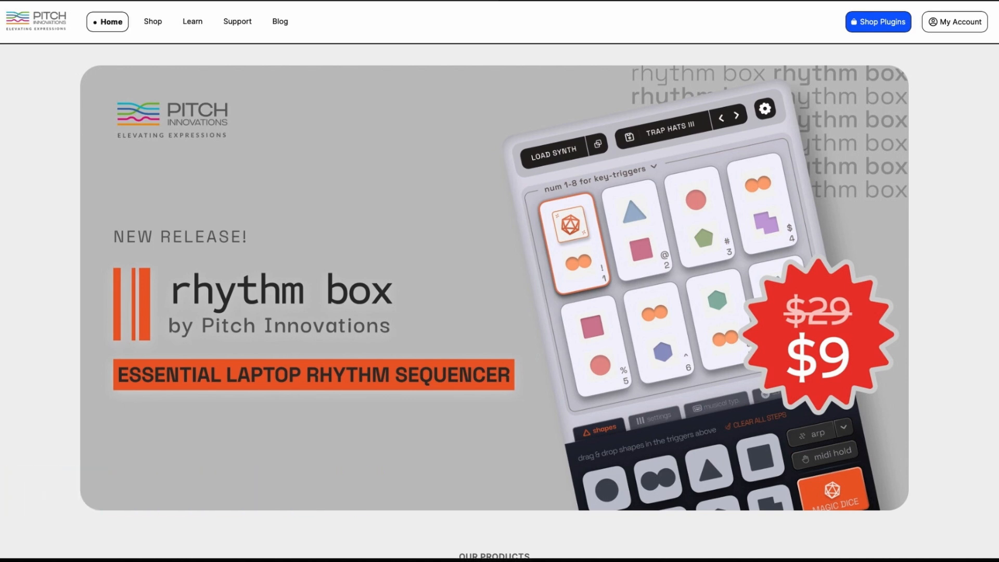
mouse_move(655, 2)
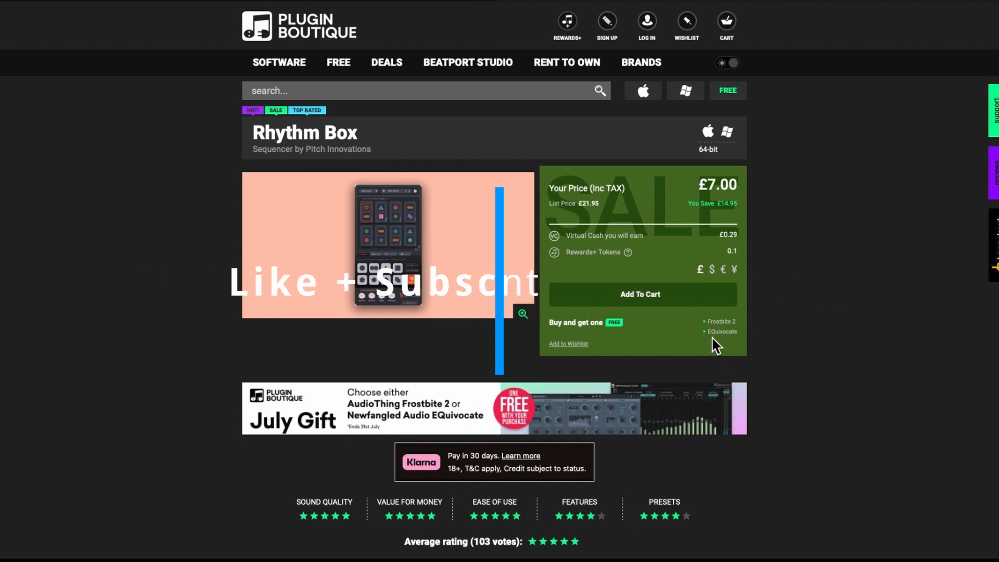
mouse_move(790, 336)
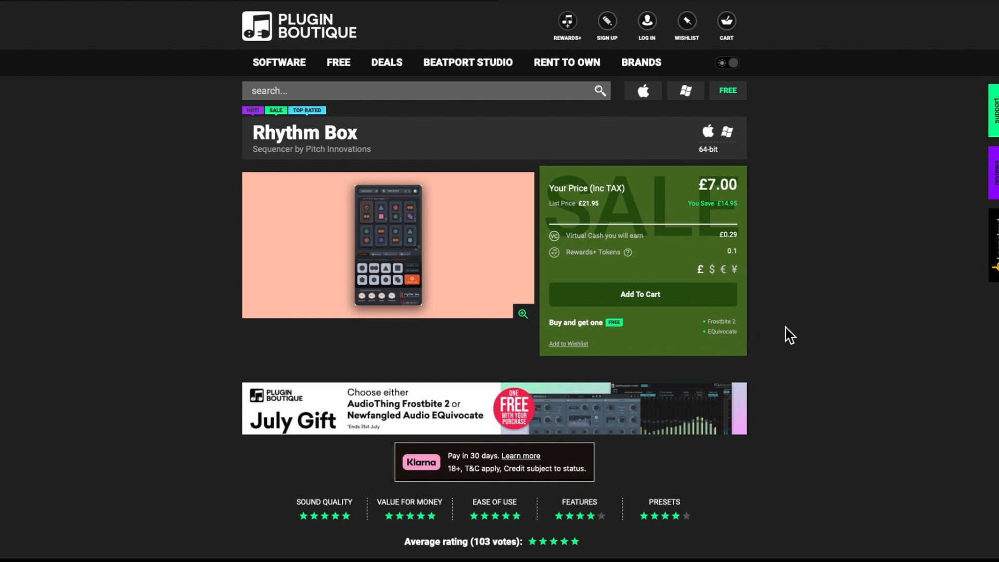
mouse_move(807, 305)
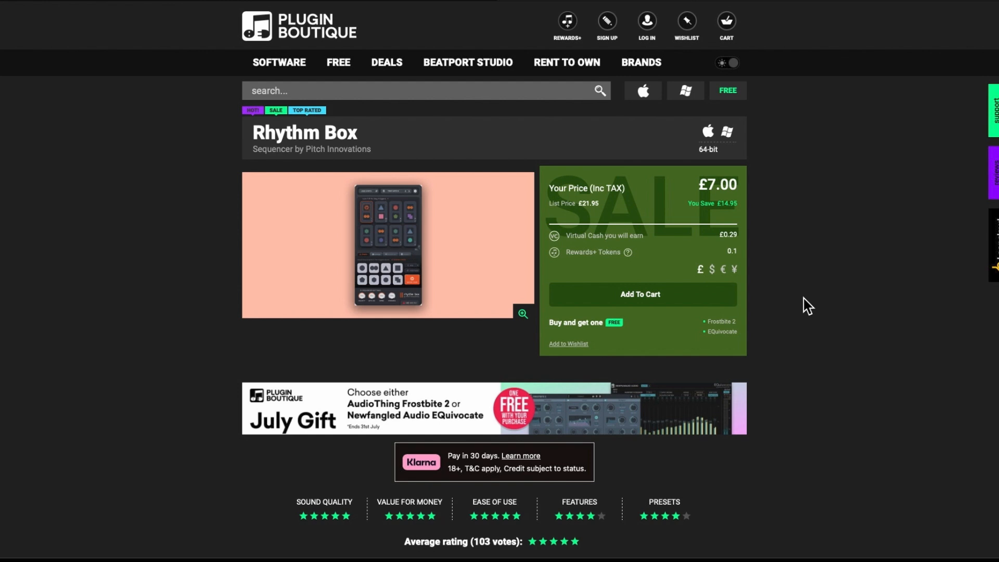
mouse_move(613, 149)
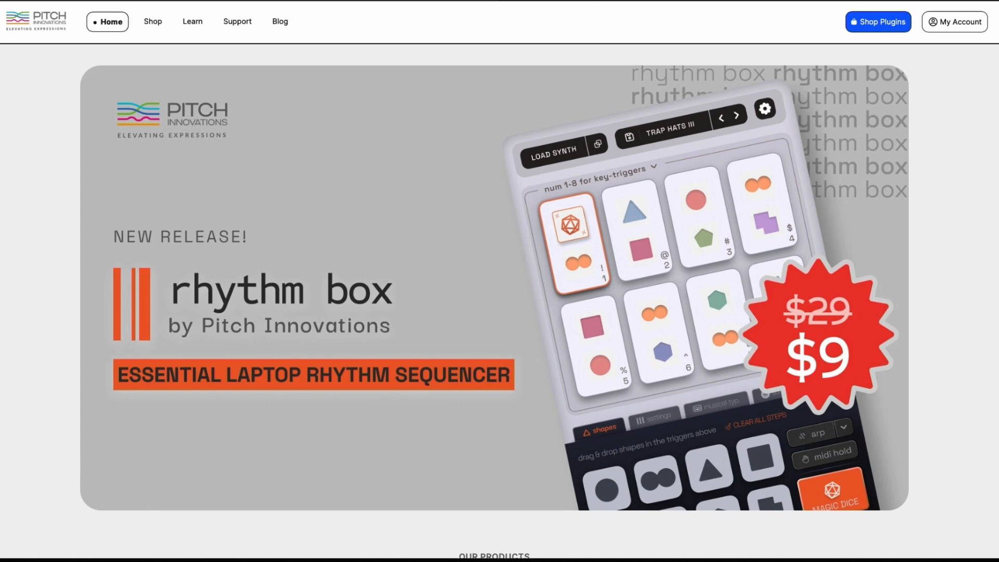
- Scroll through the Rhythm Box shop page towards the Musical Typing Re-imagined section
scroll(down, 3)
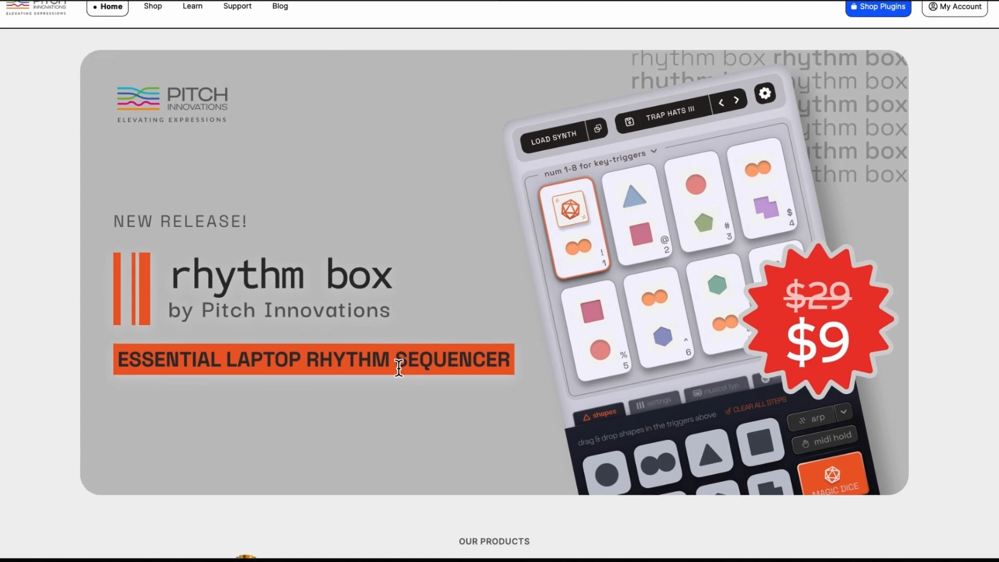
scroll(down, 3)
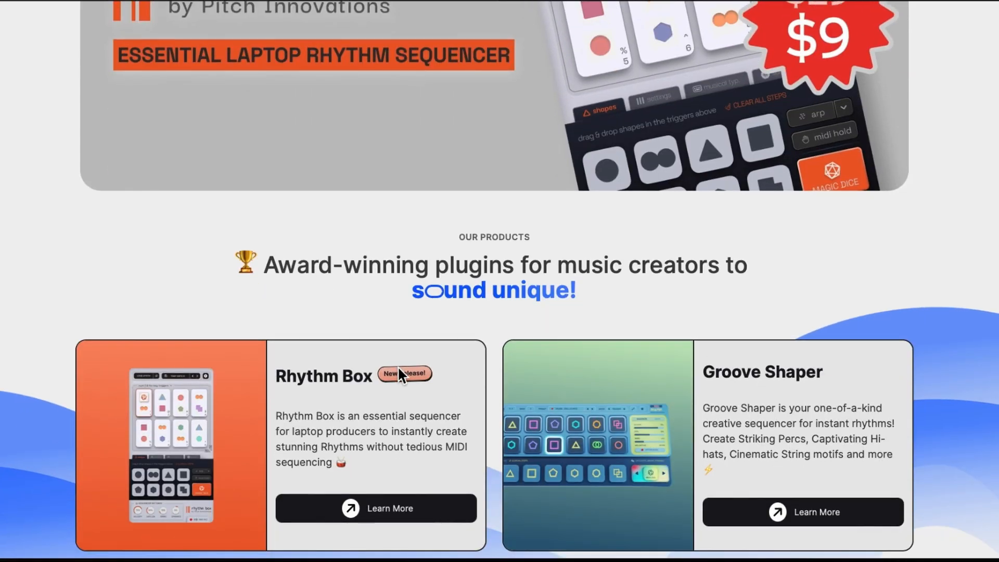
scroll(down, 3)
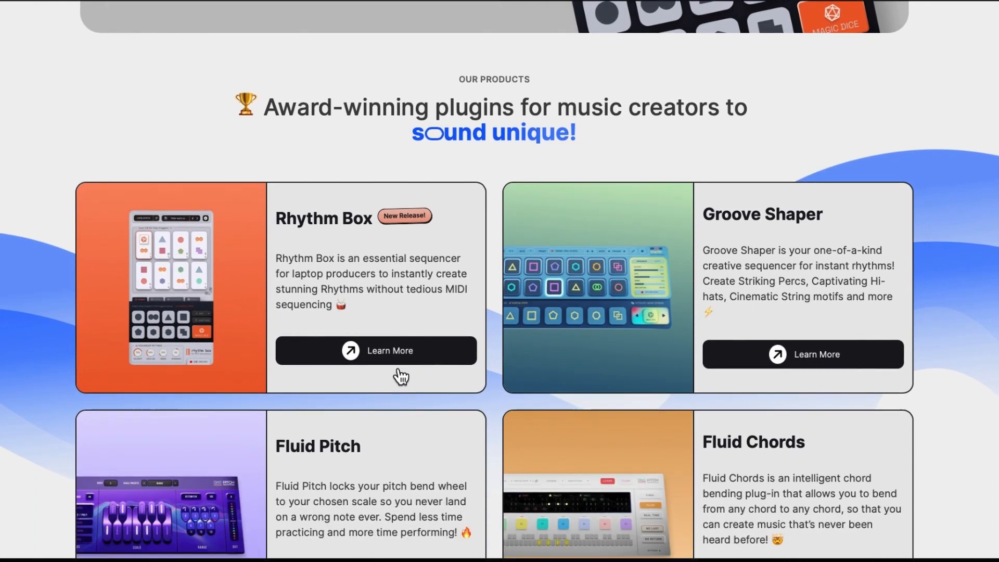
scroll(up, 3)
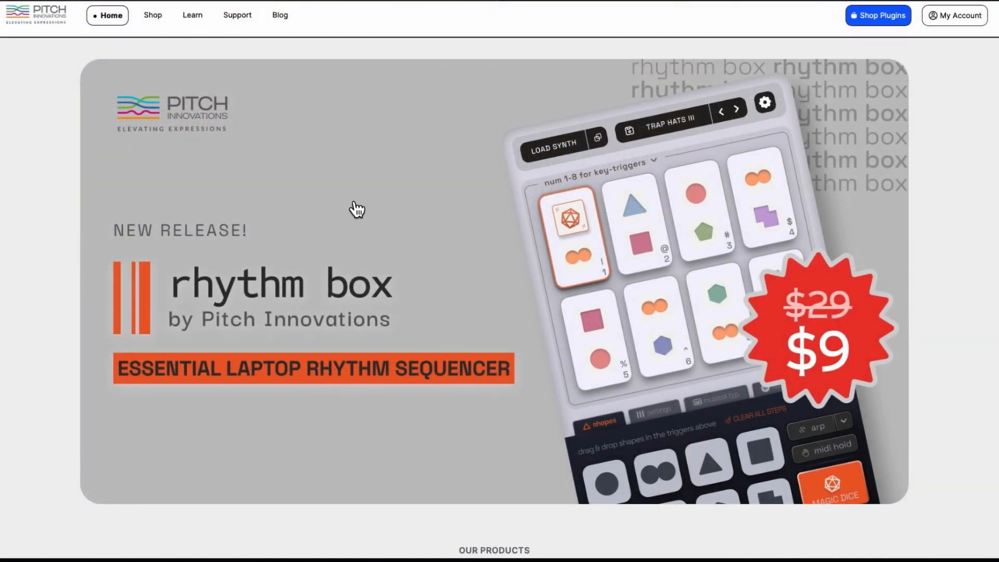
mouse_move(414, 232)
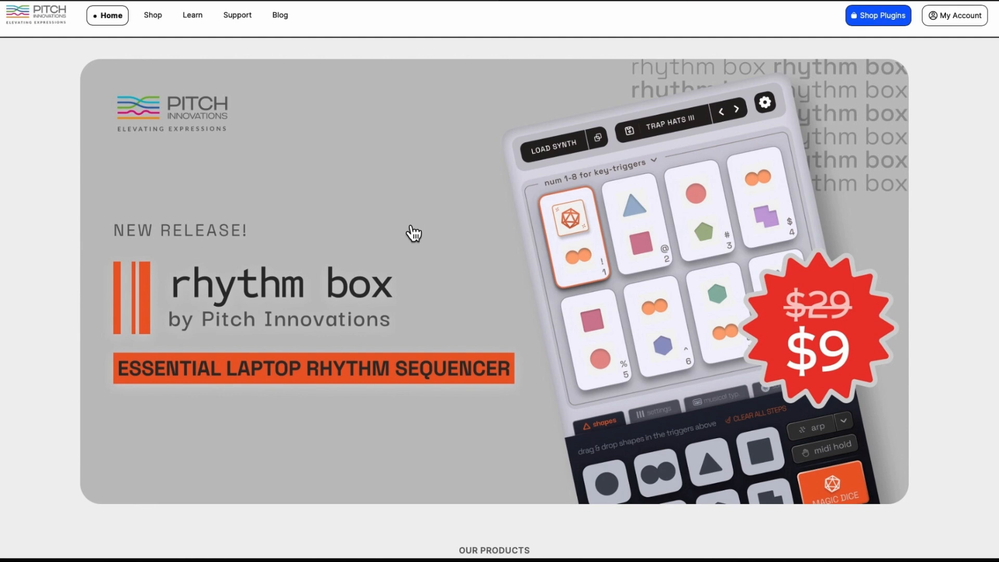
scroll(down, 3)
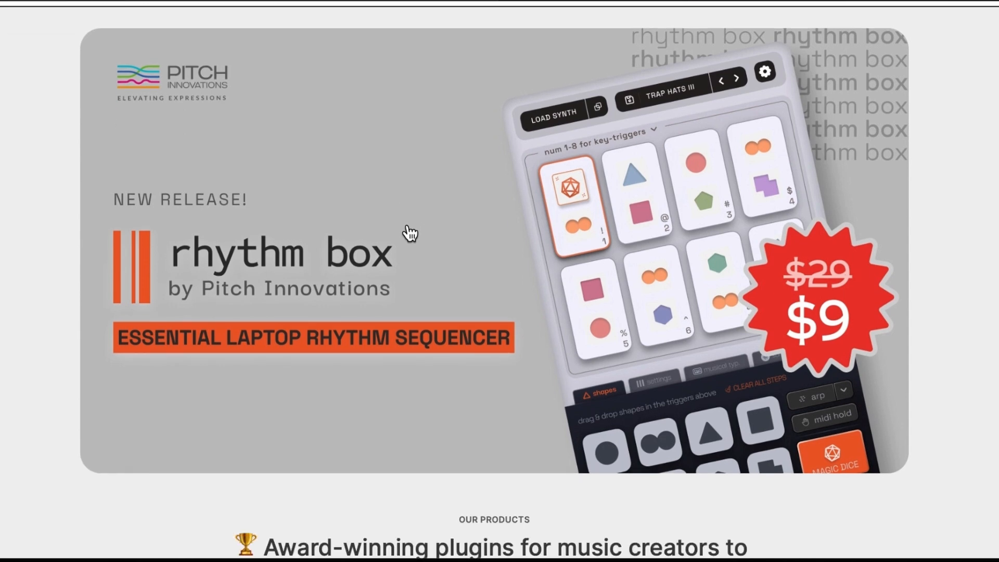
scroll(down, 3)
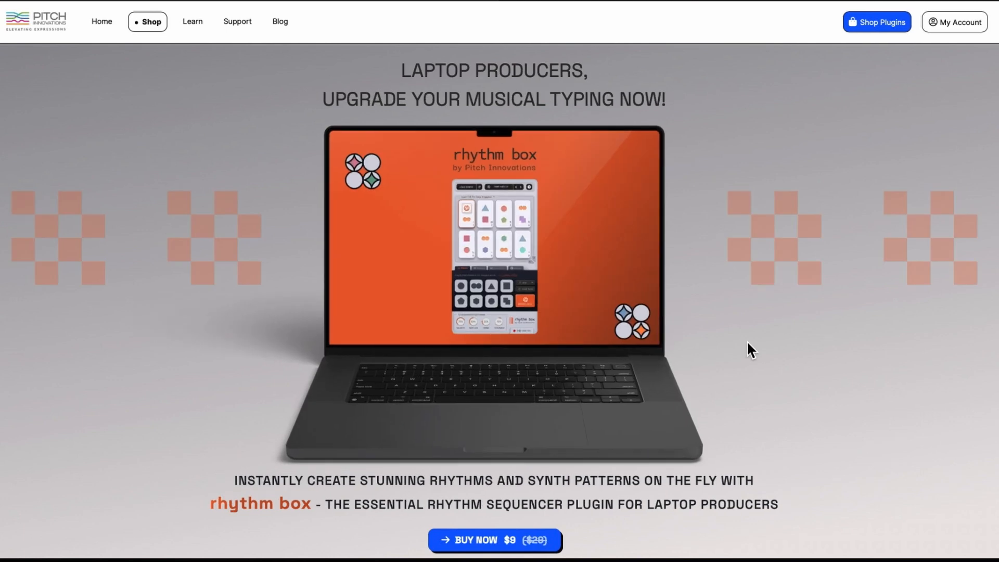
mouse_move(868, 385)
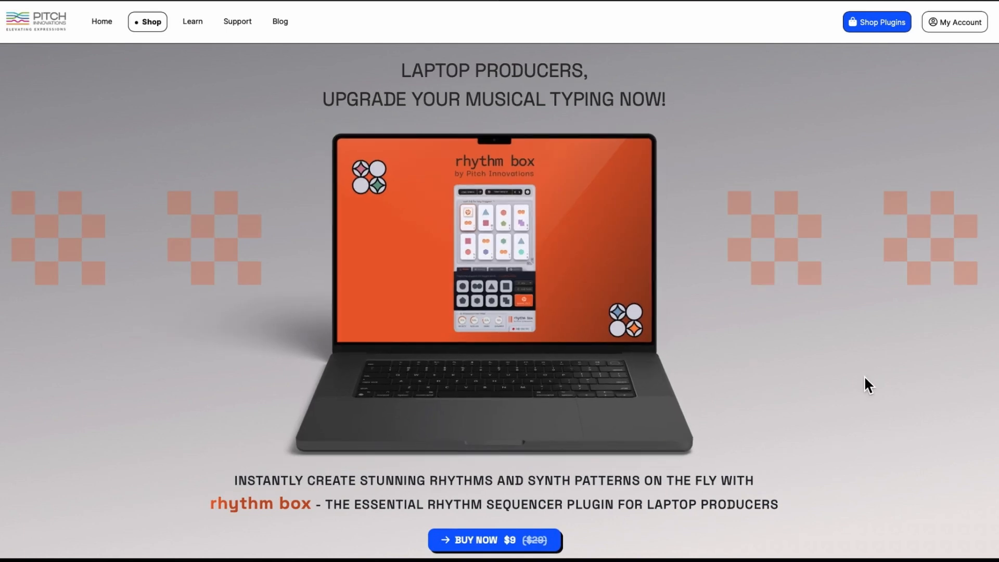
- Continue down to the Why Rhythm Box section listing instant creativity, presets and sampler
scroll(down, 3)
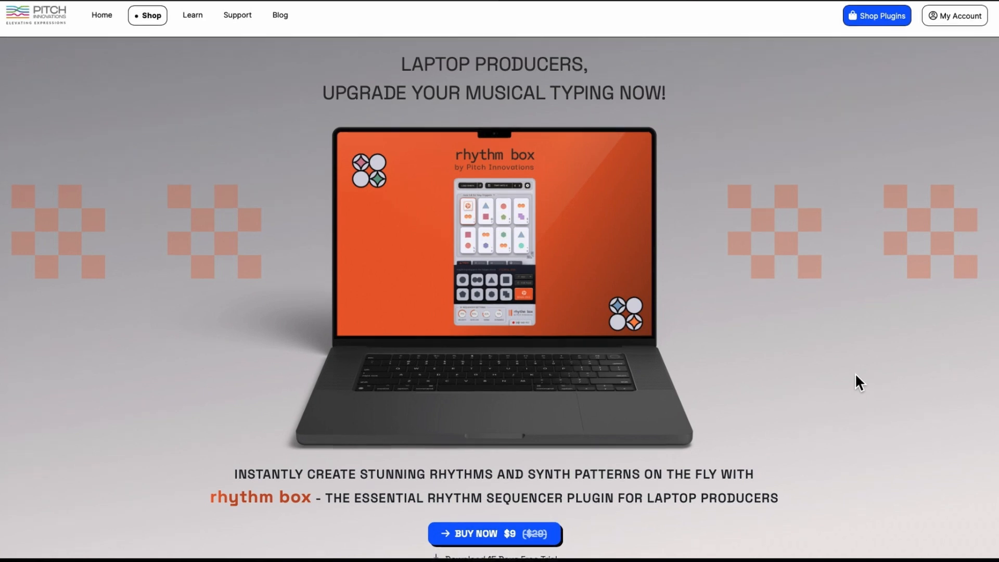
scroll(down, 3)
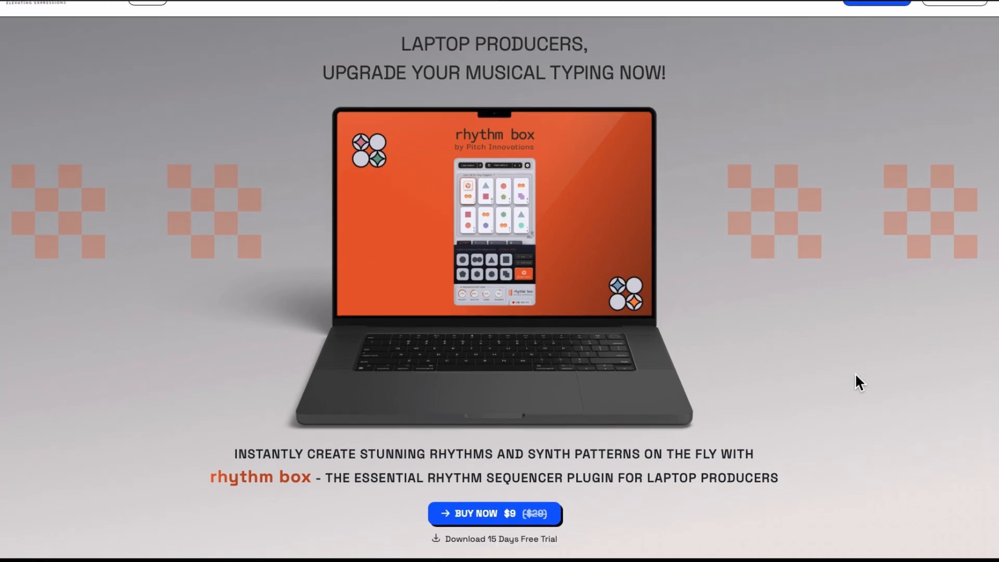
scroll(down, 3)
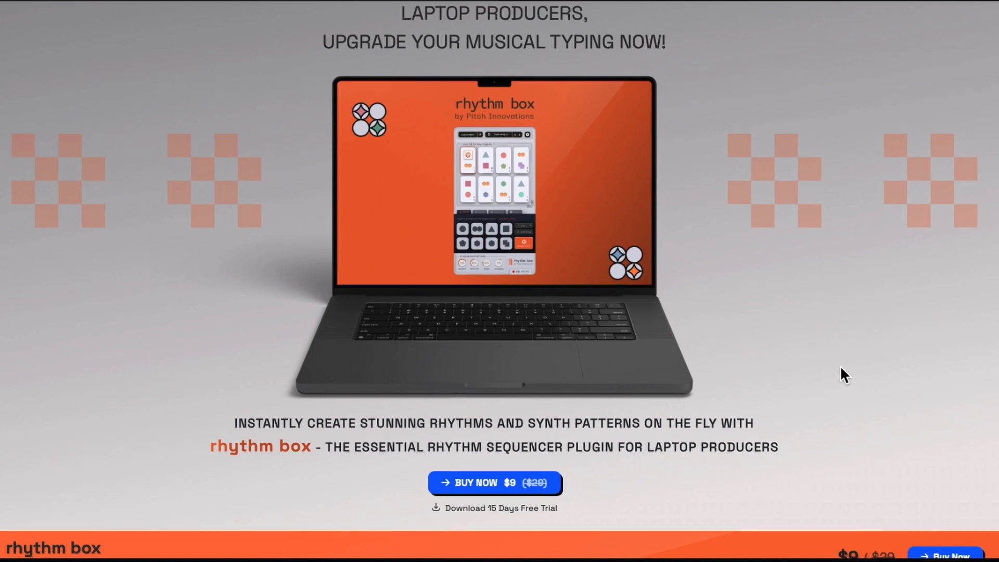
scroll(down, 3)
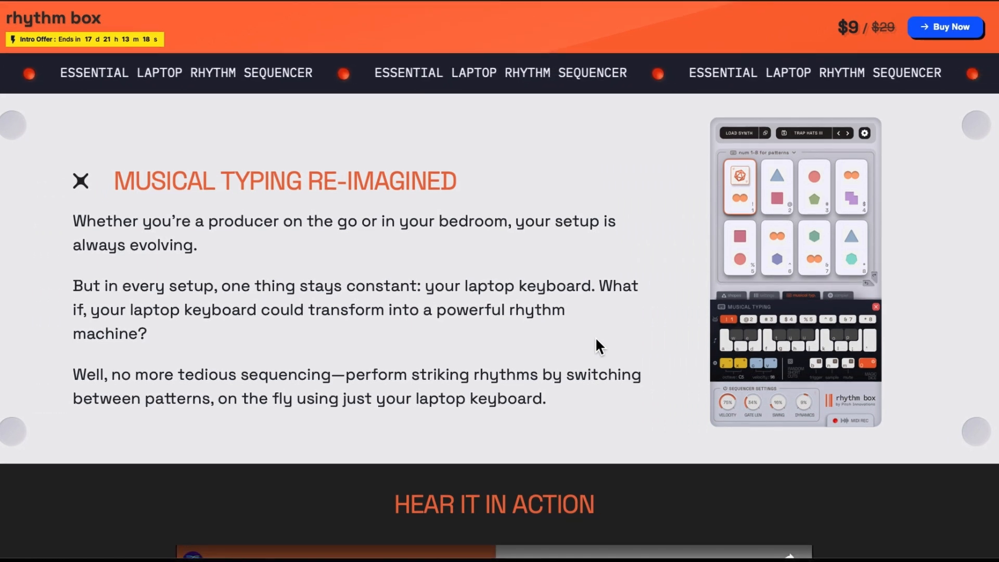
scroll(down, 3)
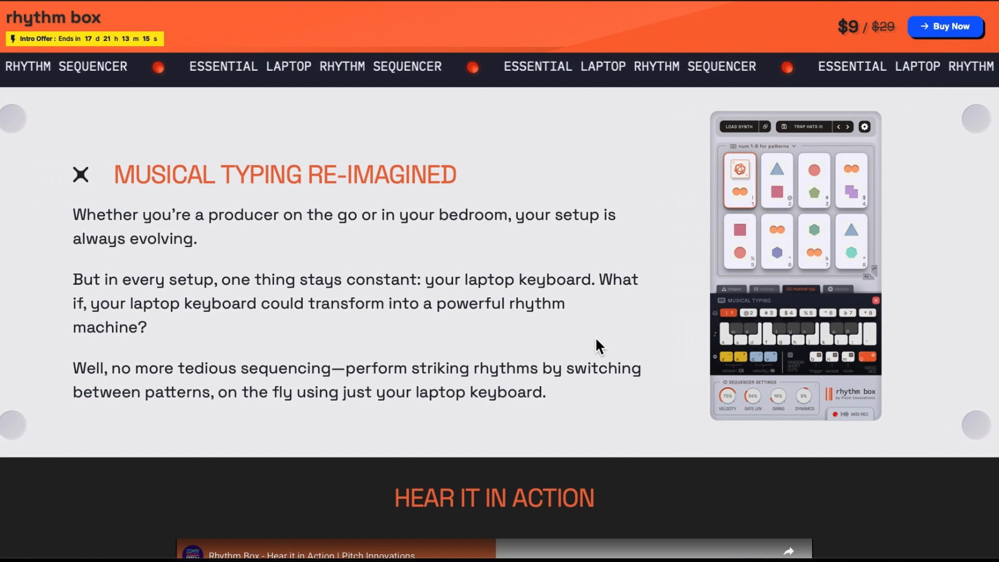
scroll(down, 3)
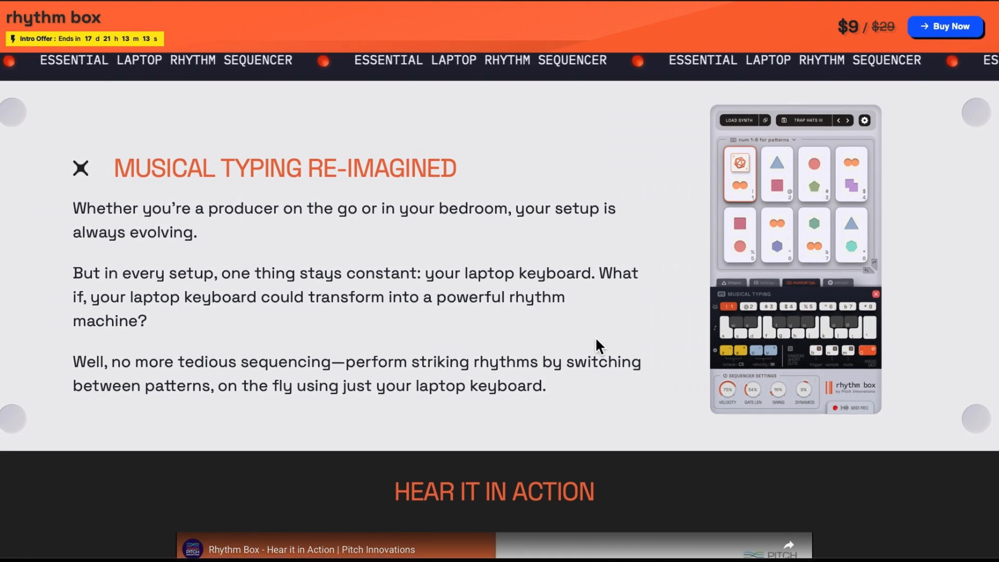
scroll(down, 3)
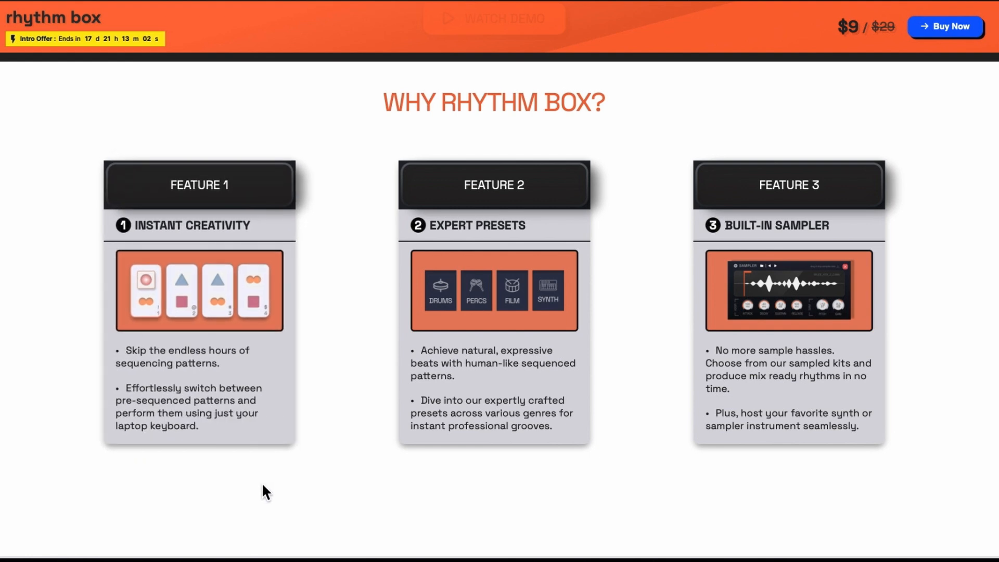
mouse_move(372, 464)
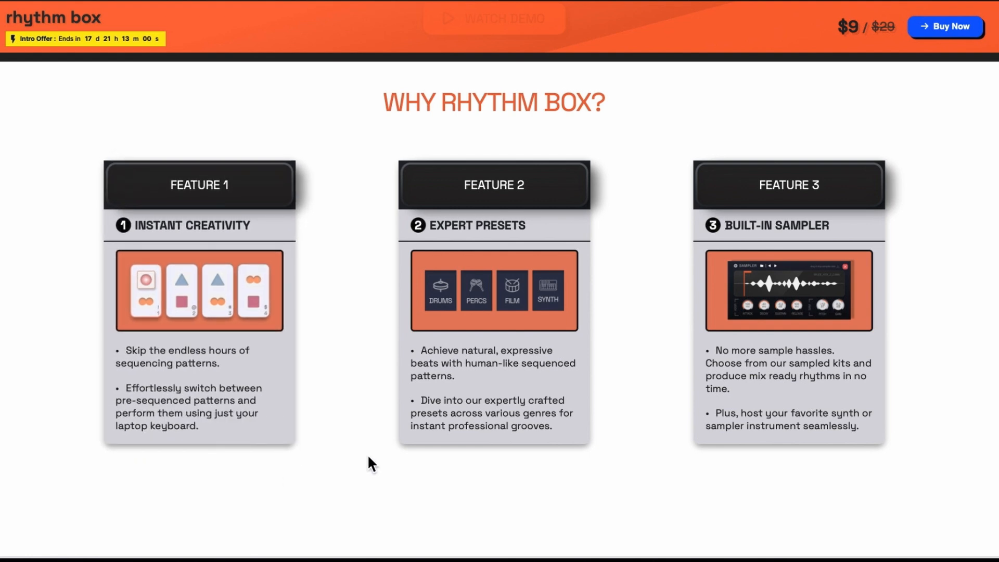
mouse_move(444, 481)
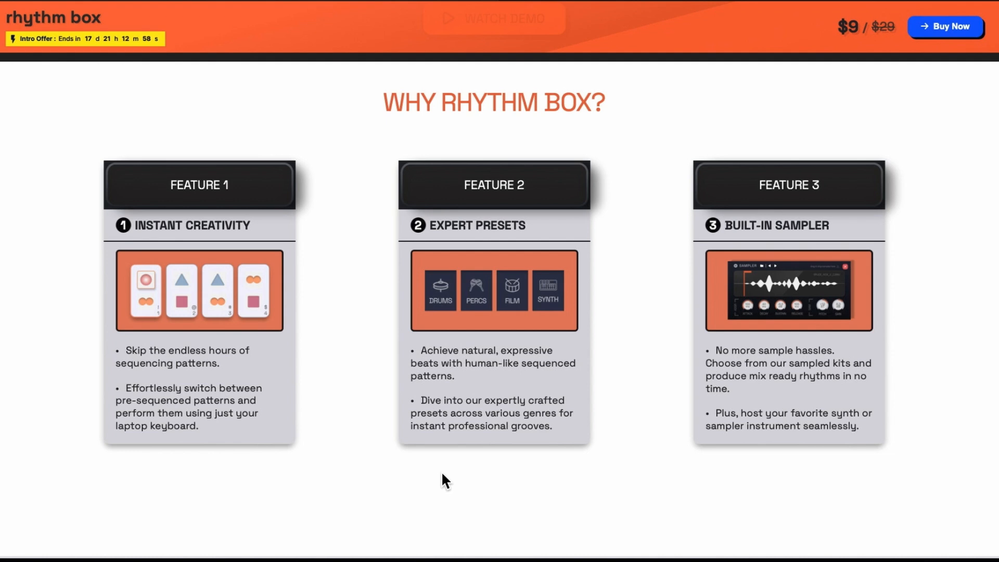
mouse_move(506, 455)
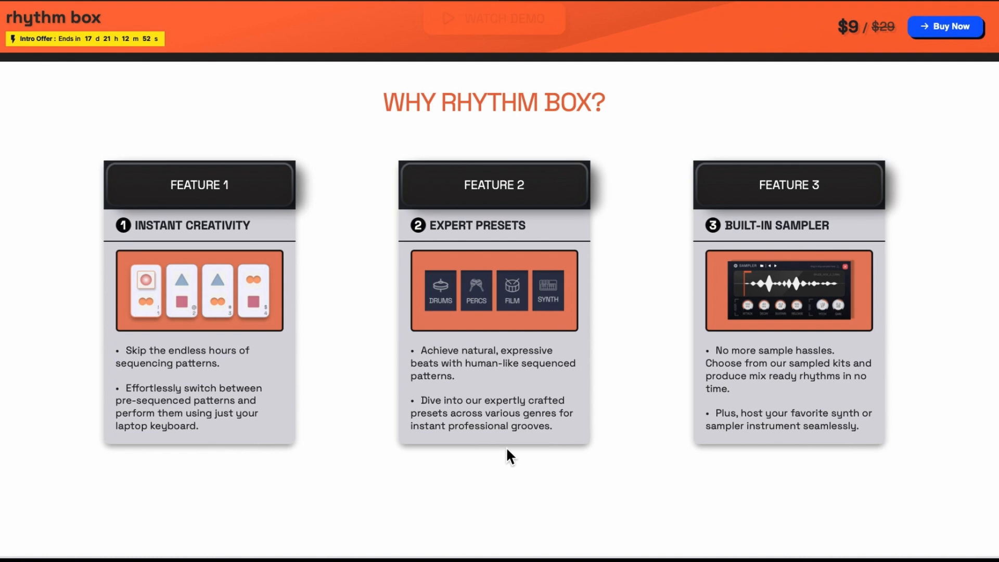
mouse_move(952, 304)
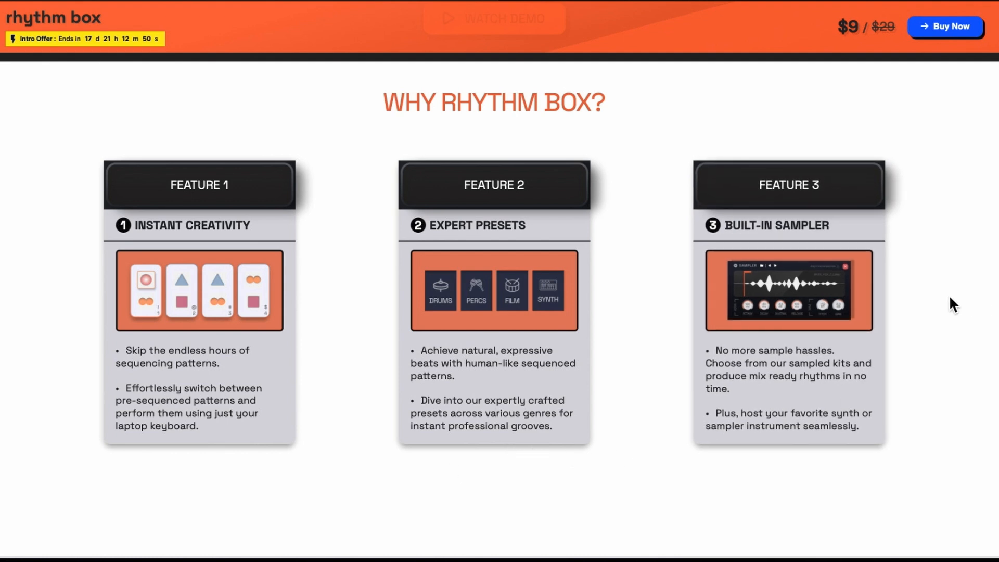
mouse_move(901, 338)
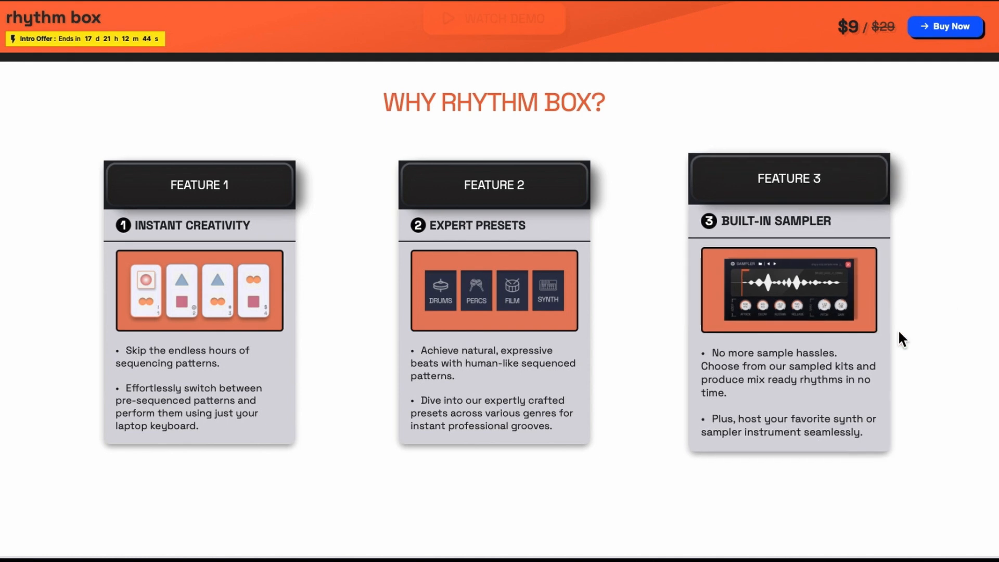
mouse_move(761, 436)
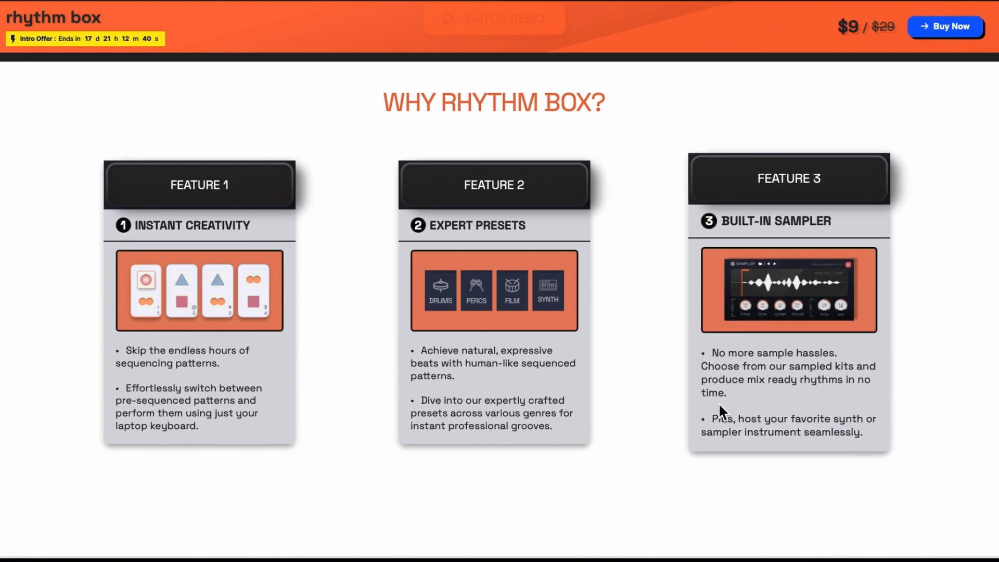
- Scroll past the Magic Dice and Multi Sampler features to the System Requirements section
scroll(down, 3)
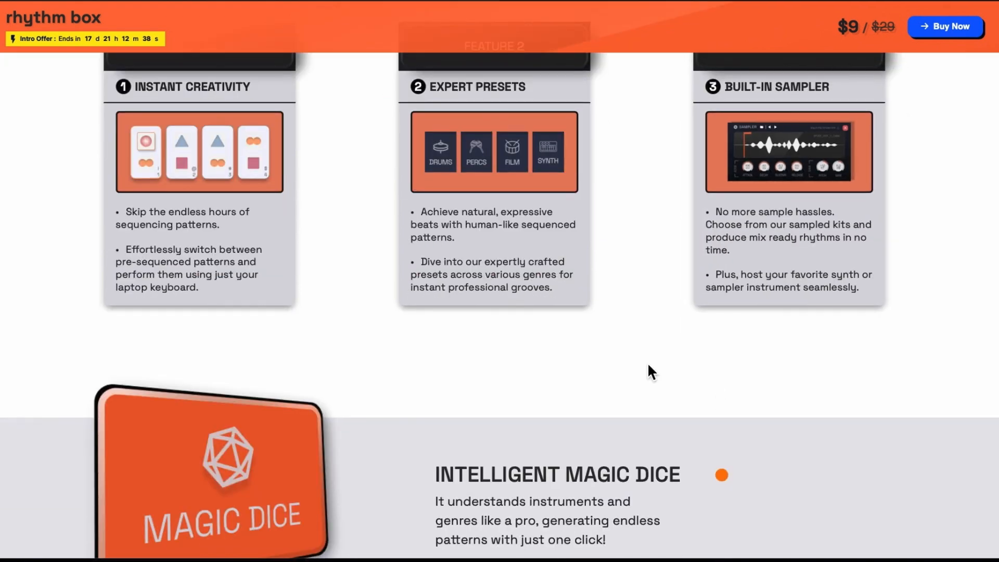
scroll(down, 3)
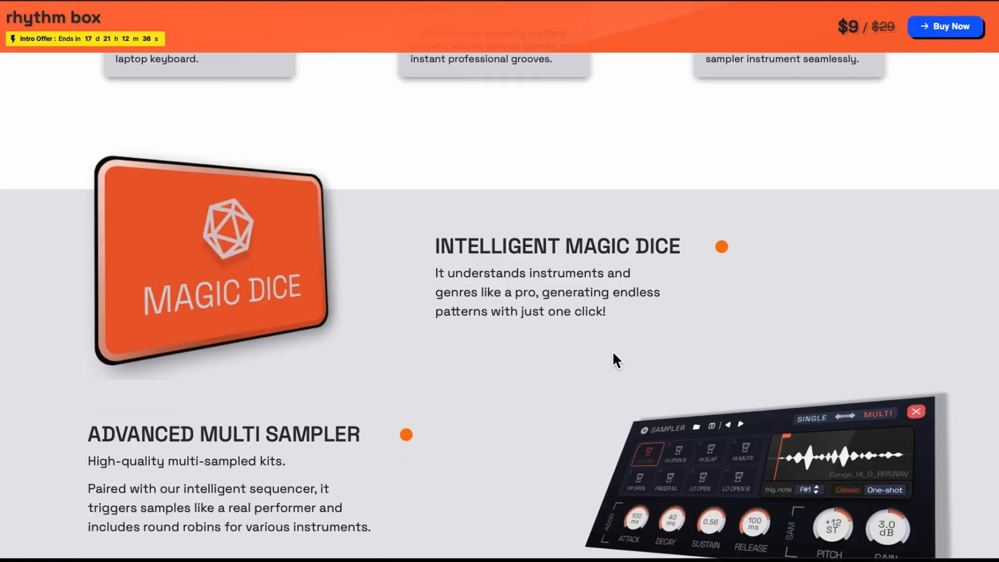
scroll(down, 3)
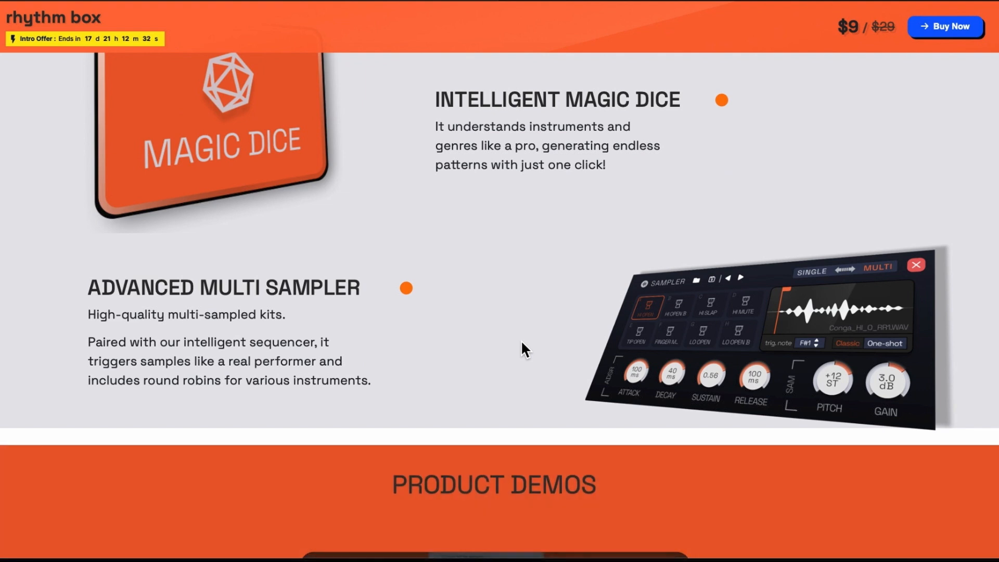
scroll(down, 3)
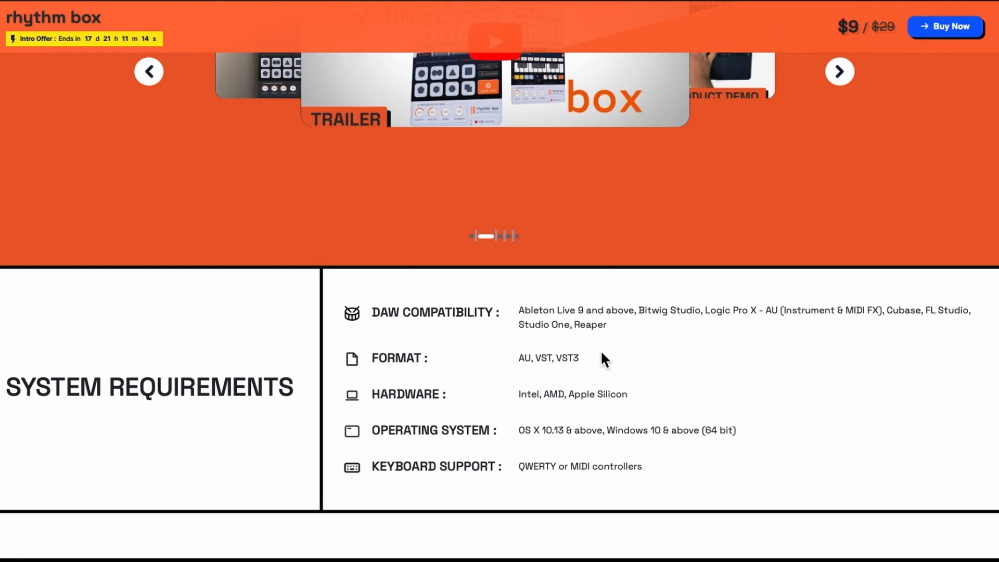
mouse_move(624, 395)
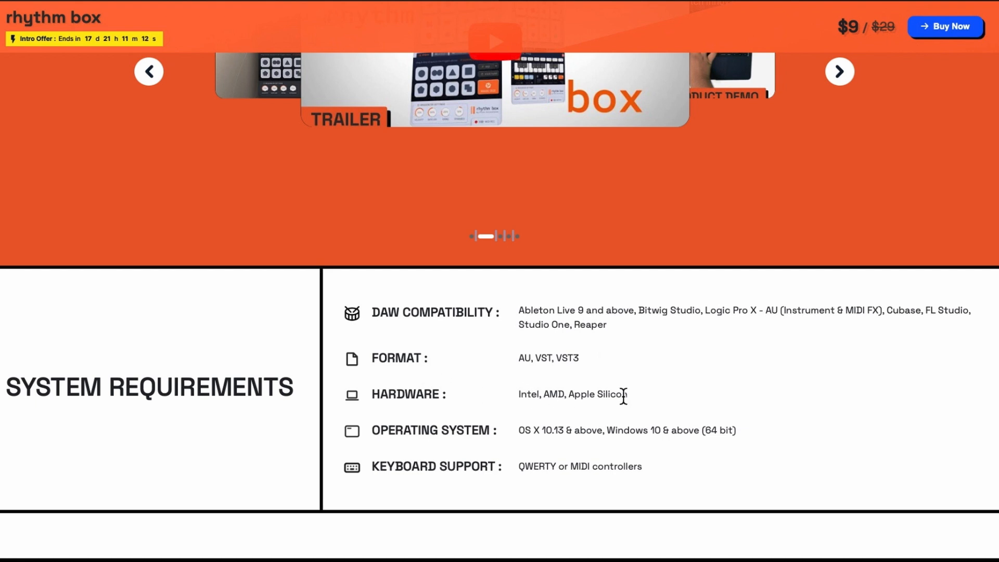
mouse_move(665, 395)
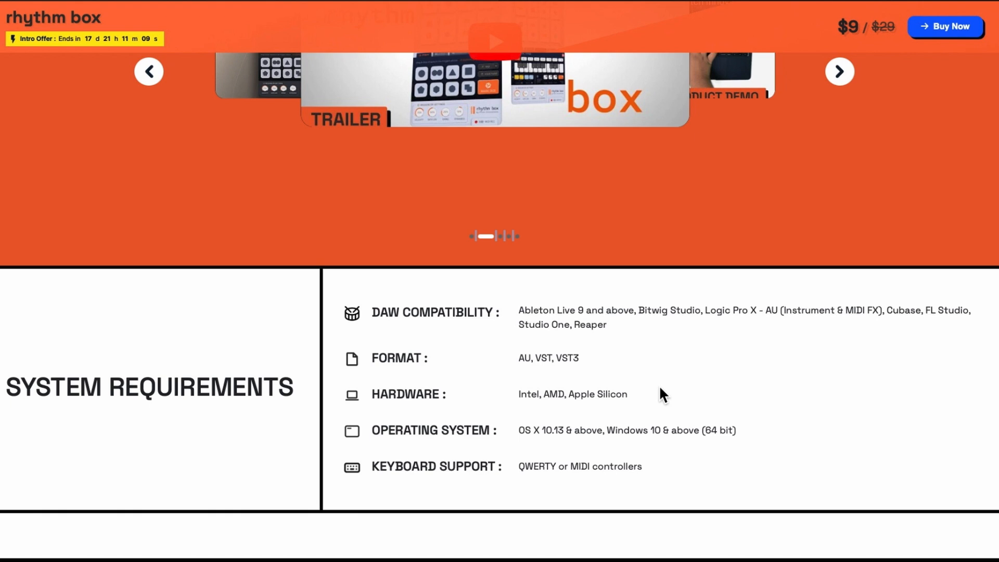
mouse_move(730, 479)
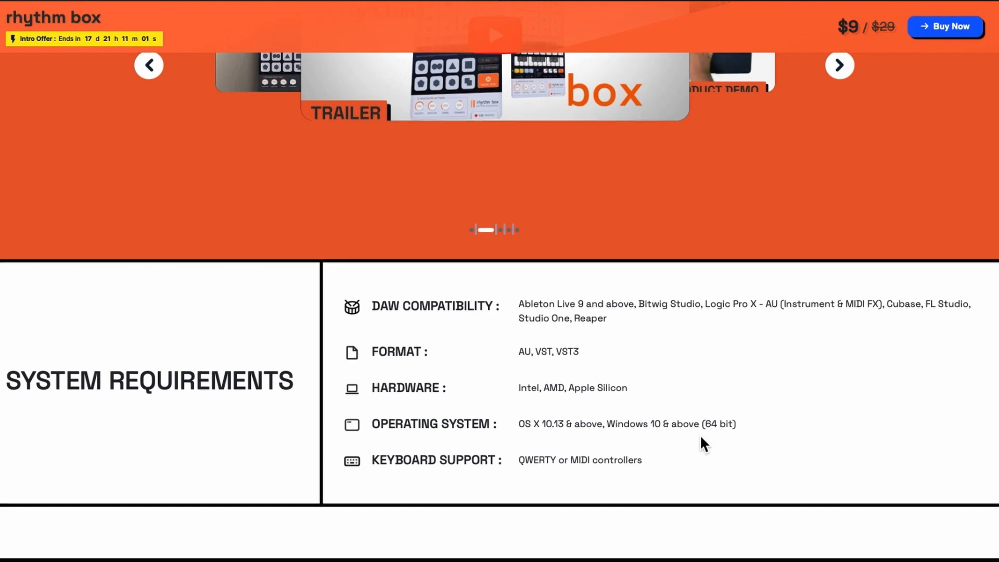
- Scroll to the Special Launch Offer, then back up past Product Demos to the Buy Now / Download Trial hero
scroll(down, 3)
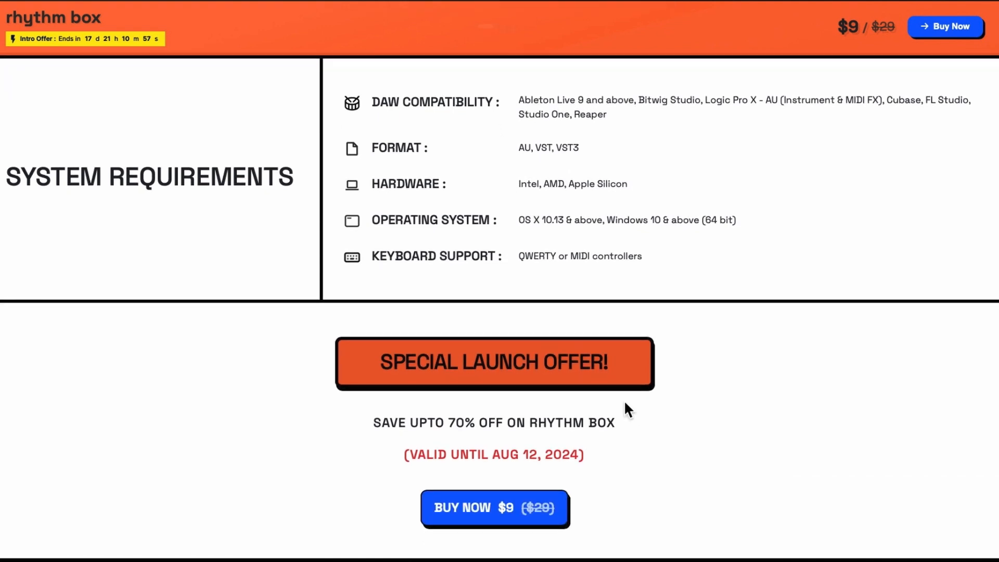
scroll(down, 3)
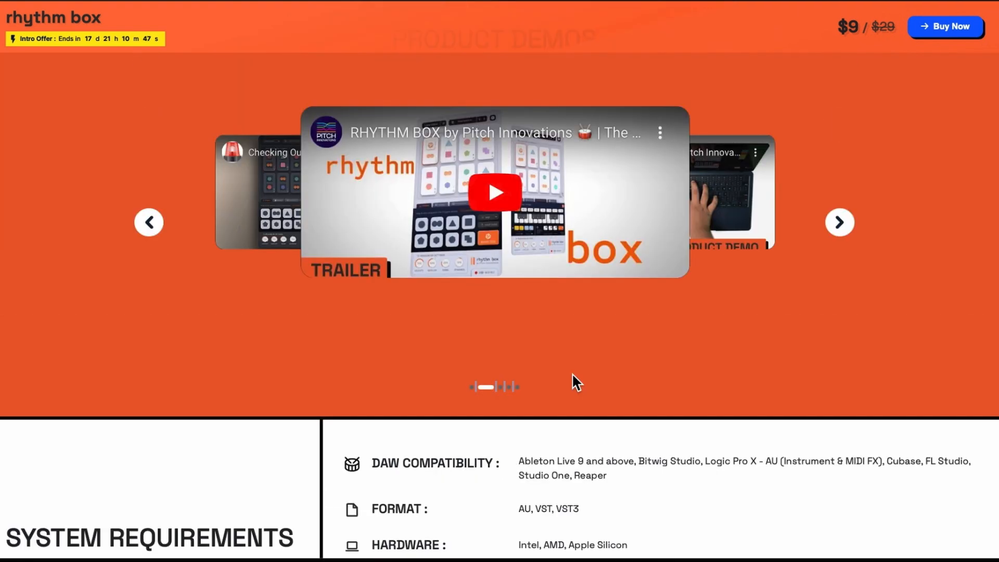
scroll(up, 3)
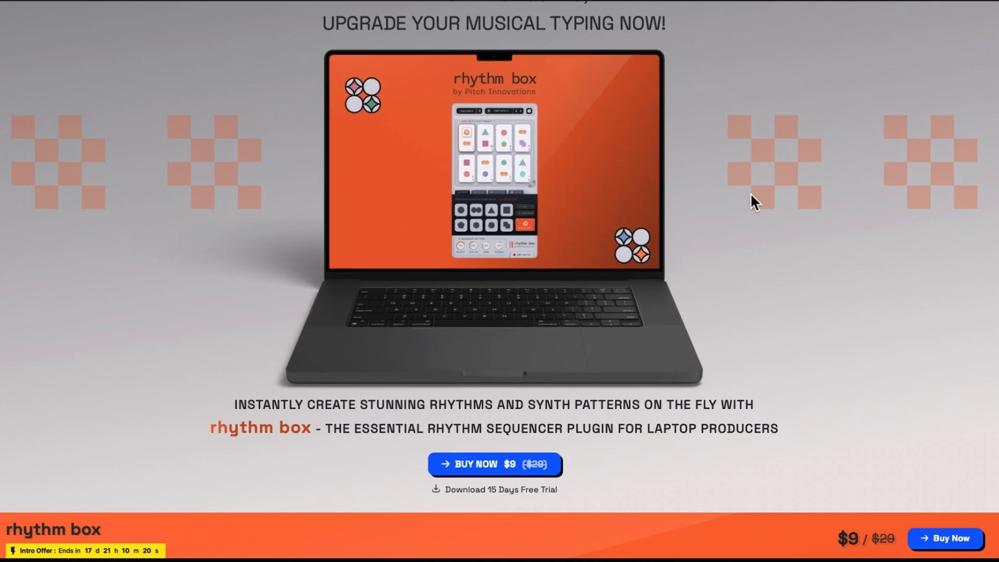
scroll(up, 3)
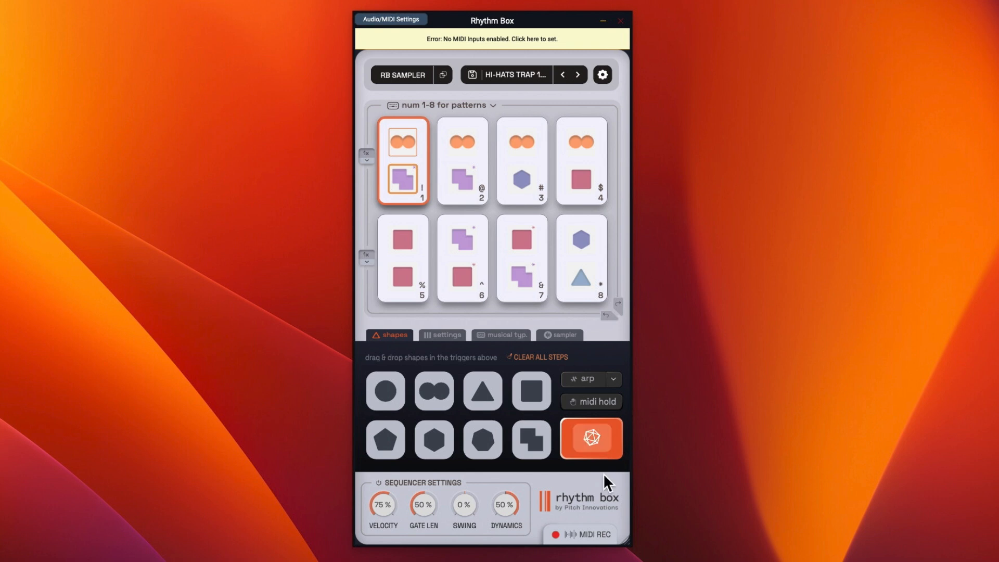
click(515, 75)
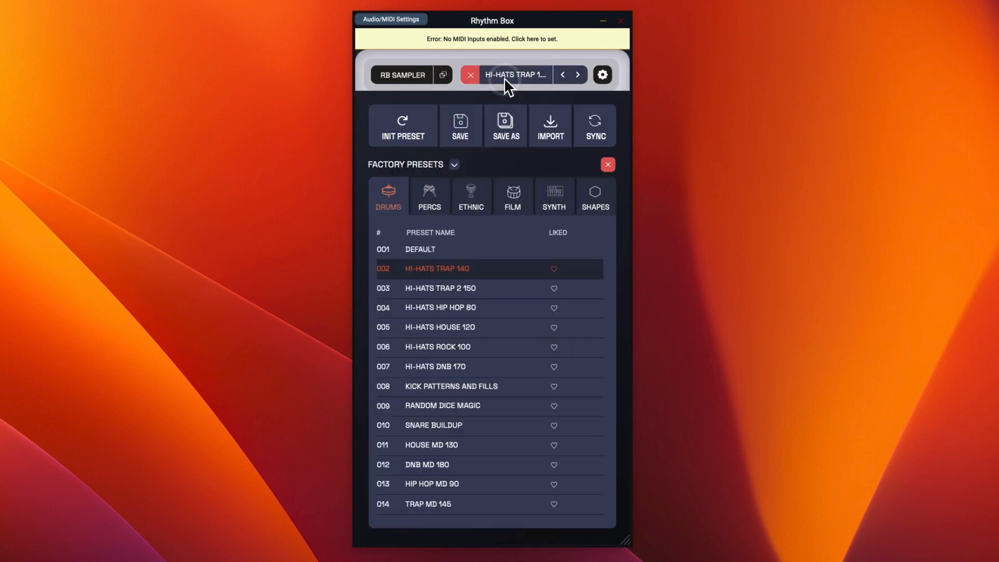
click(600, 75)
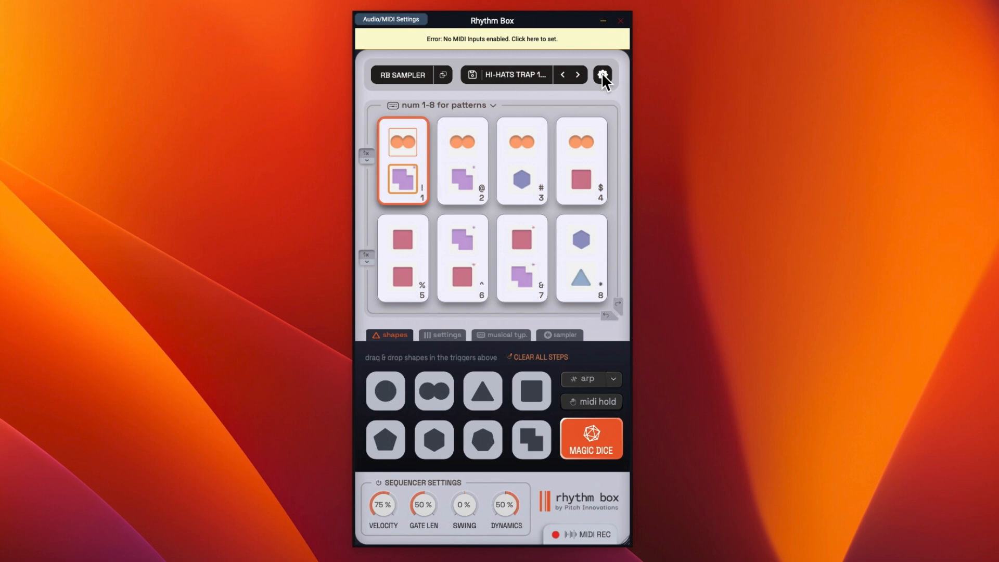
- Switch the skin to Groove Noir, then back to Arctic Frost with settings left open
click(601, 75)
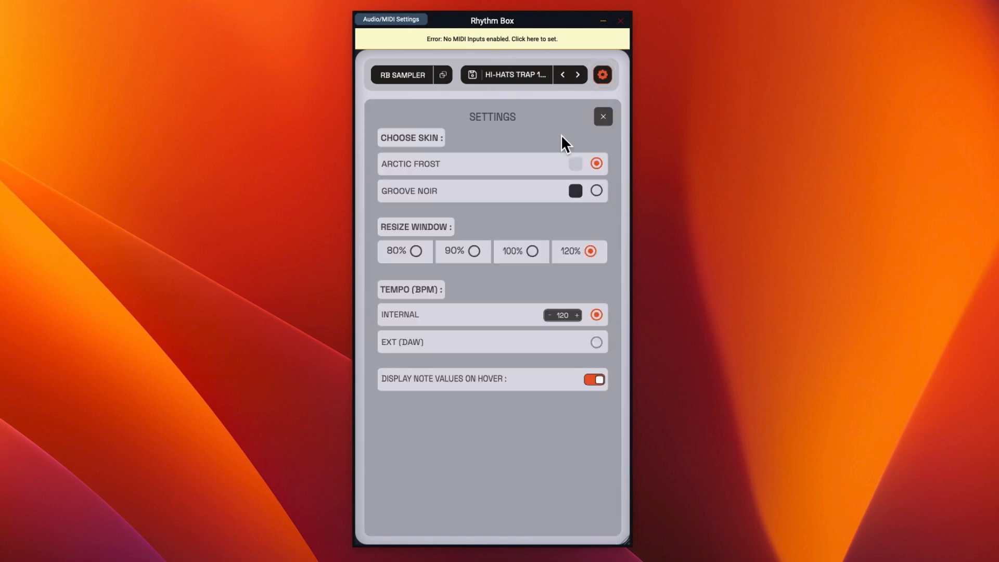
mouse_move(597, 194)
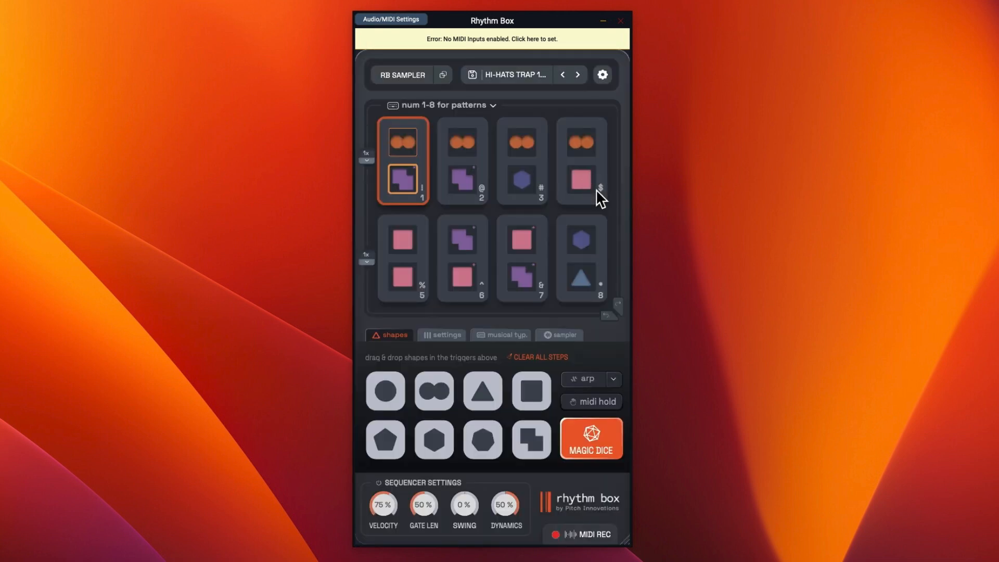
mouse_move(606, 140)
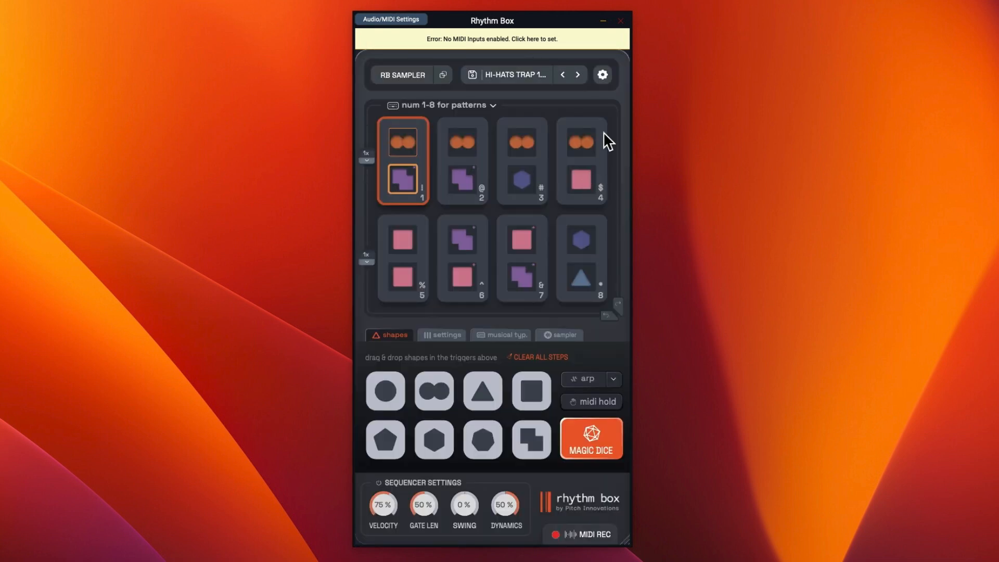
click(601, 75)
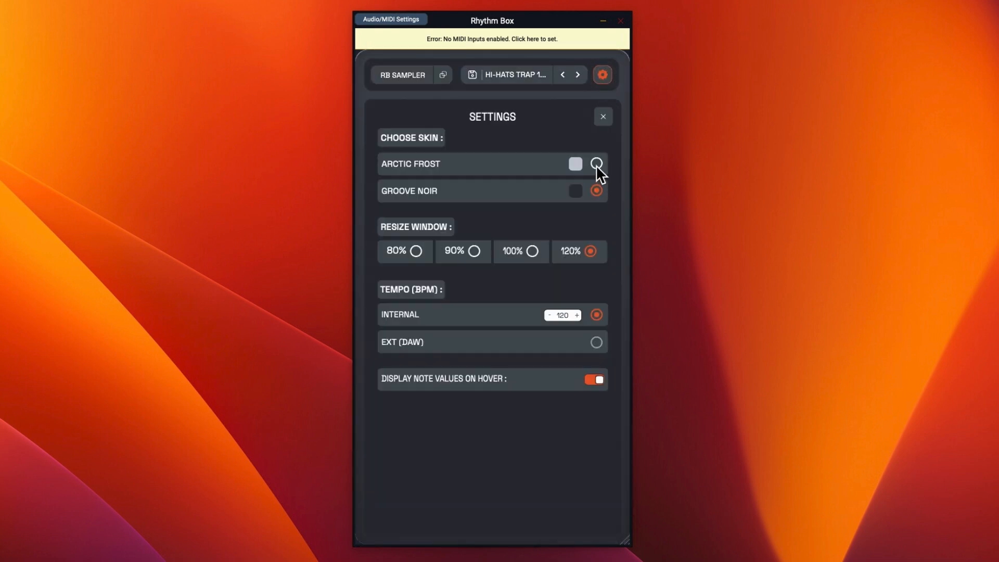
click(596, 163)
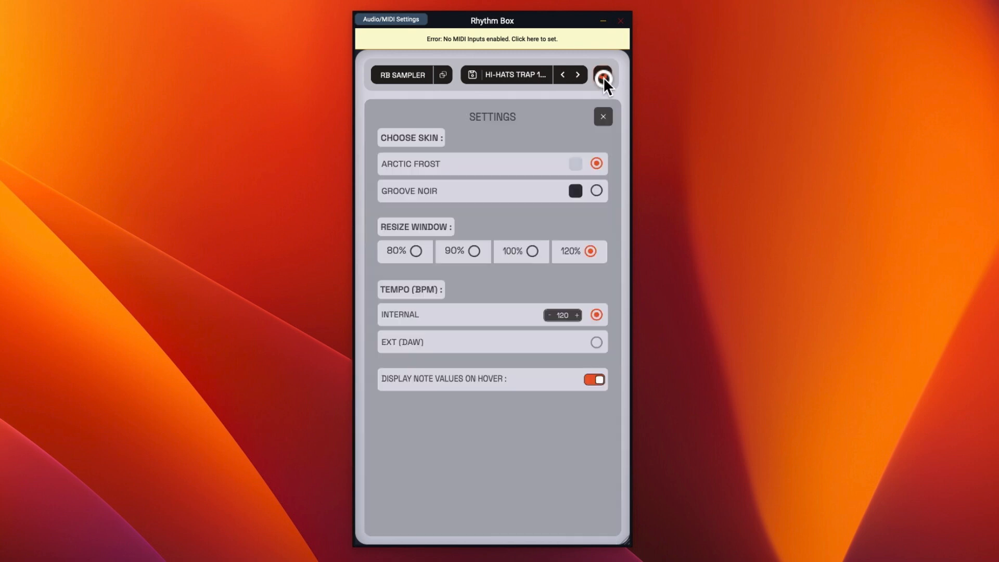
mouse_move(584, 268)
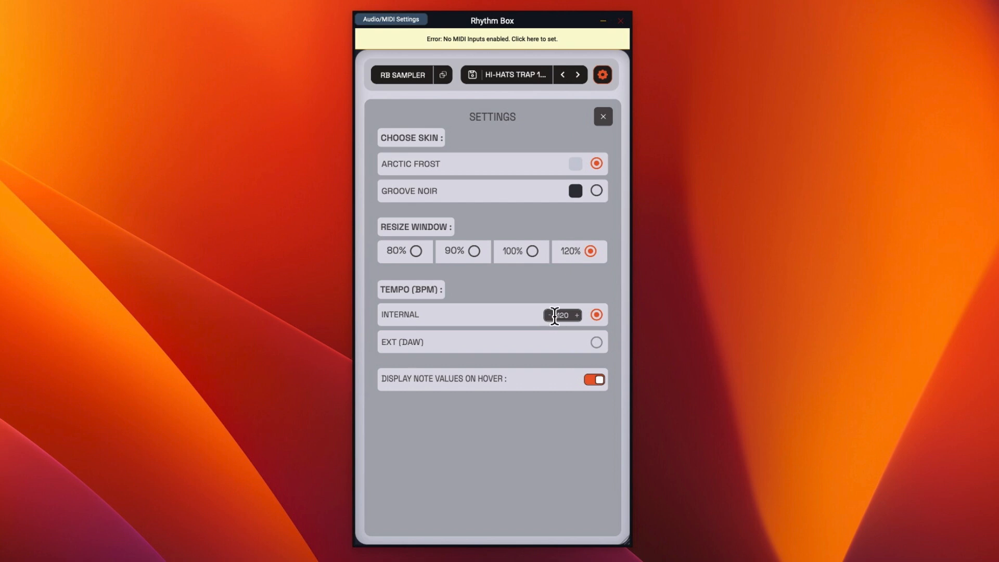
mouse_move(531, 351)
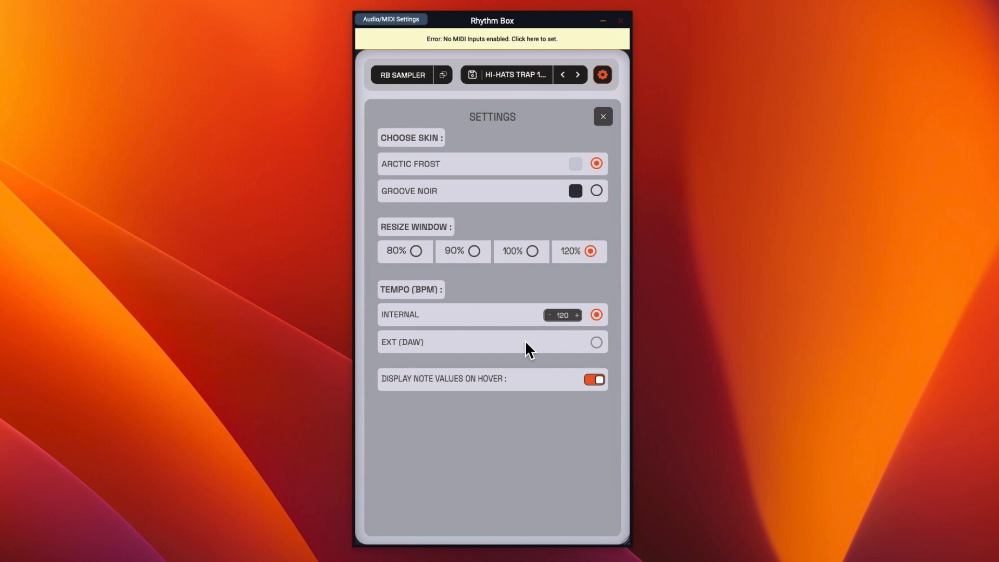
mouse_move(538, 354)
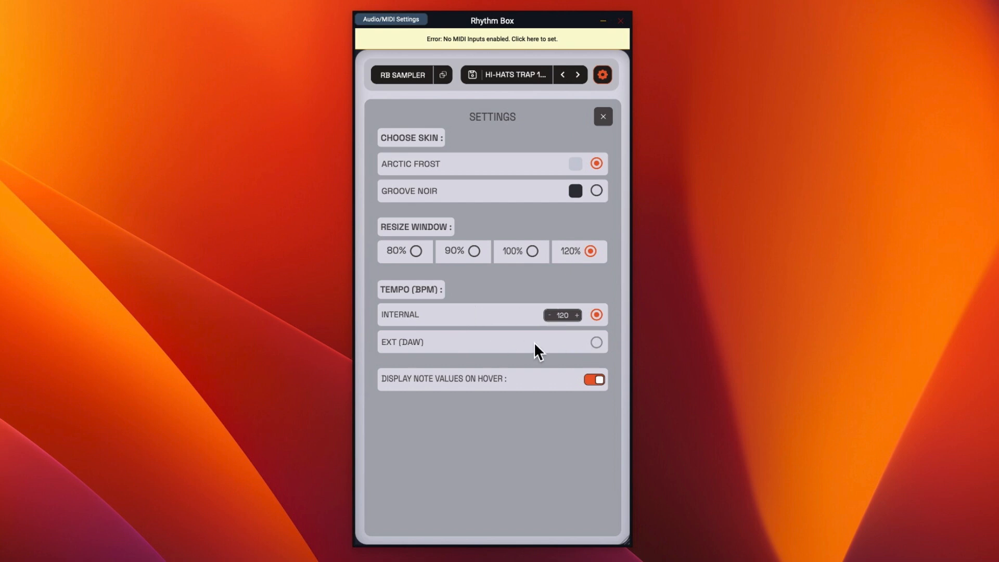
- Bring up the Audio/MIDI setup and the plugin vendor list from AIR Music Technology to wavesequencer.com
click(390, 18)
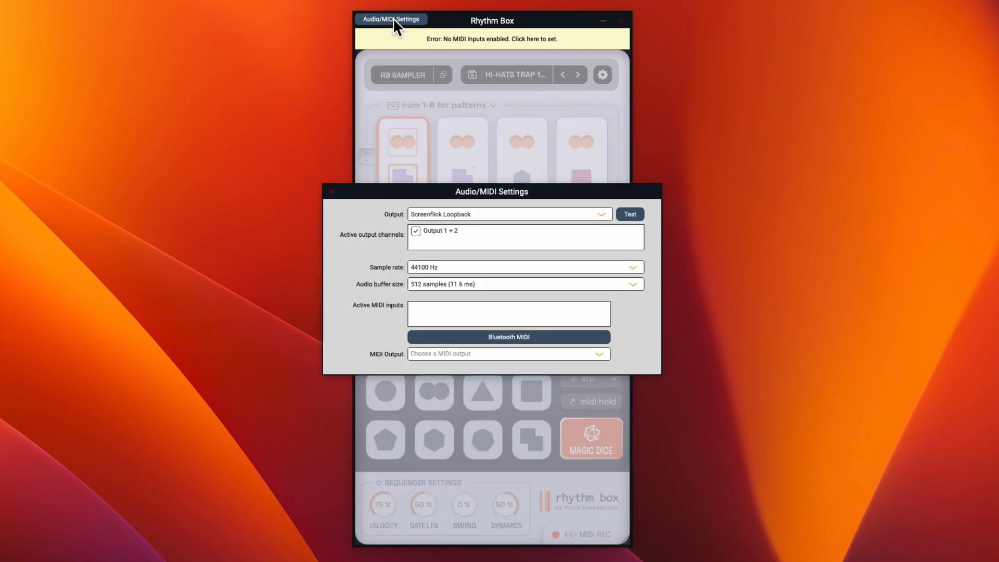
click(332, 191)
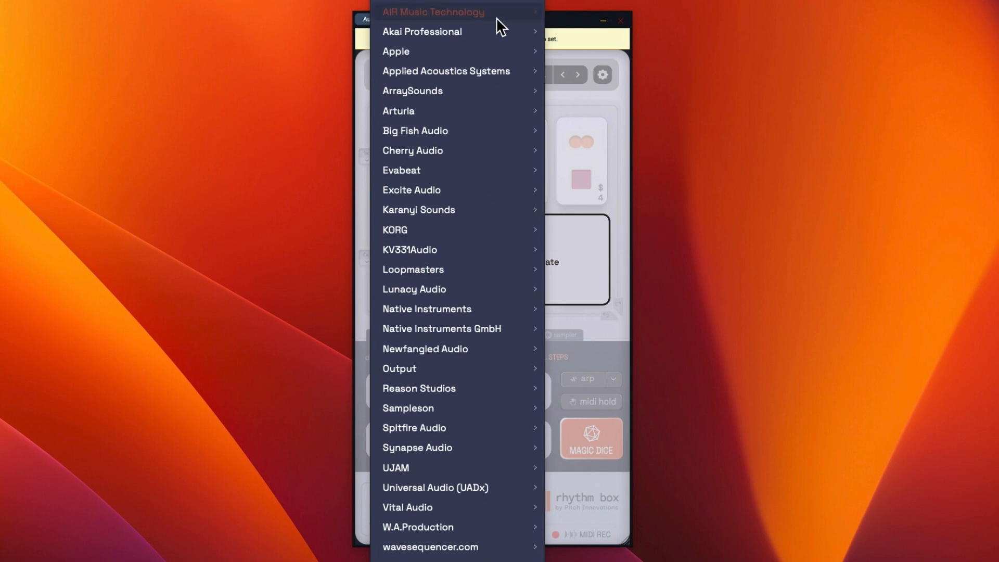
mouse_move(476, 121)
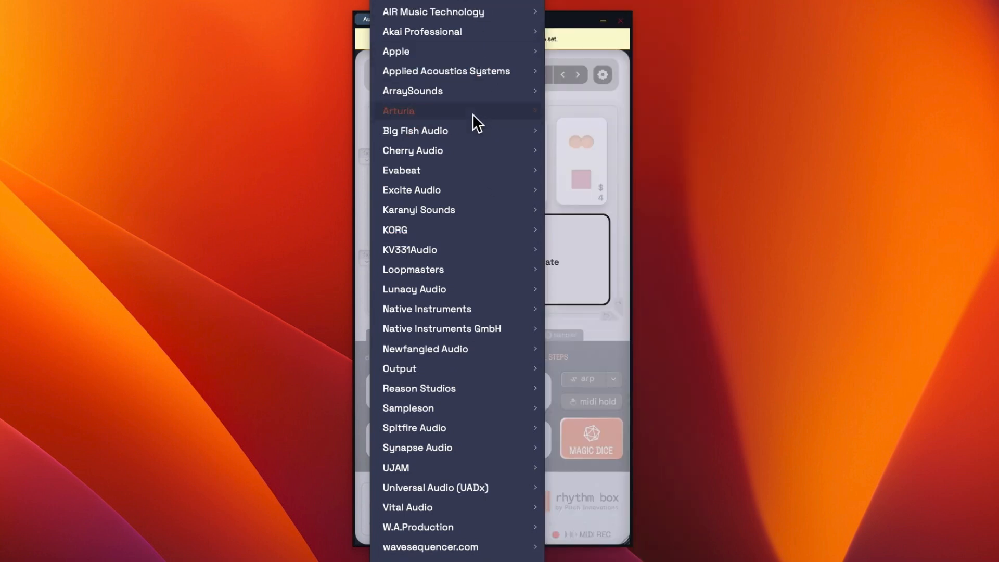
mouse_move(426, 240)
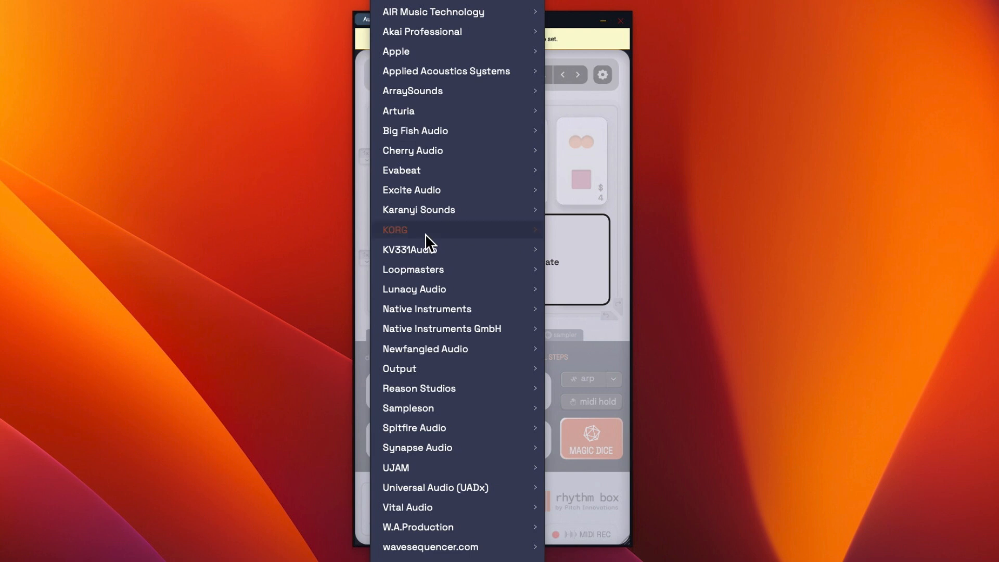
mouse_move(501, 7)
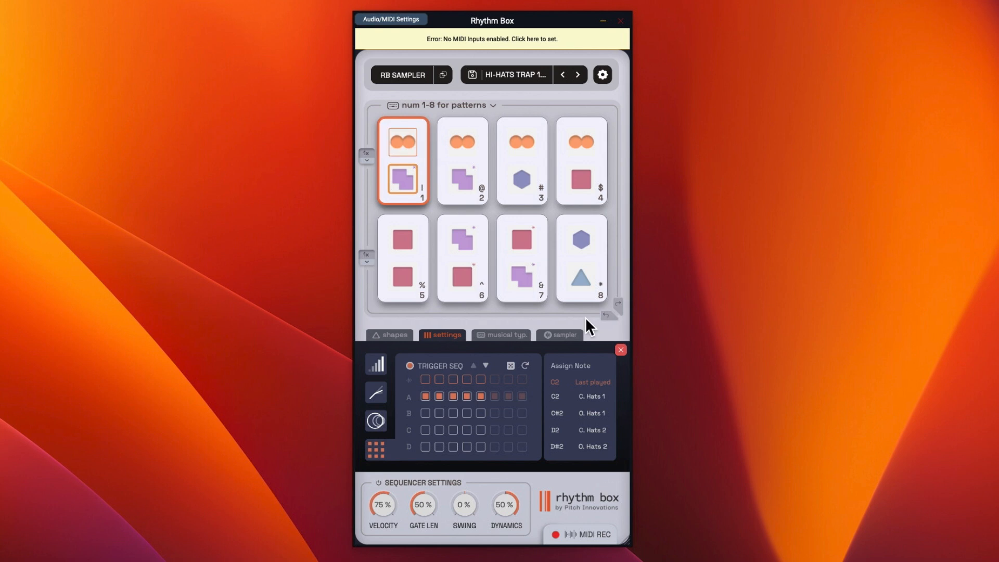
- Step through patterns 2 to 8 in turn, ending on pad 8's trigger sequence
click(461, 159)
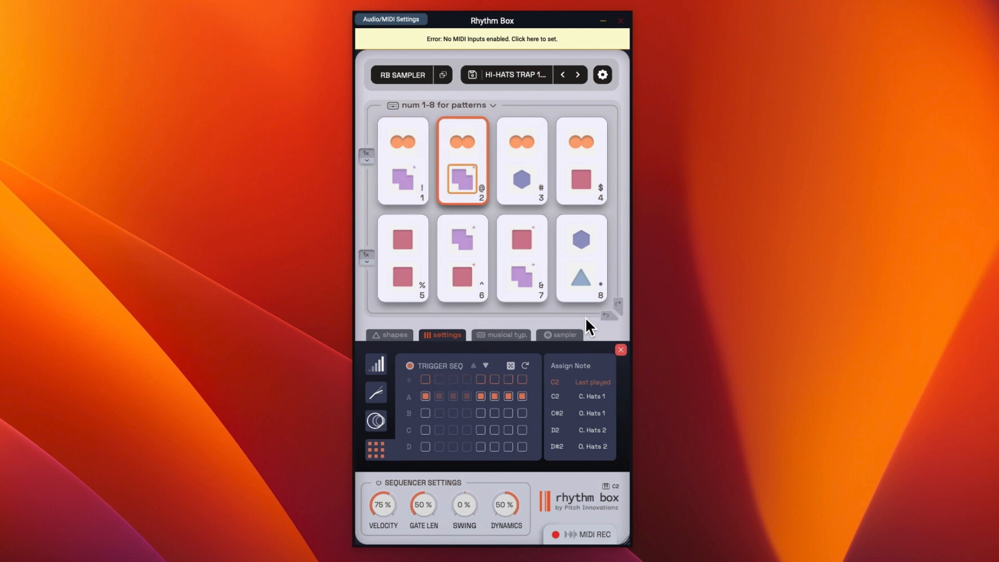
click(522, 160)
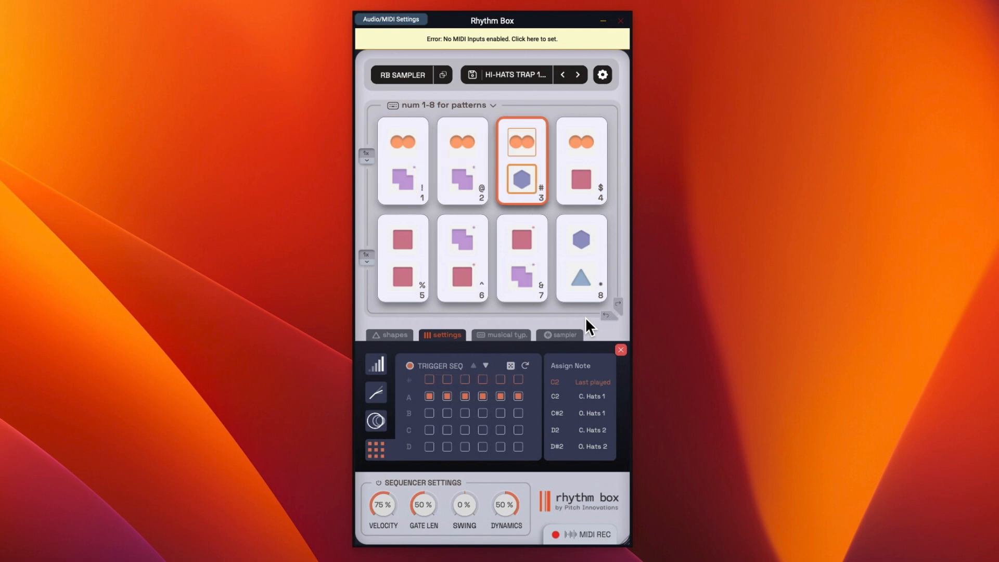
click(580, 161)
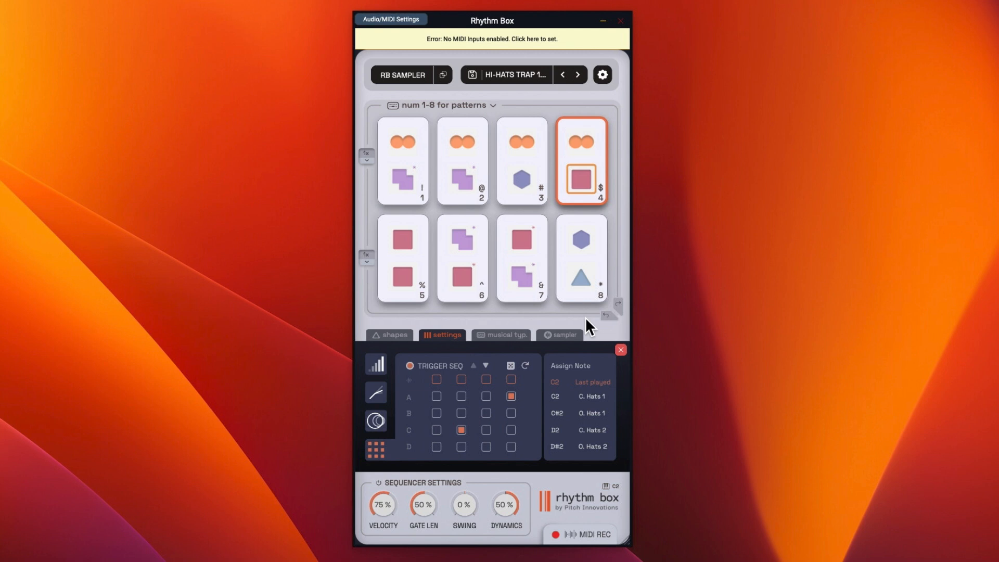
click(401, 258)
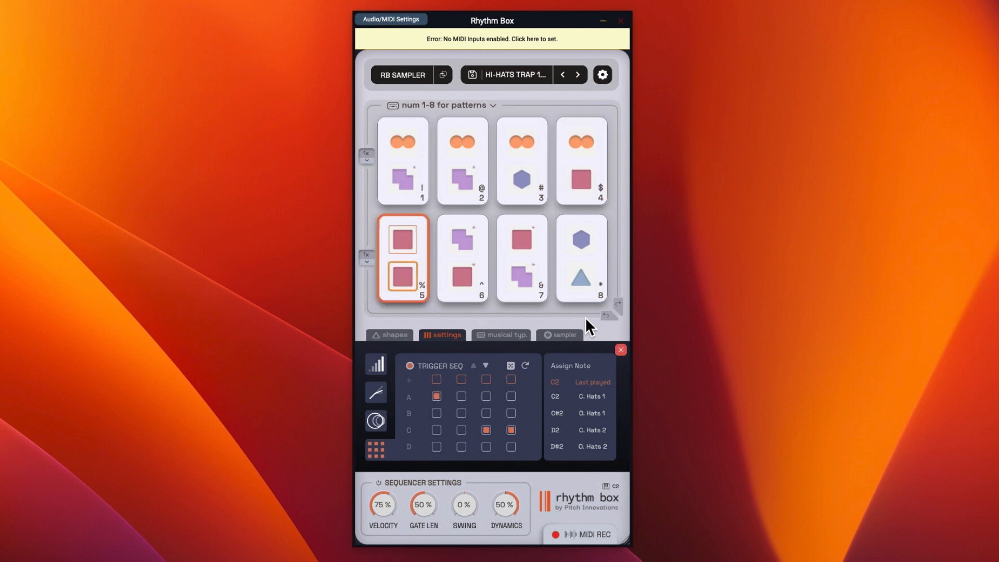
click(522, 258)
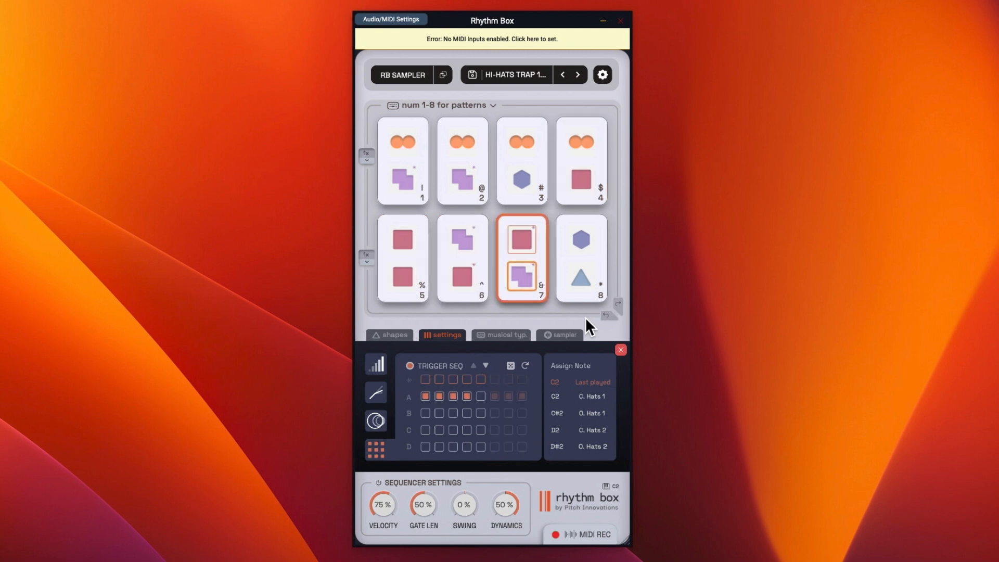
click(580, 258)
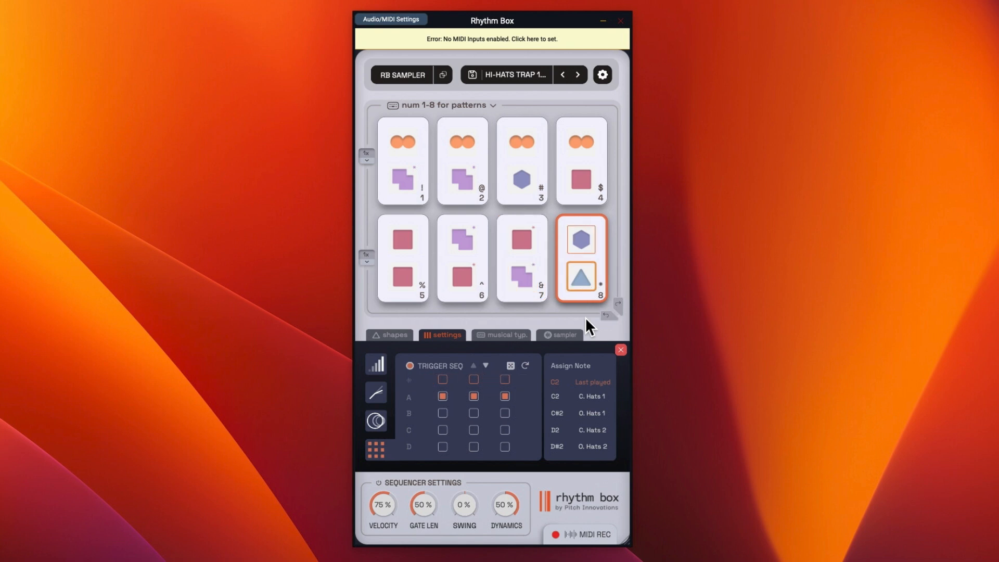
- Show the Shapes palette with its eight draggable shapes and the Magic Dice
click(391, 334)
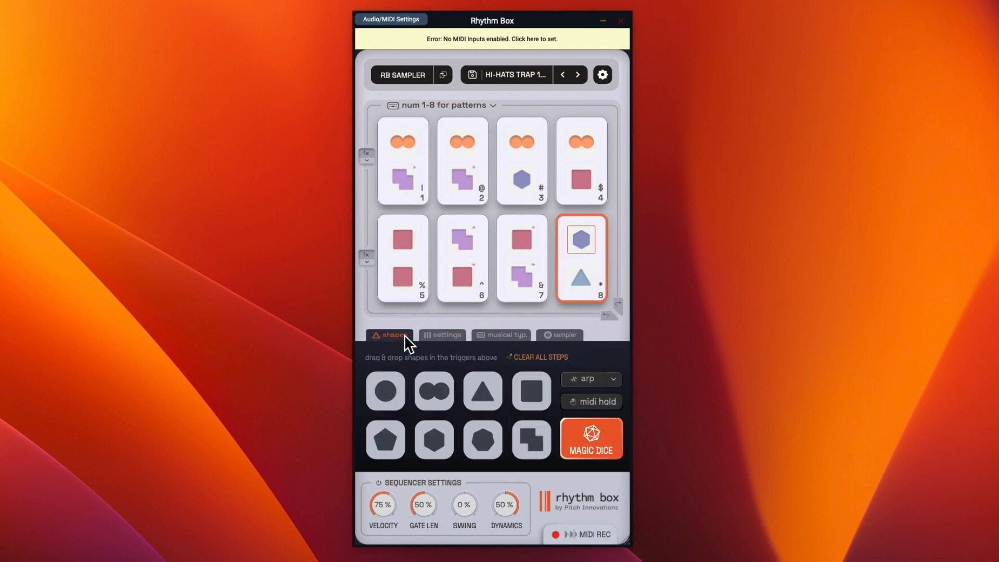
mouse_move(432, 391)
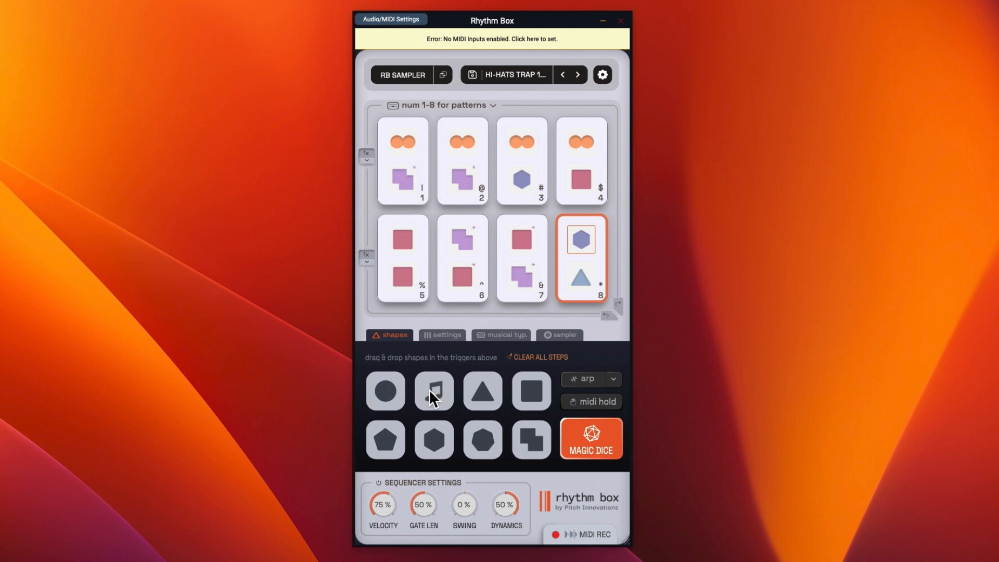
mouse_move(482, 391)
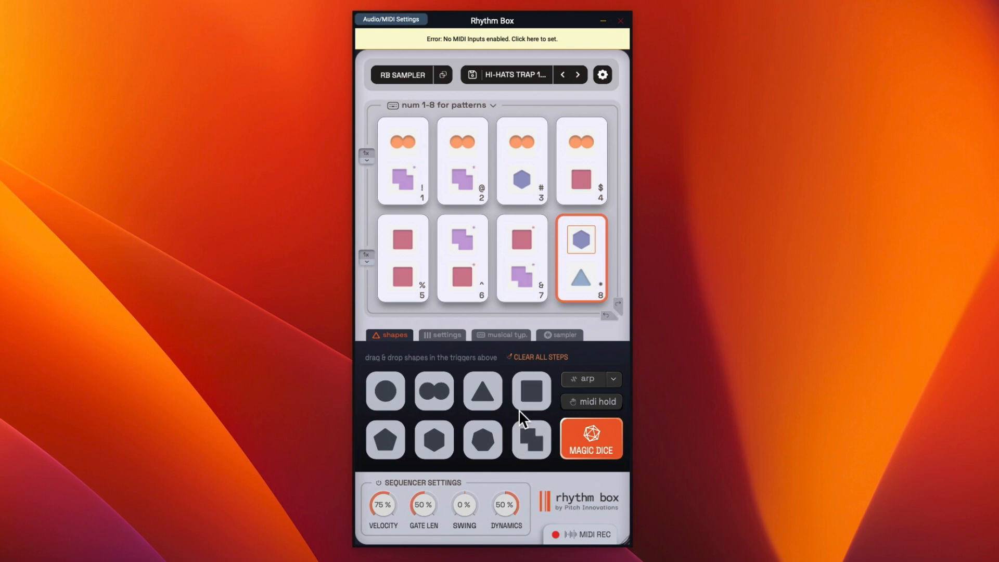
mouse_move(528, 439)
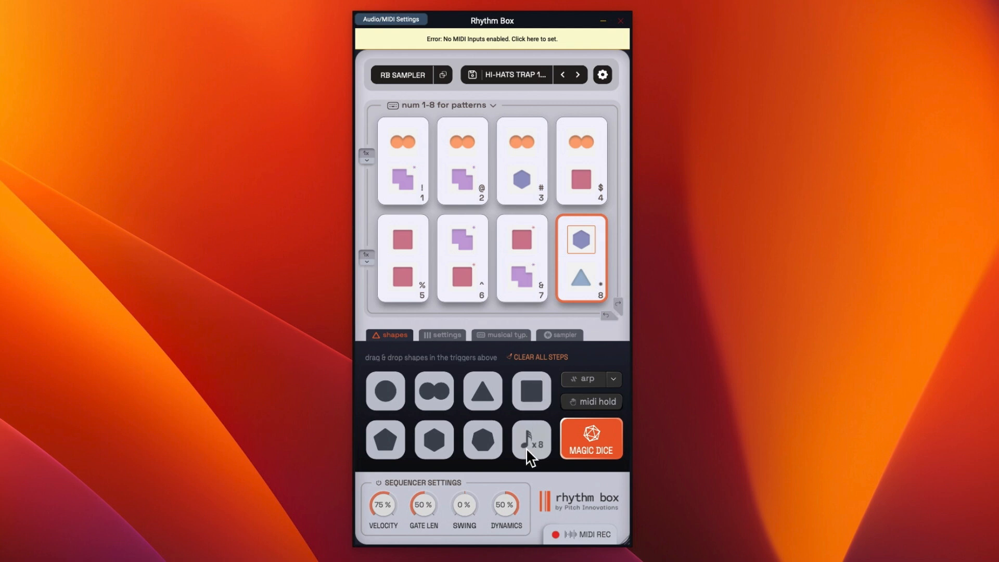
mouse_move(528, 127)
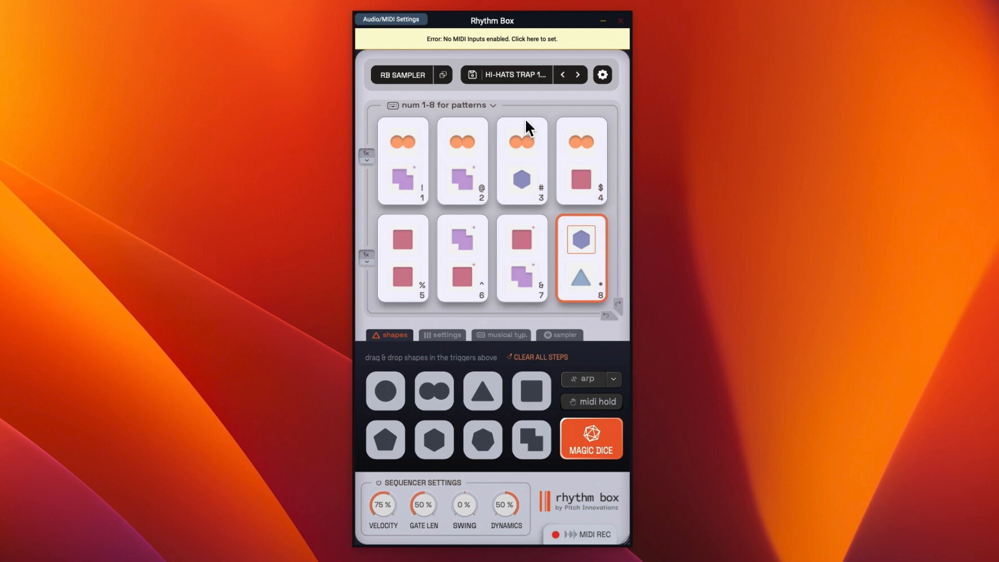
- Clear the pads and roll the Magic Dice to randomise shapes across all eight pads
click(540, 356)
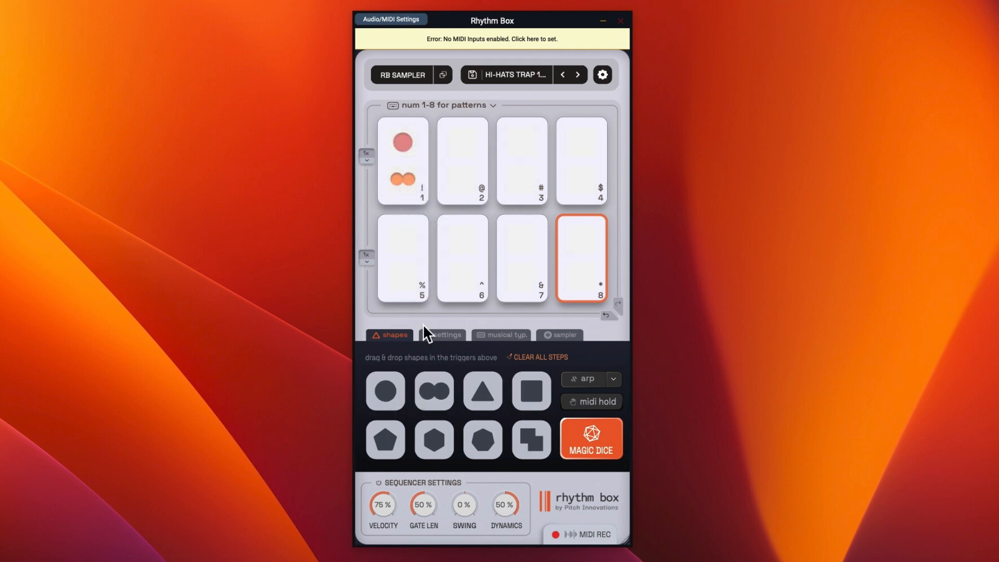
click(402, 159)
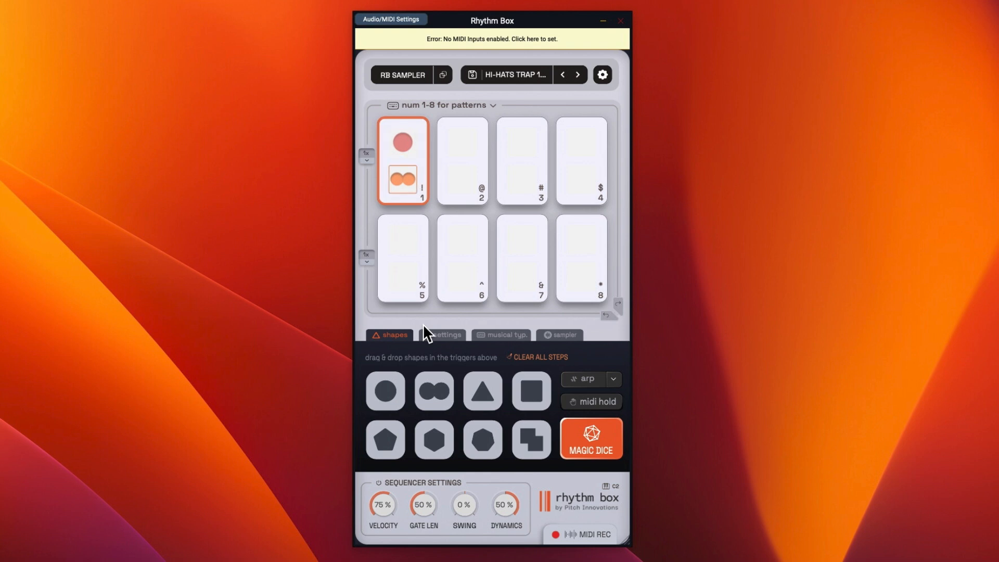
click(590, 438)
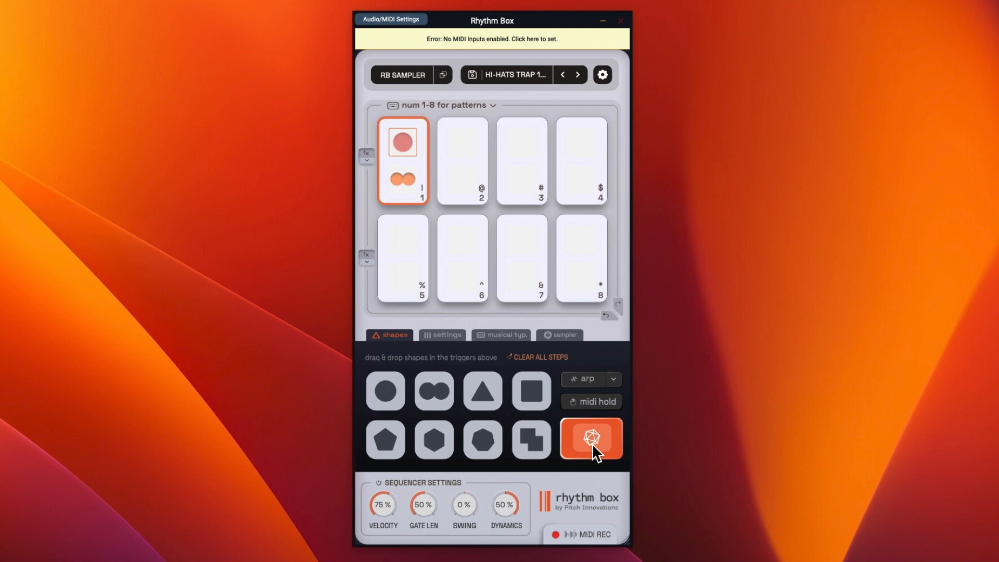
click(590, 439)
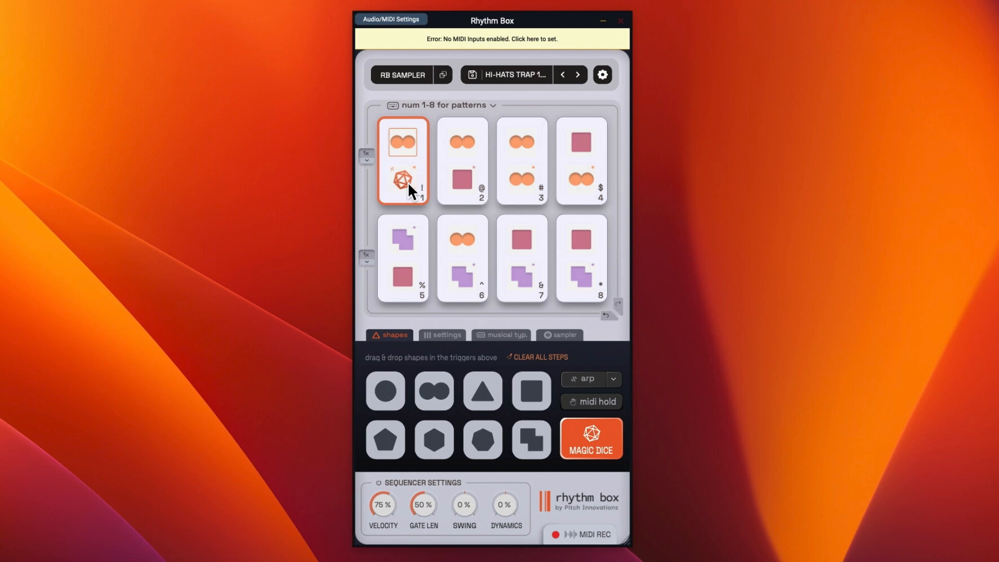
- Swap pad 1's lower slot to a triangle, select pad 3 and roll the Magic Dice again
click(460, 159)
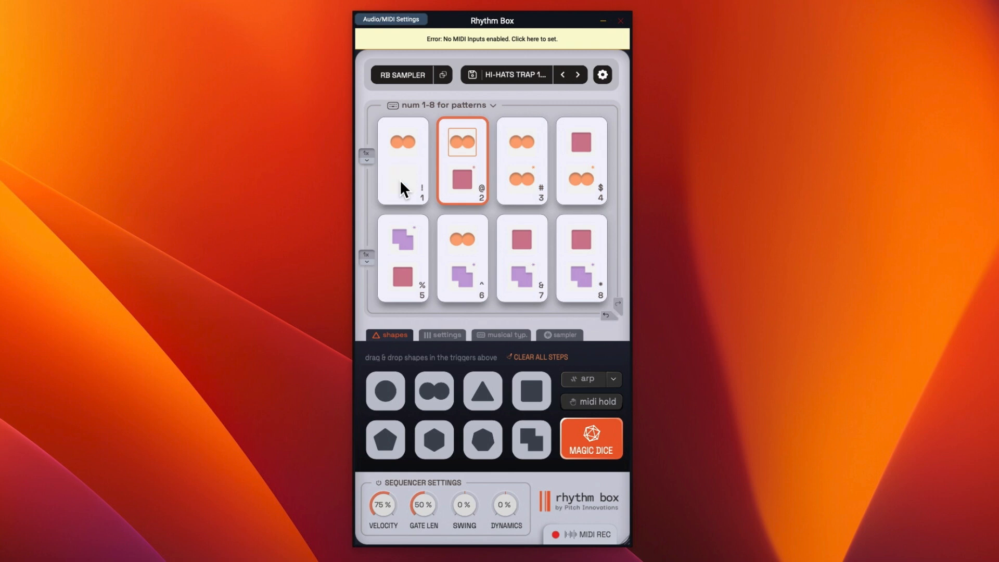
click(401, 159)
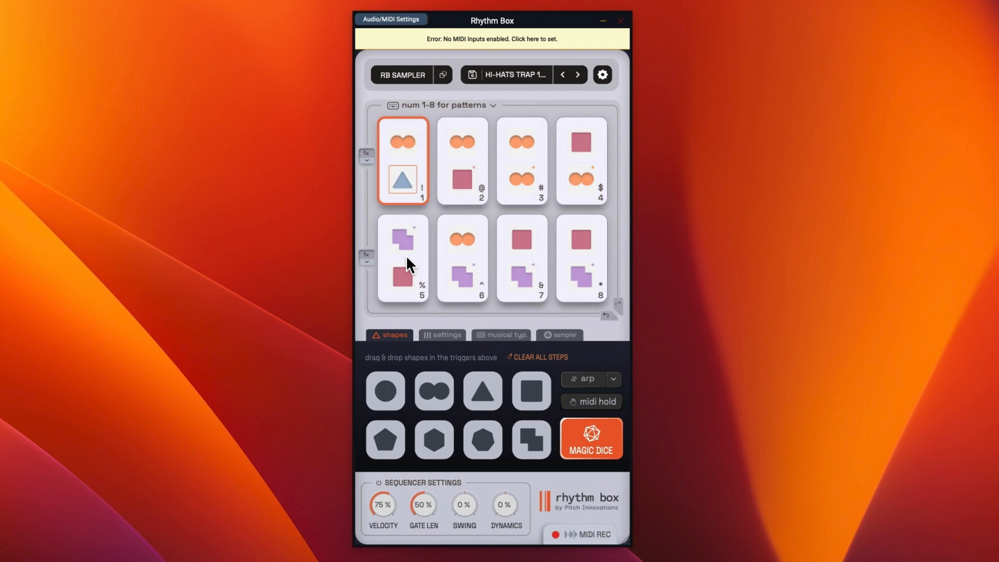
click(521, 160)
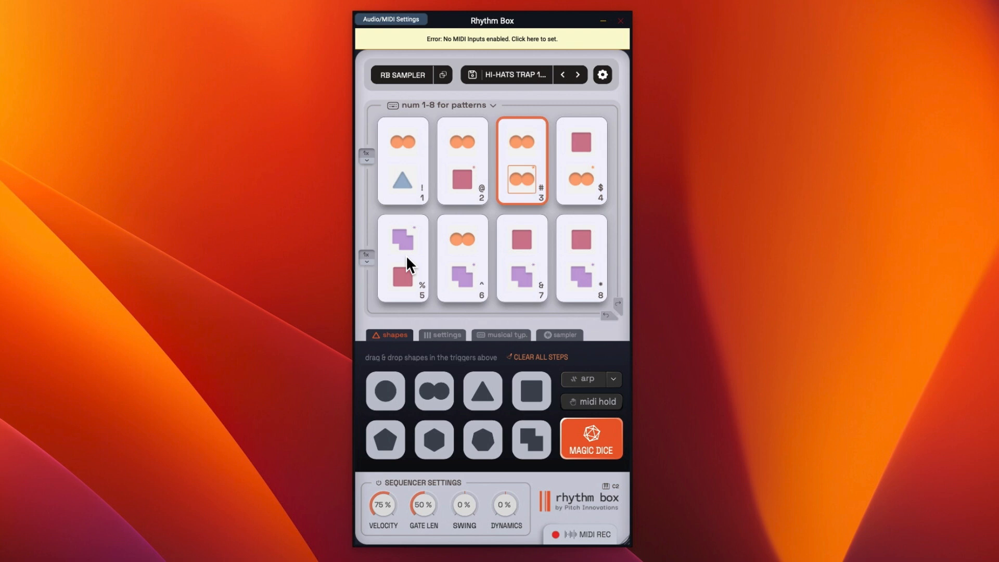
click(589, 438)
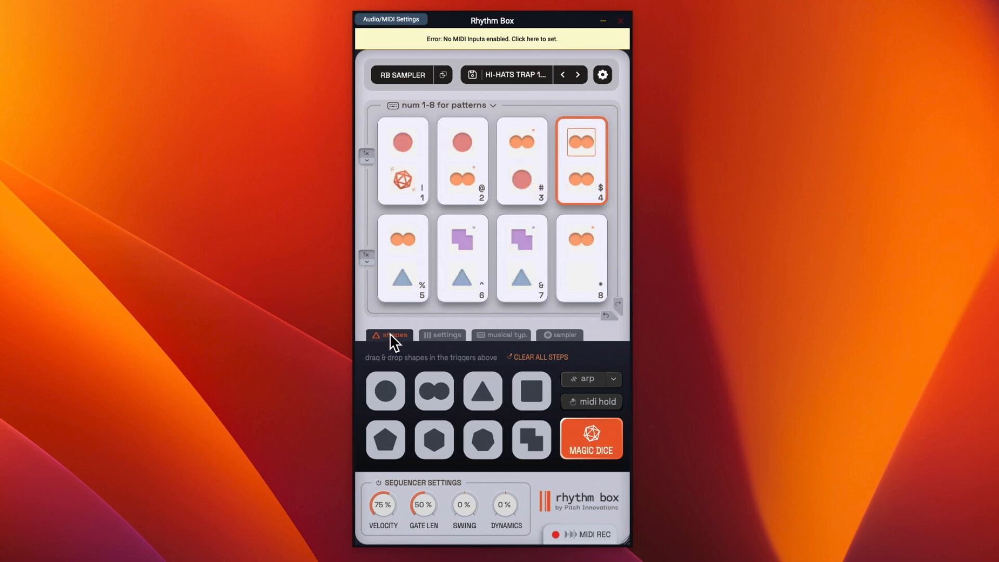
- Review pad 1's shape settings: gate length, note delay and transpose, with randomised note delay
click(446, 334)
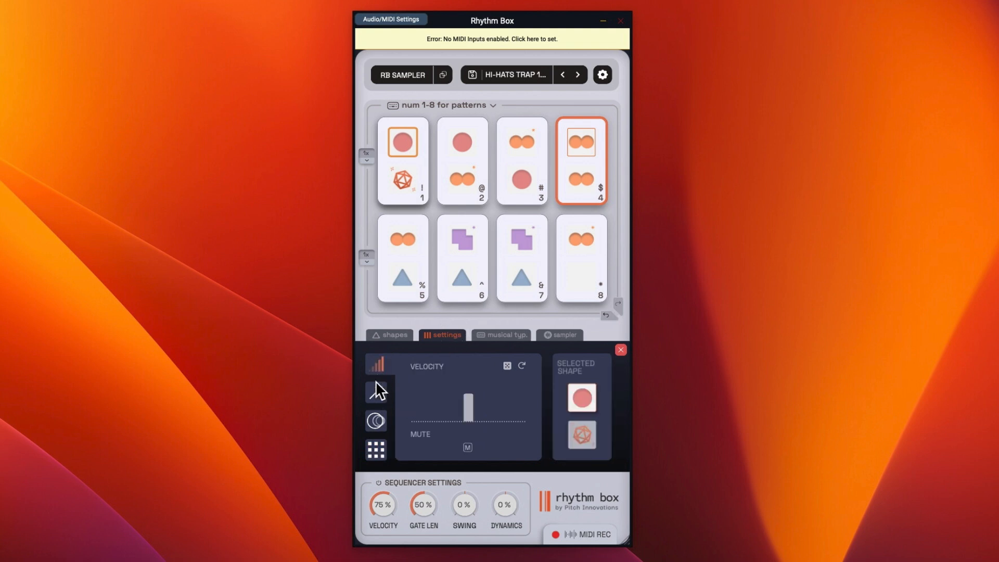
click(375, 392)
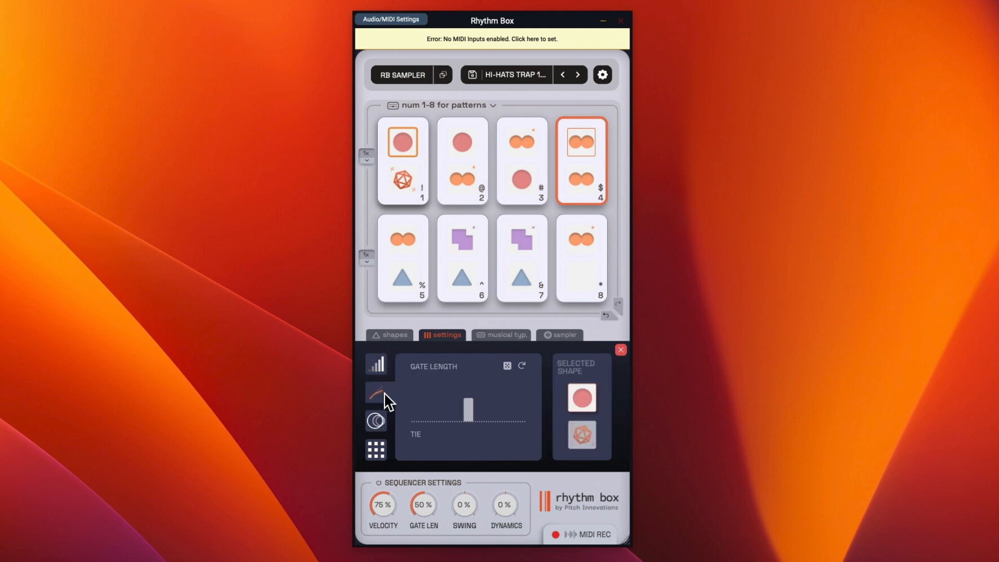
click(376, 421)
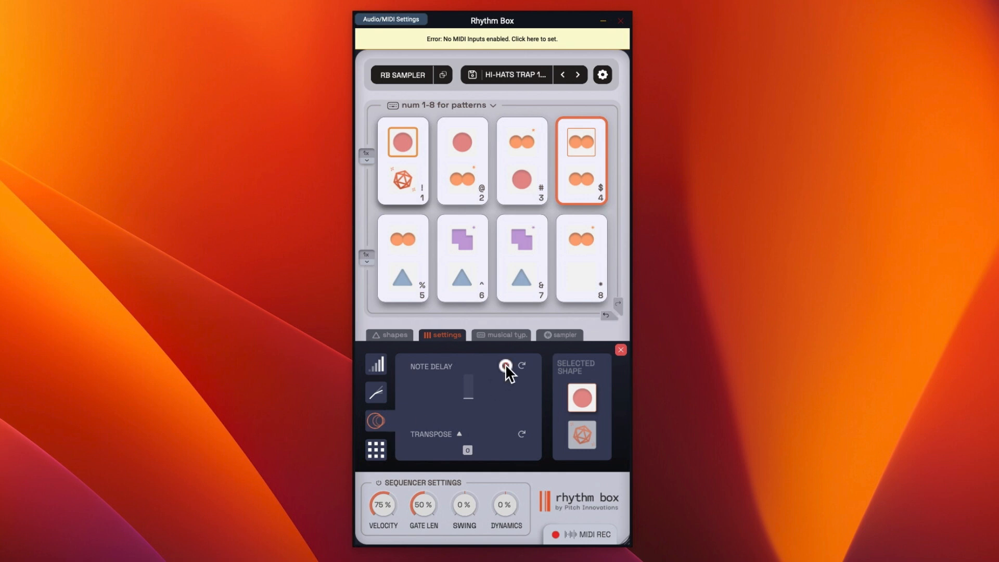
click(376, 448)
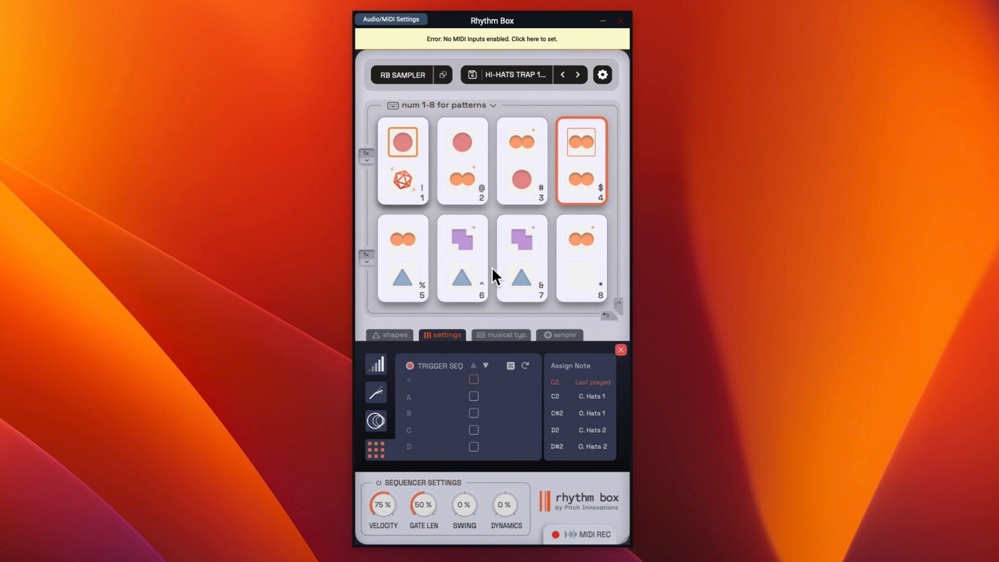
- Rearrange pad 7's purple shape triggers across the D and A rows of steps
click(521, 258)
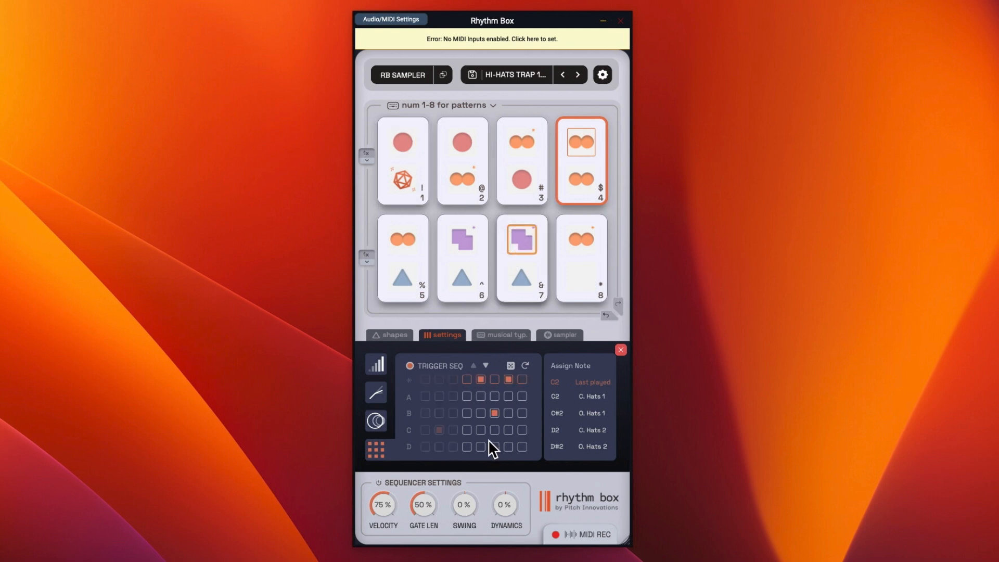
click(521, 258)
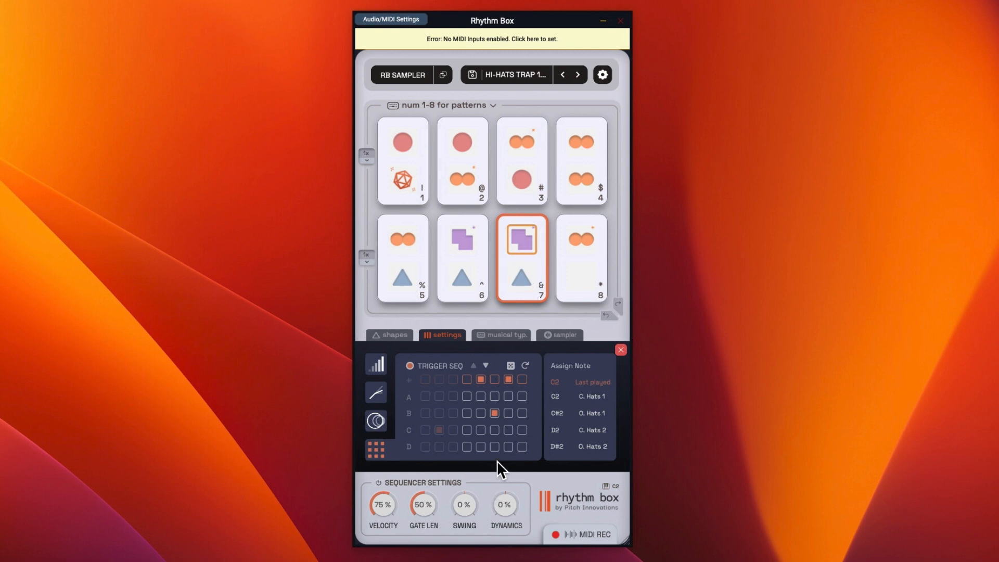
mouse_move(484, 411)
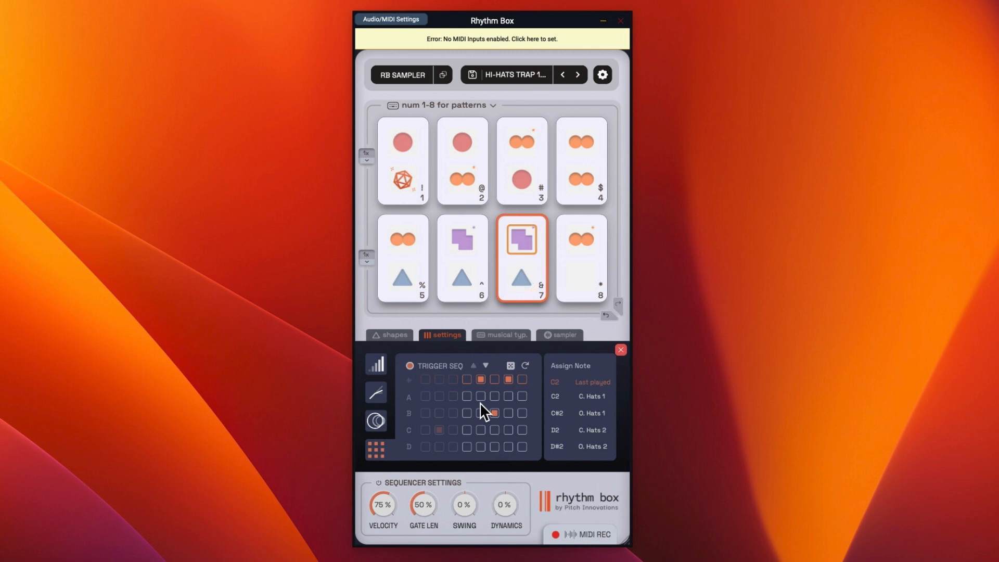
click(493, 413)
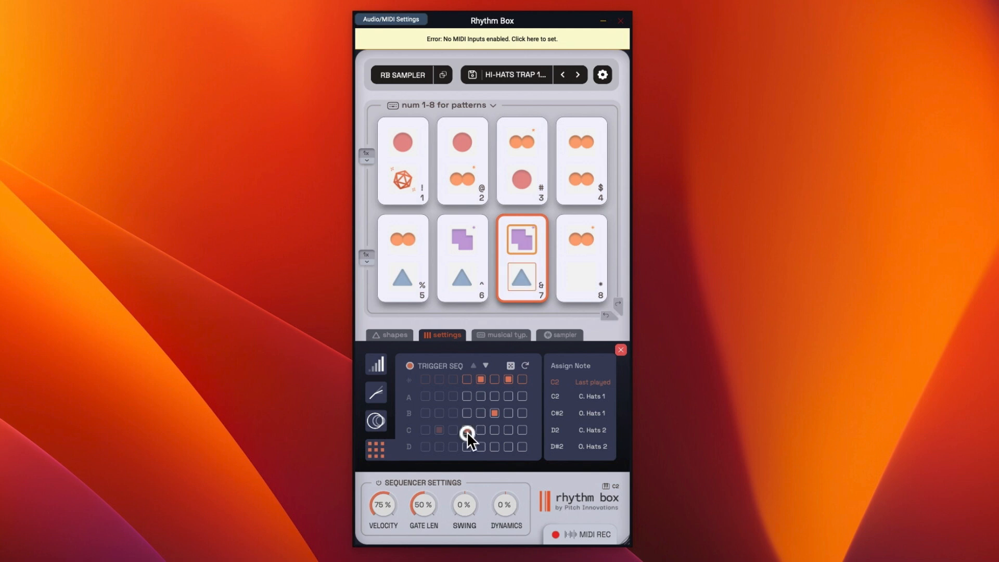
click(466, 446)
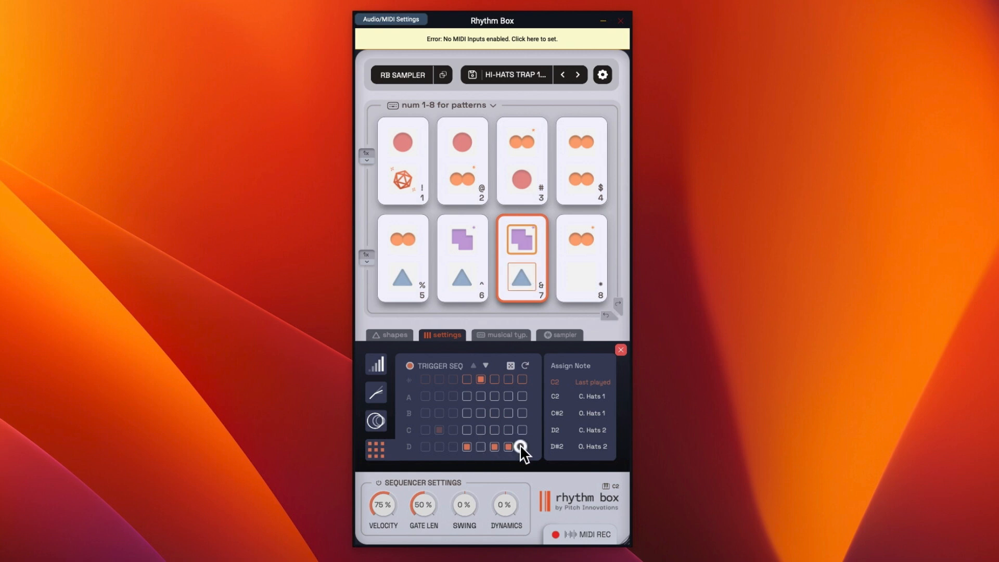
click(521, 446)
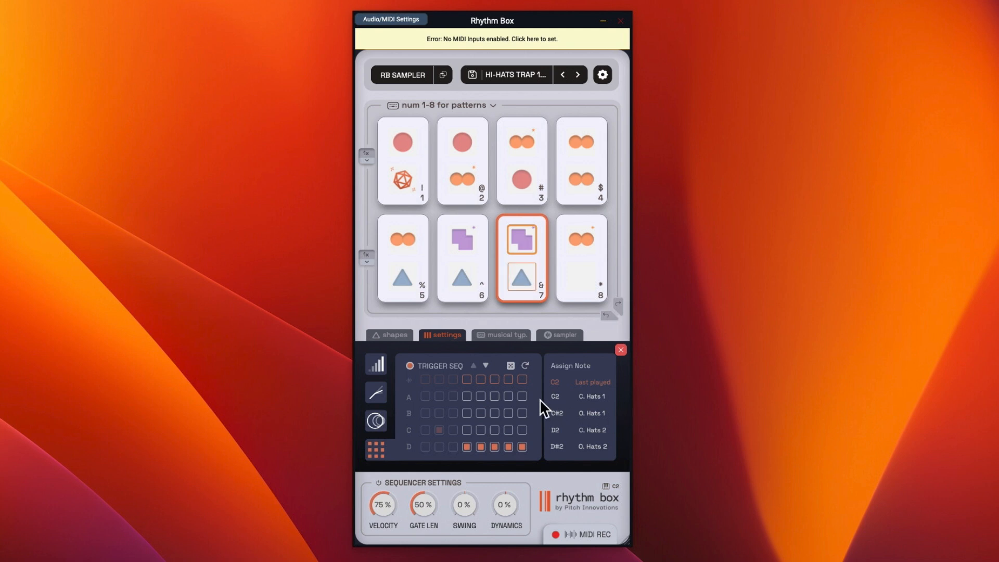
click(509, 395)
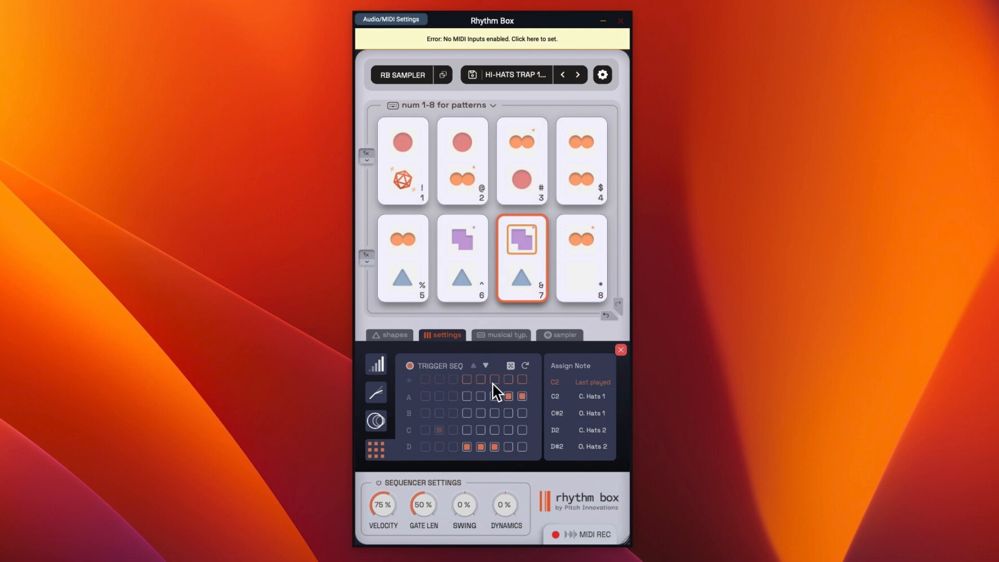
click(493, 413)
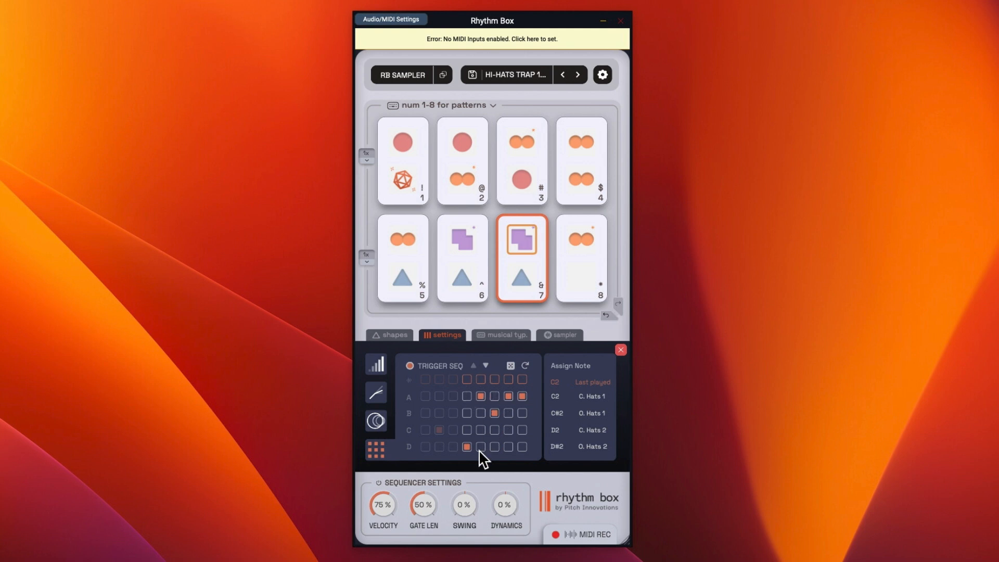
click(508, 430)
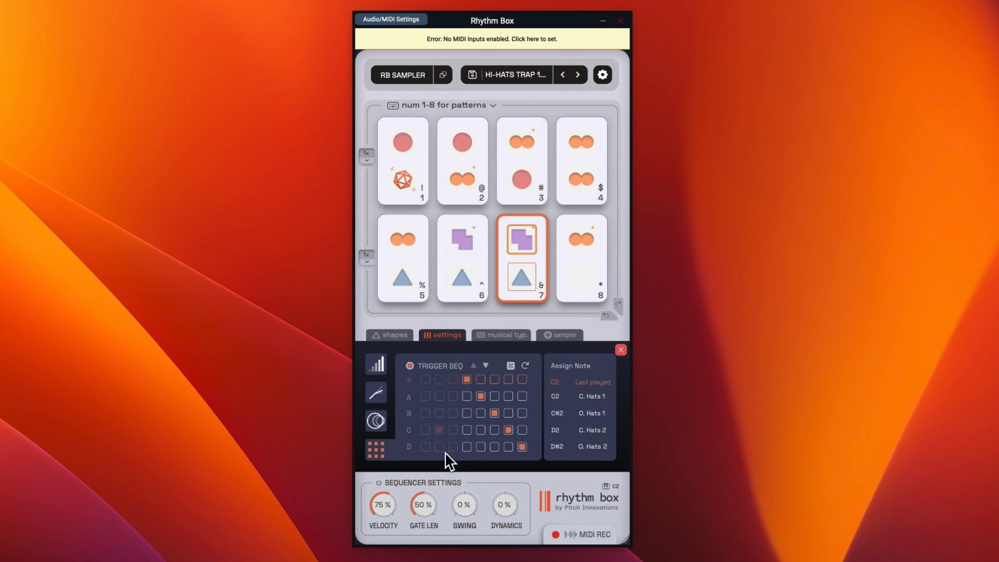
- Check the trigger steps of pattern 7's first shape and triangle, then show Musical Typing
click(521, 274)
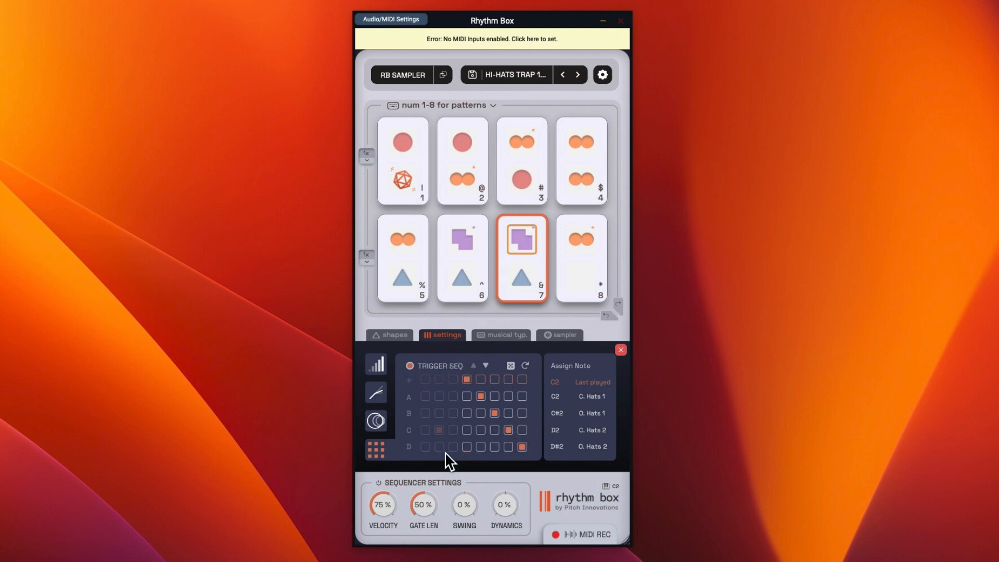
click(509, 365)
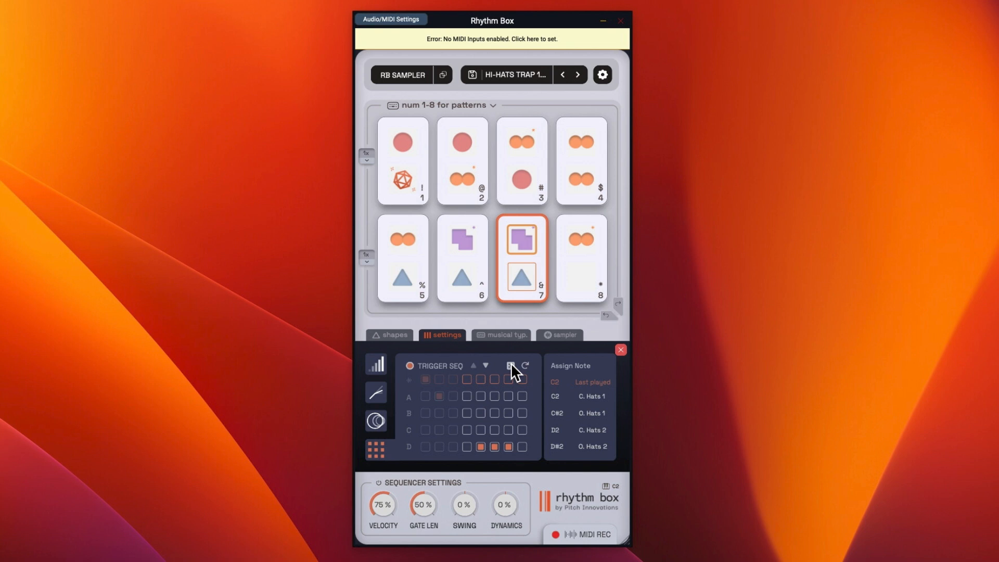
click(504, 334)
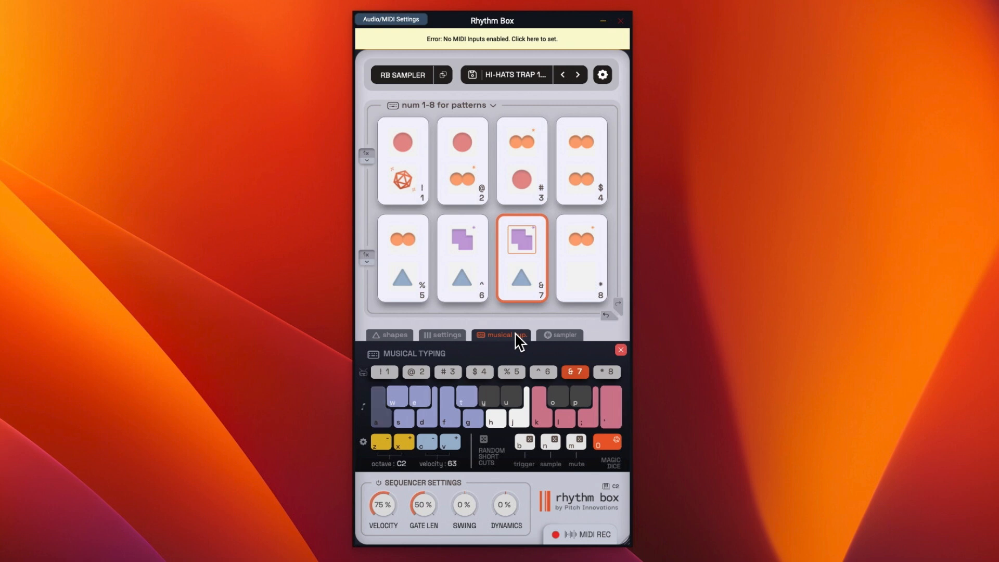
- Load the Kick Patterns preset with dynamics at 36% and bring up the Sampler
click(578, 75)
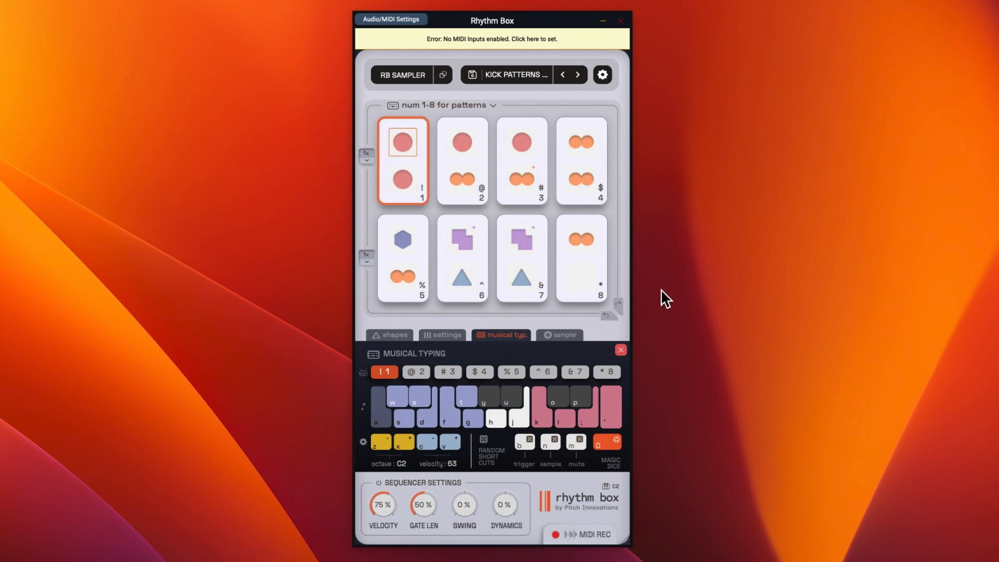
mouse_move(592, 447)
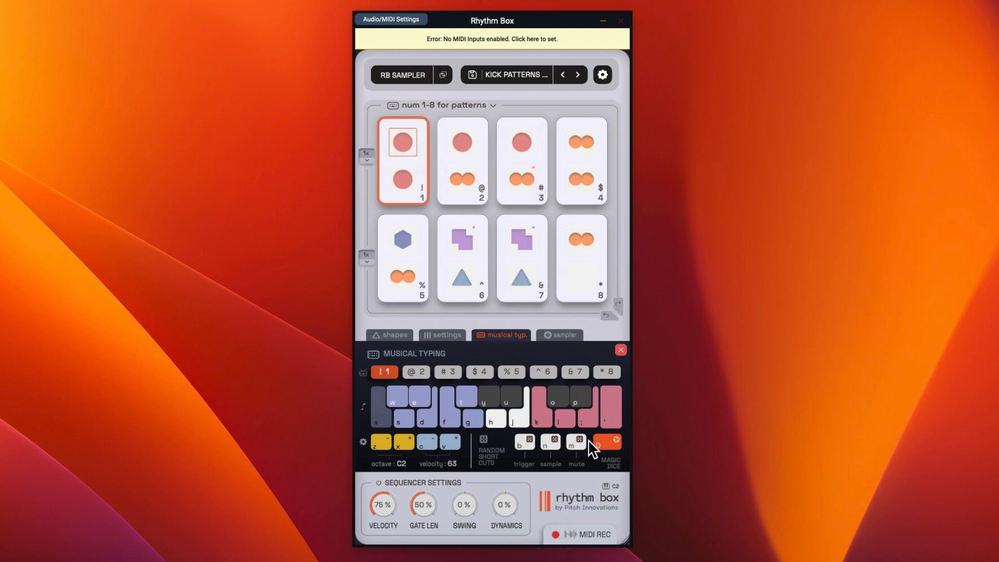
mouse_move(497, 544)
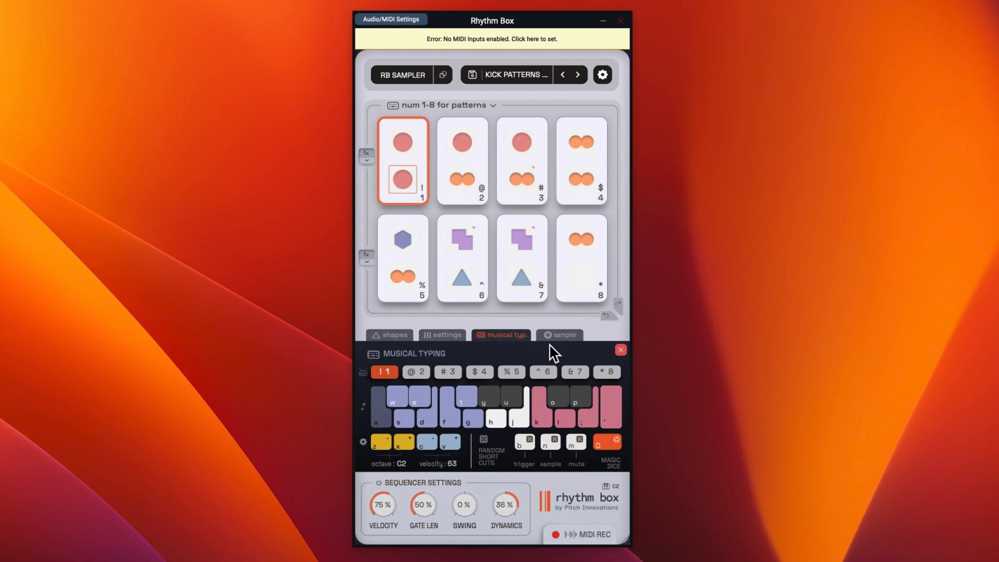
click(564, 334)
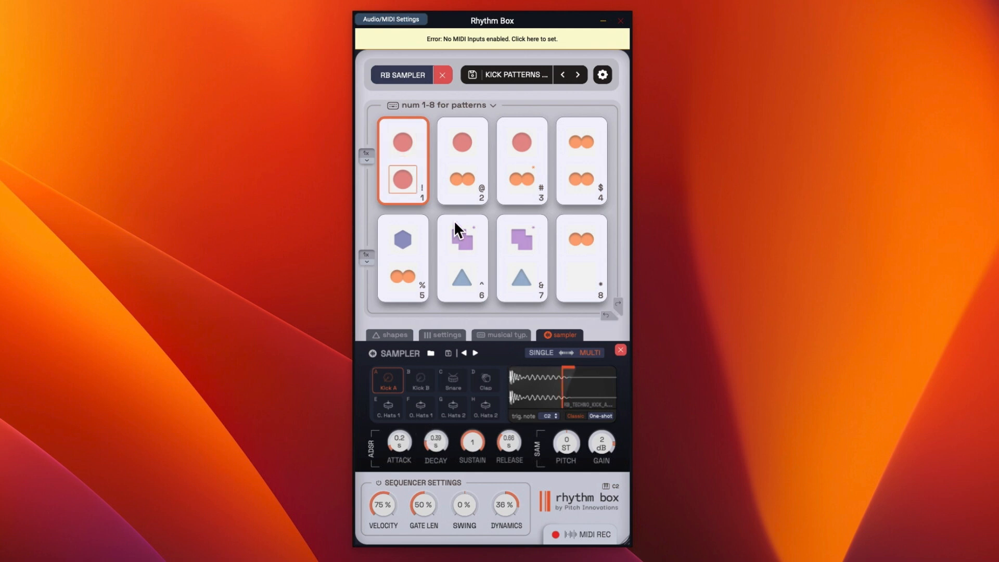
- Audition kick patterns 2, 4 and 1, then return from the Sampler to the Shapes palette
click(460, 159)
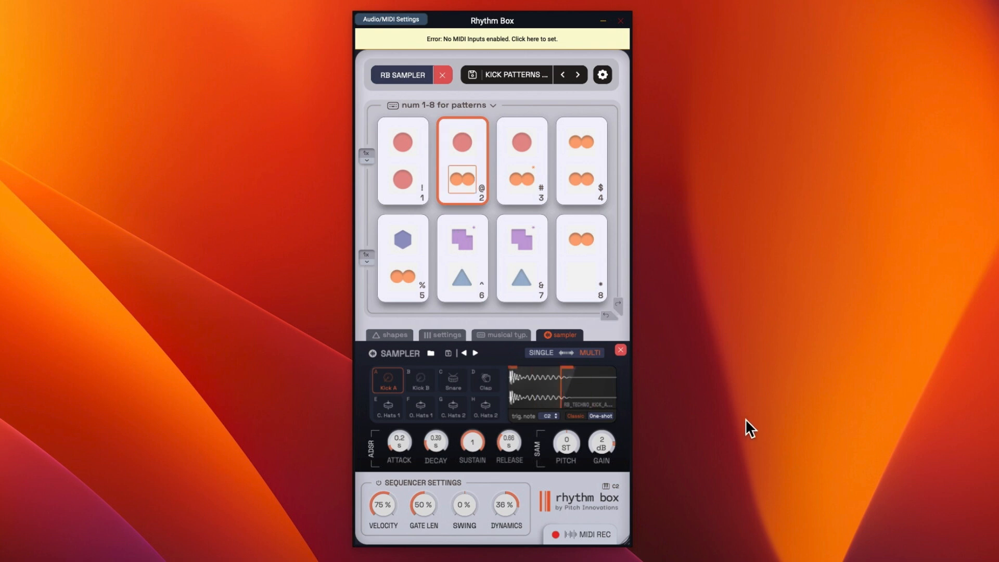
click(580, 160)
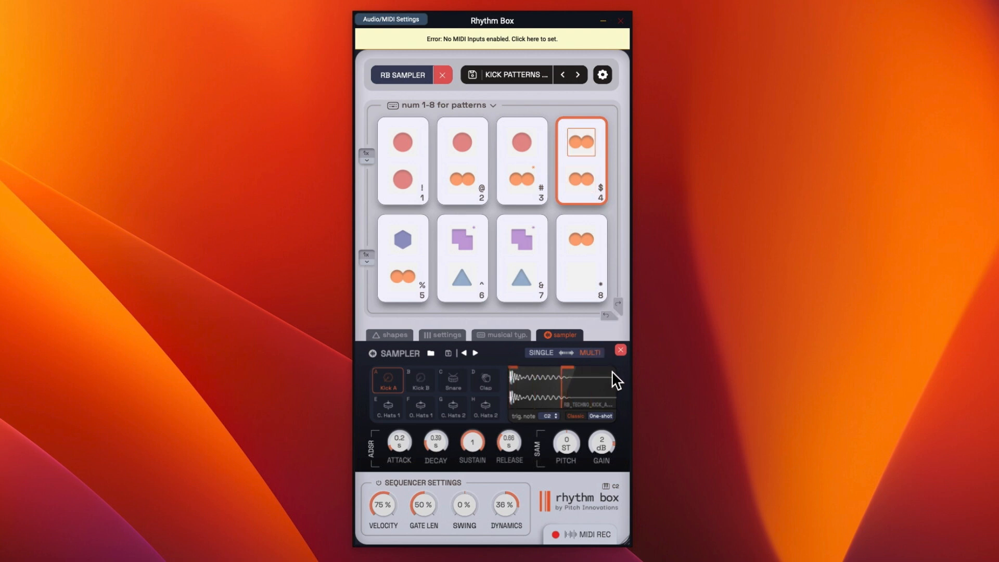
click(402, 160)
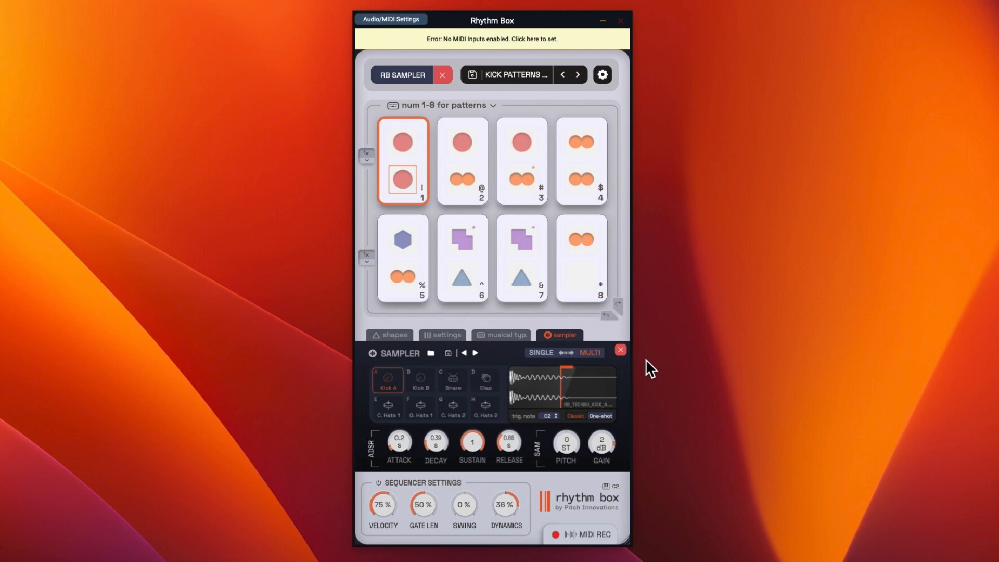
mouse_move(574, 342)
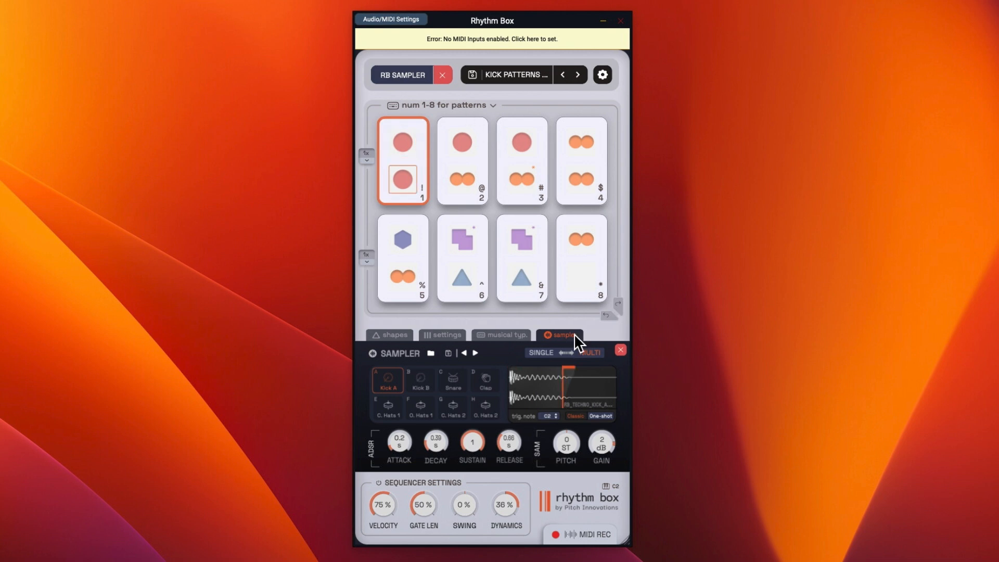
click(389, 334)
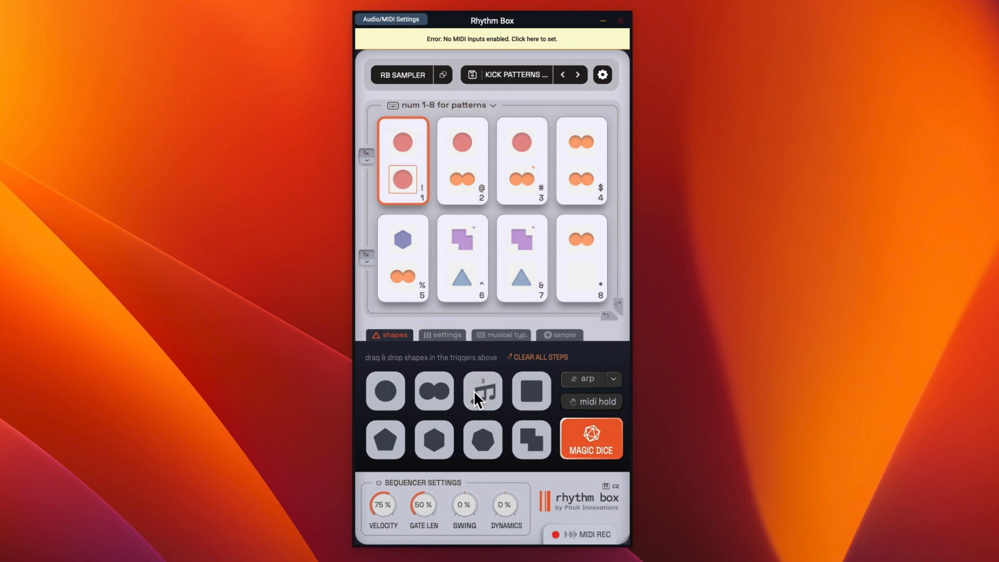
- Select pattern 2 before opening the factory preset browser
click(461, 159)
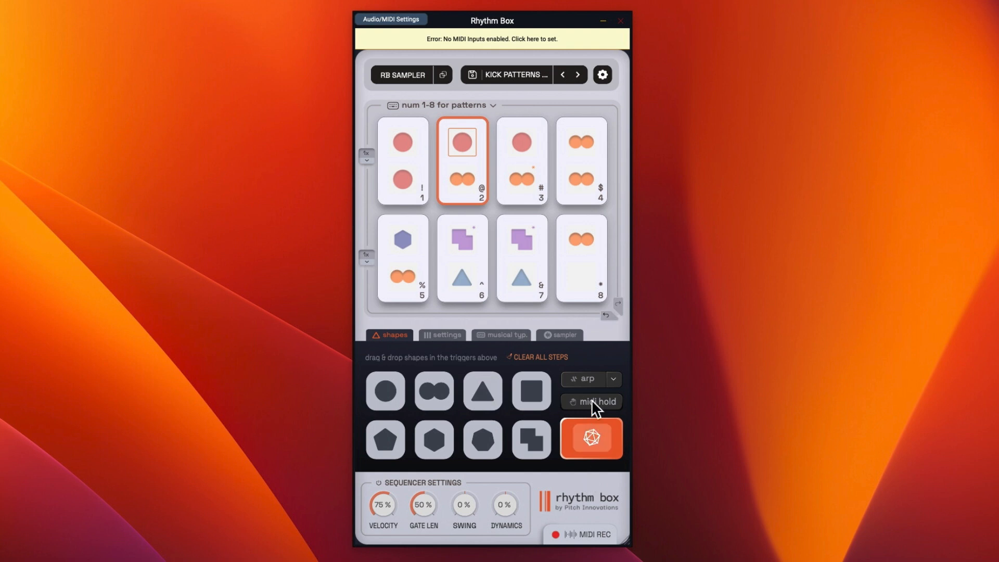
mouse_move(584, 351)
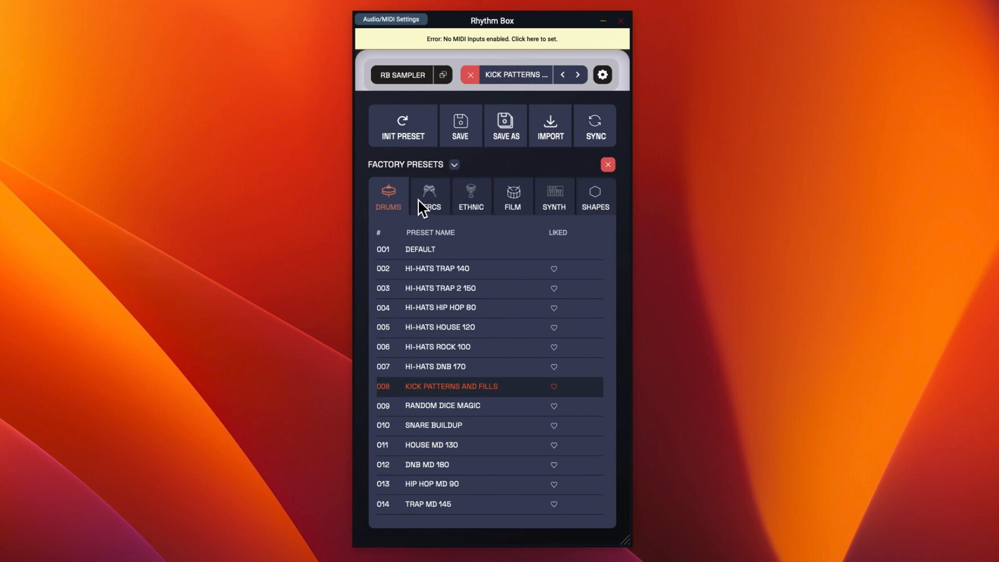
- Load the Bongo 120 PERCS preset, try its patterns, and reopen the factory preset list
click(429, 196)
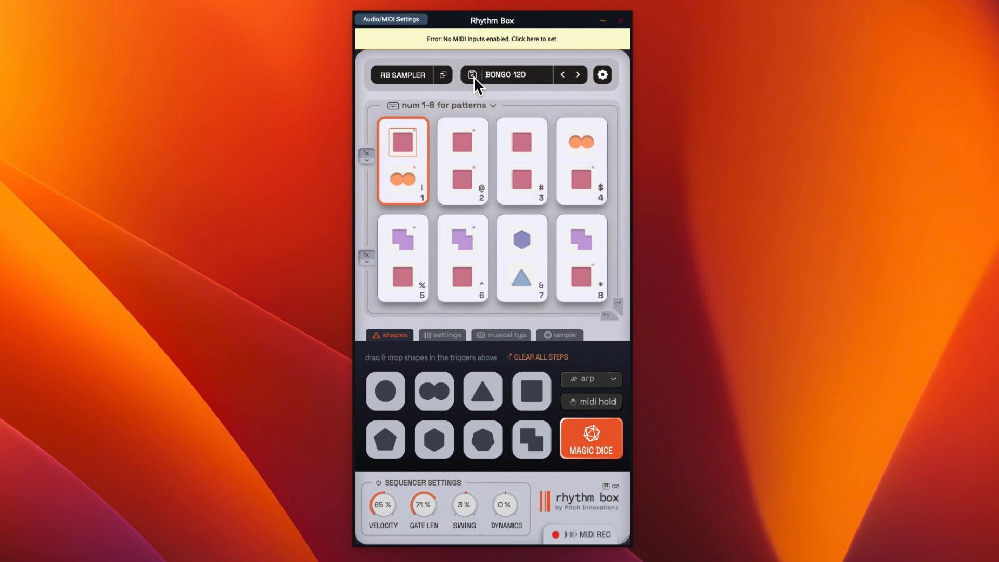
click(460, 258)
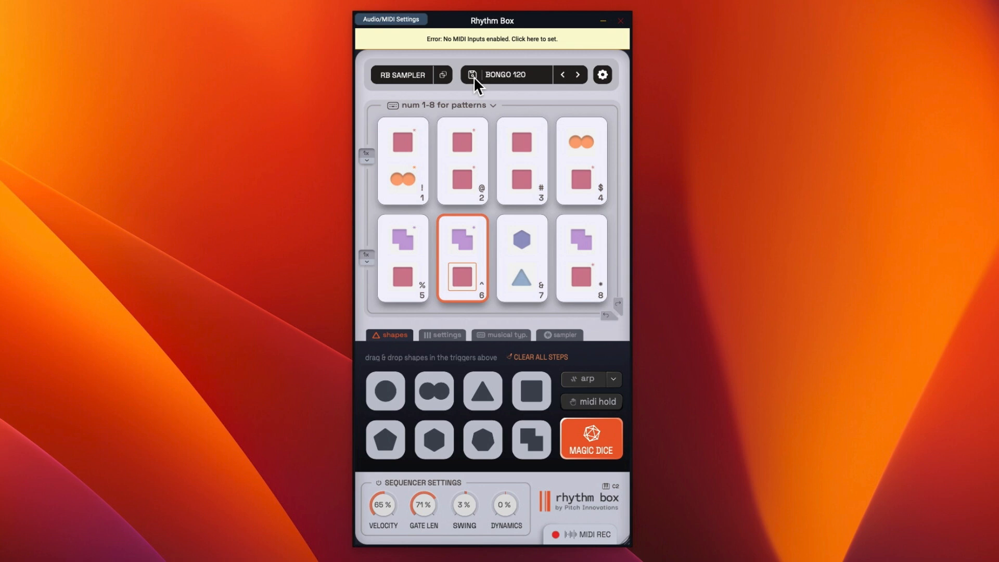
click(401, 259)
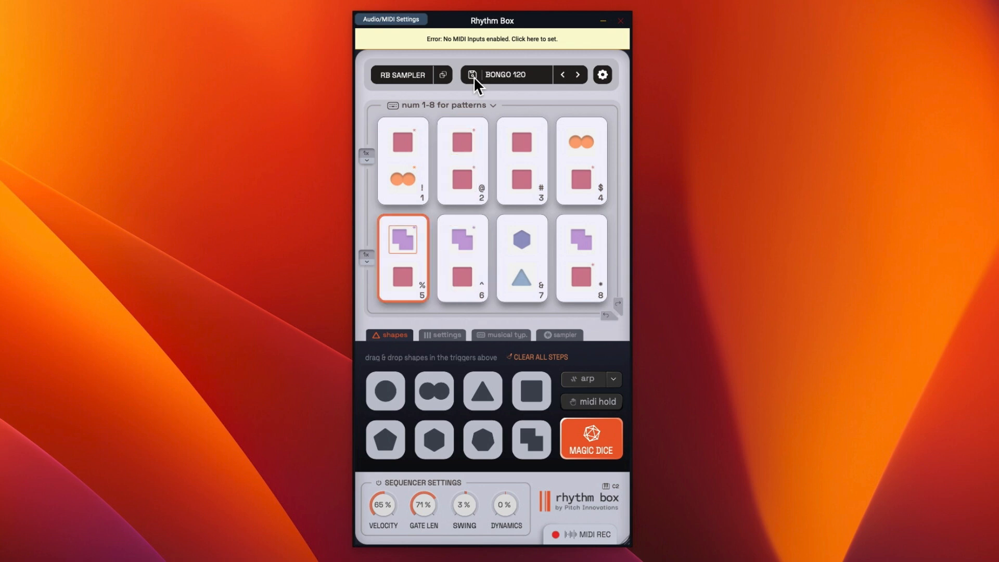
click(470, 75)
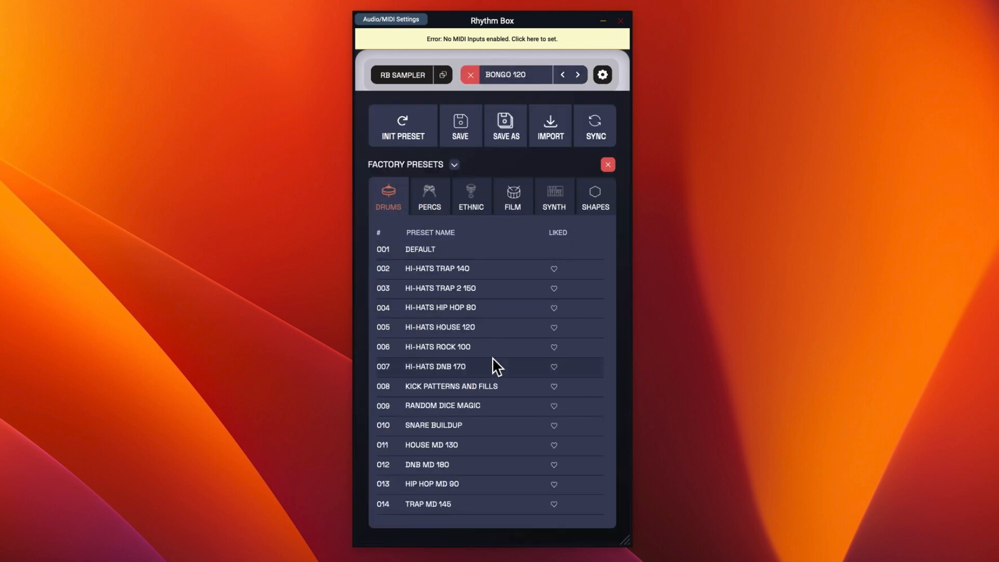
- Try Shakers and Tambourine from PERCS, settle on Conga 120, then list the FILM presets
click(429, 195)
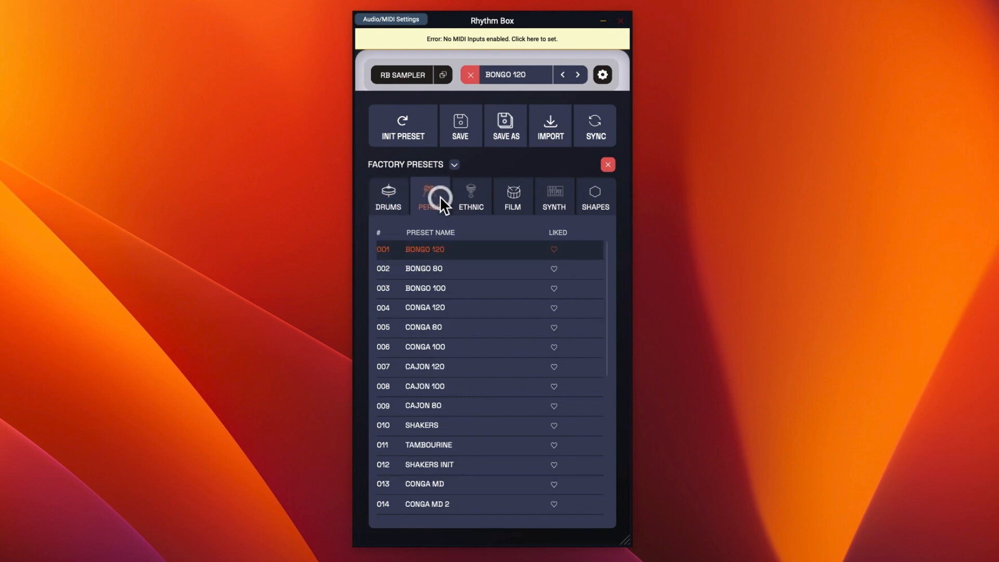
scroll(down, 3)
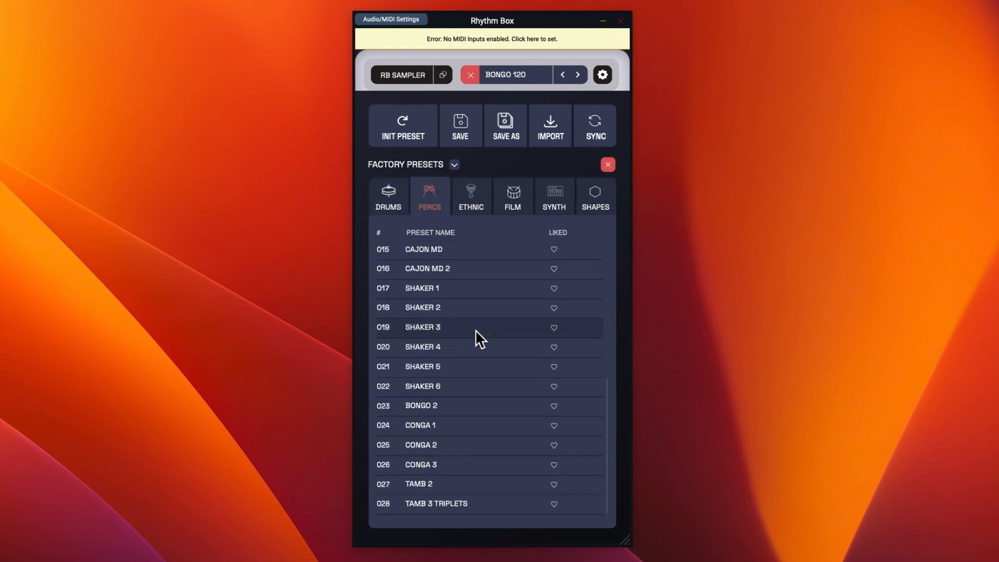
scroll(up, 3)
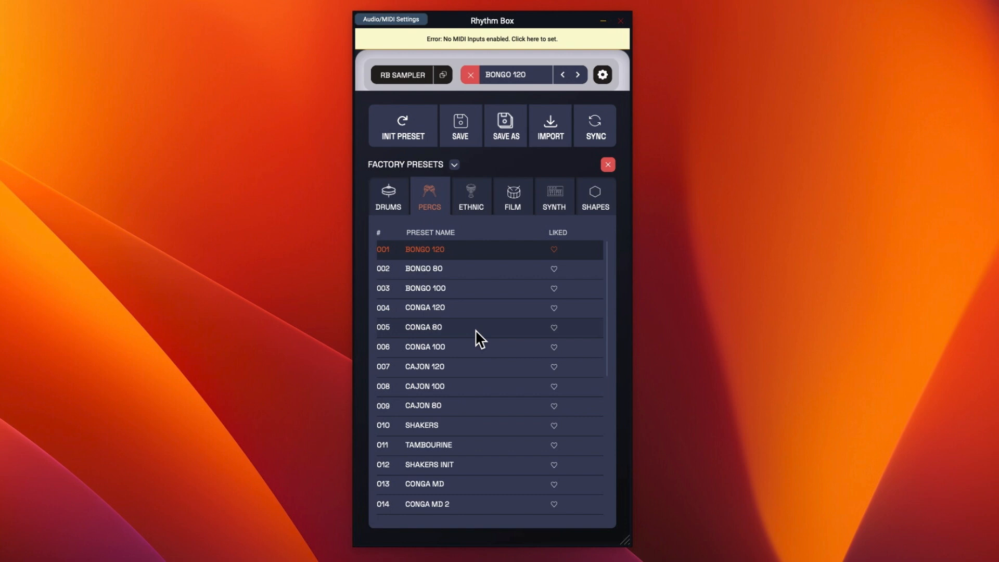
mouse_move(478, 391)
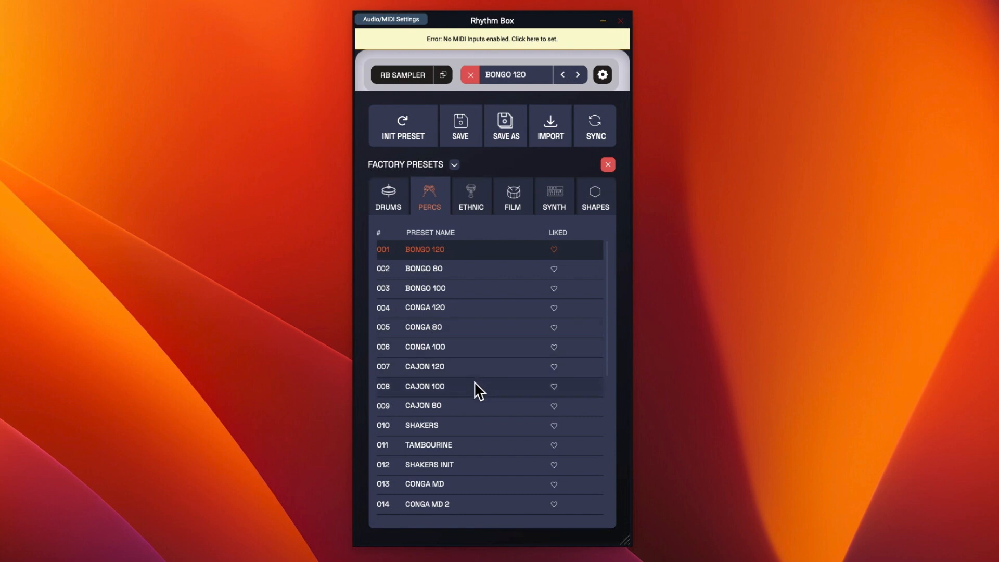
click(421, 425)
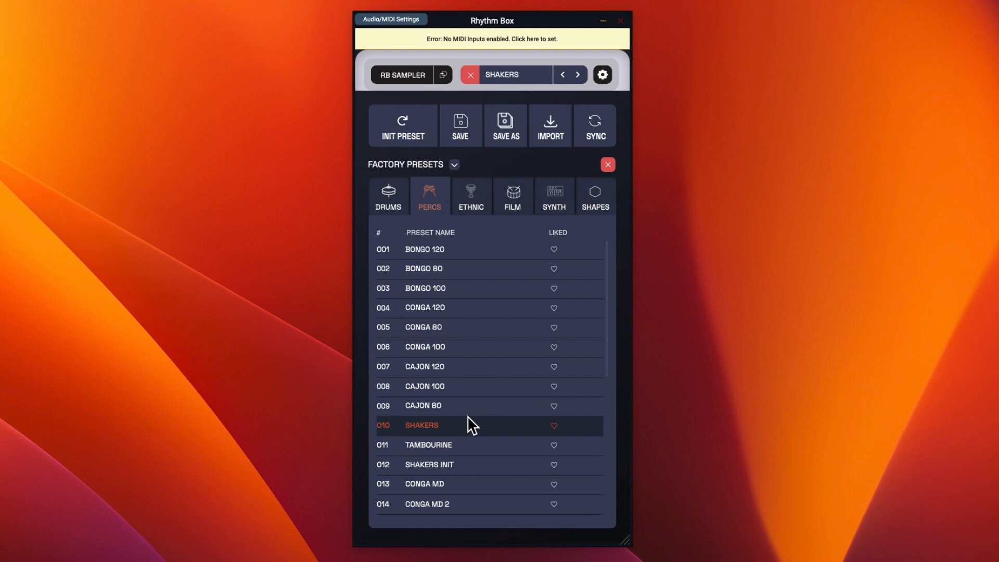
click(427, 445)
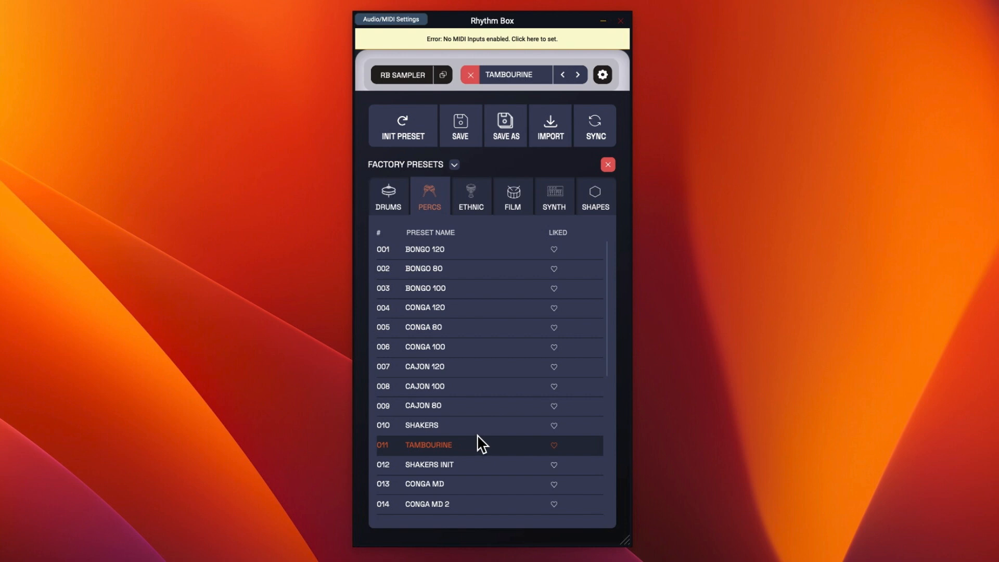
click(425, 307)
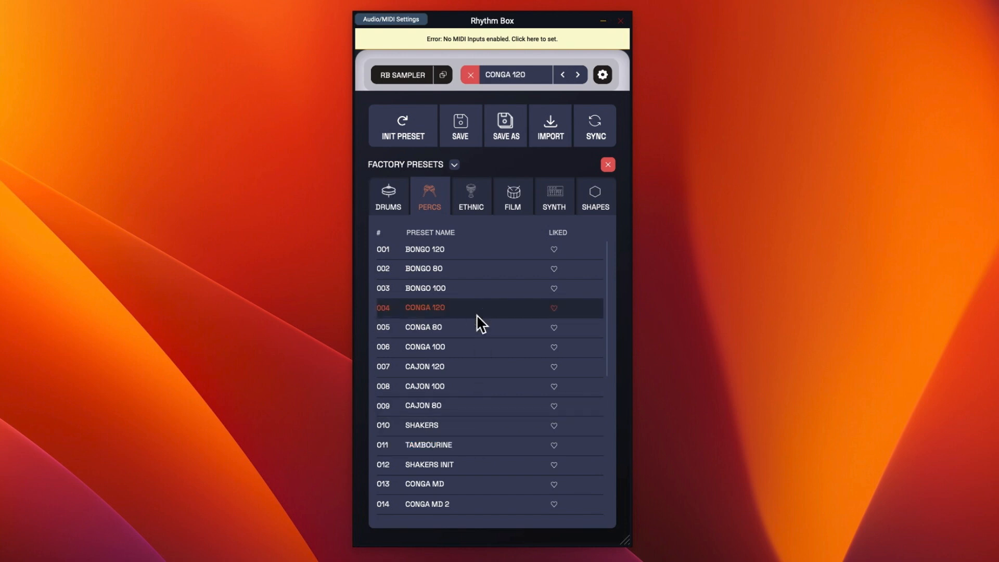
mouse_move(482, 300)
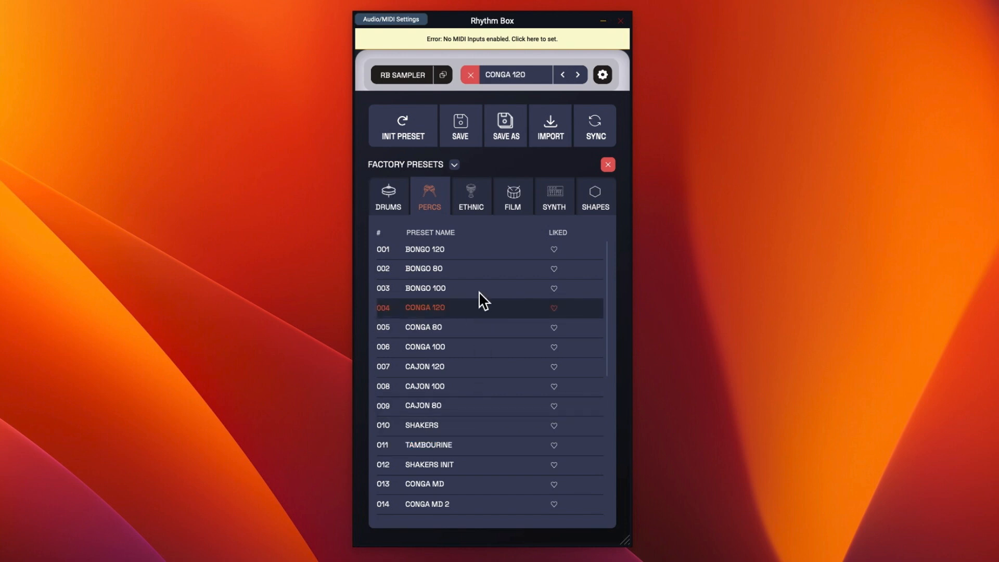
click(511, 196)
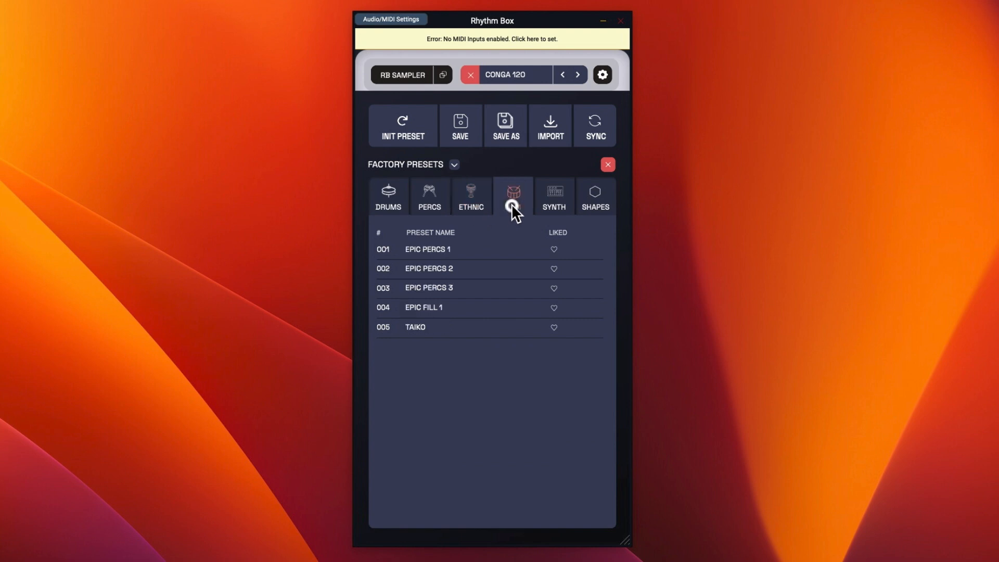
- Audition African, Arabic and Arabic Run ethnic presets, then Conga 100 and Conga 120 percs
click(471, 197)
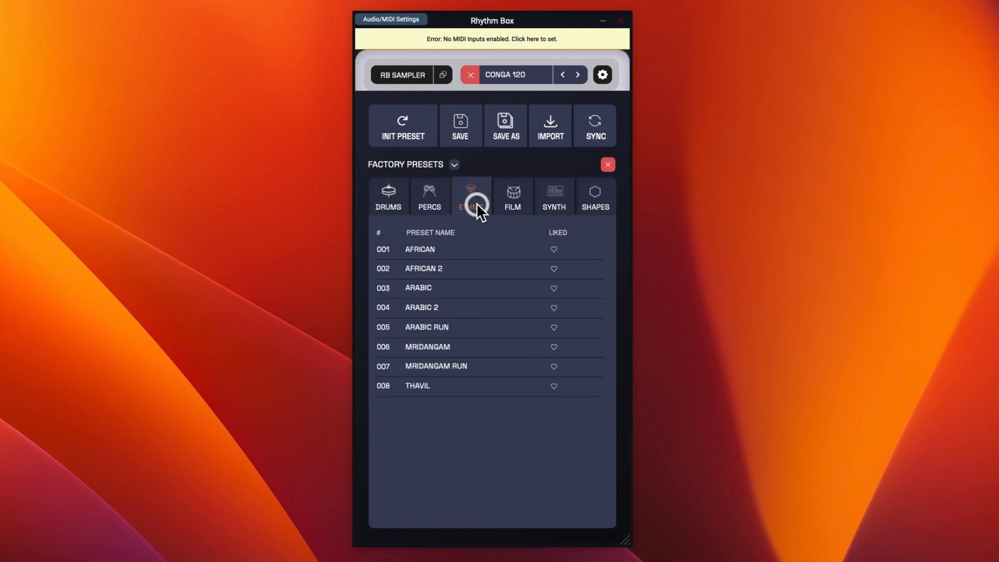
click(420, 249)
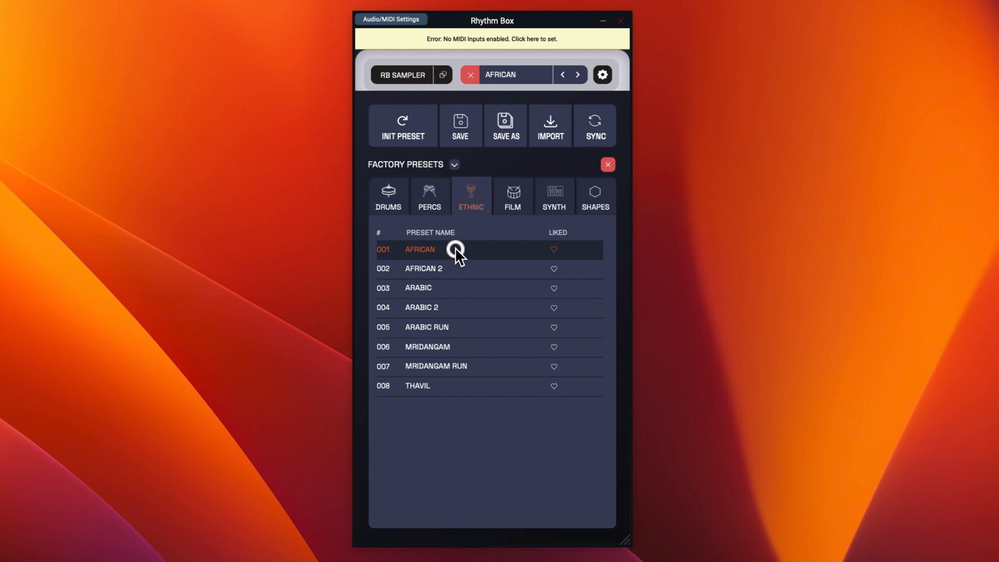
mouse_move(456, 254)
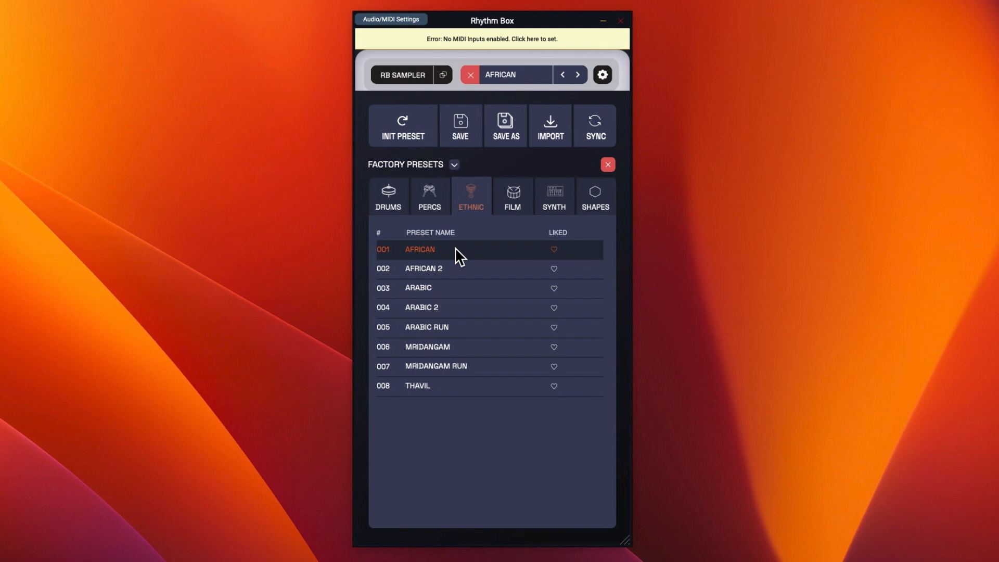
mouse_move(436, 213)
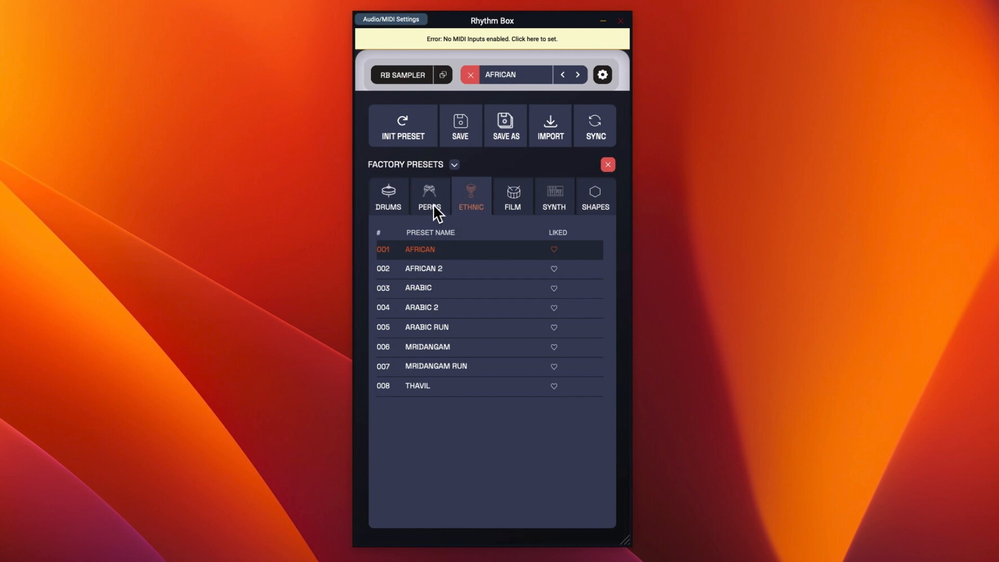
mouse_move(470, 294)
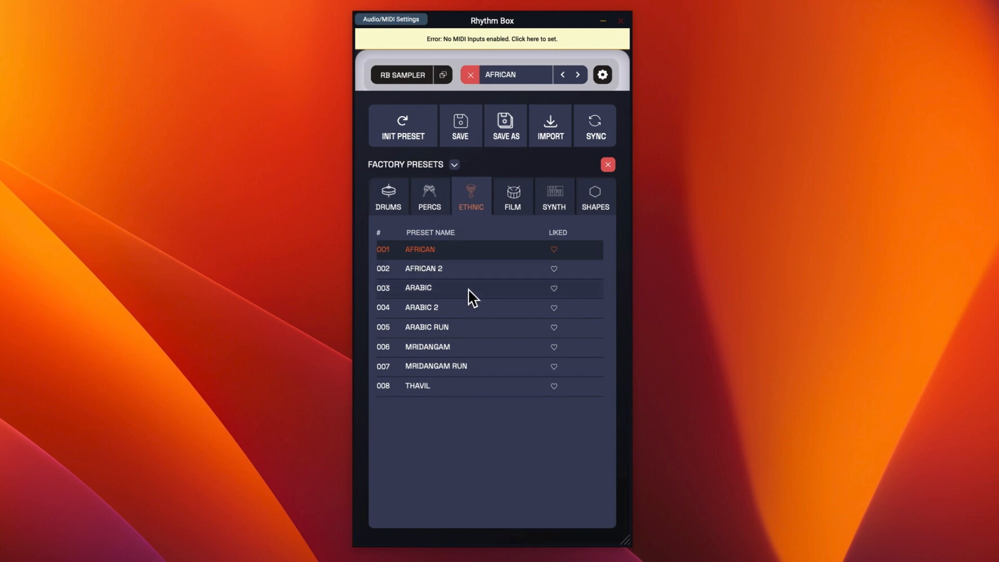
click(418, 287)
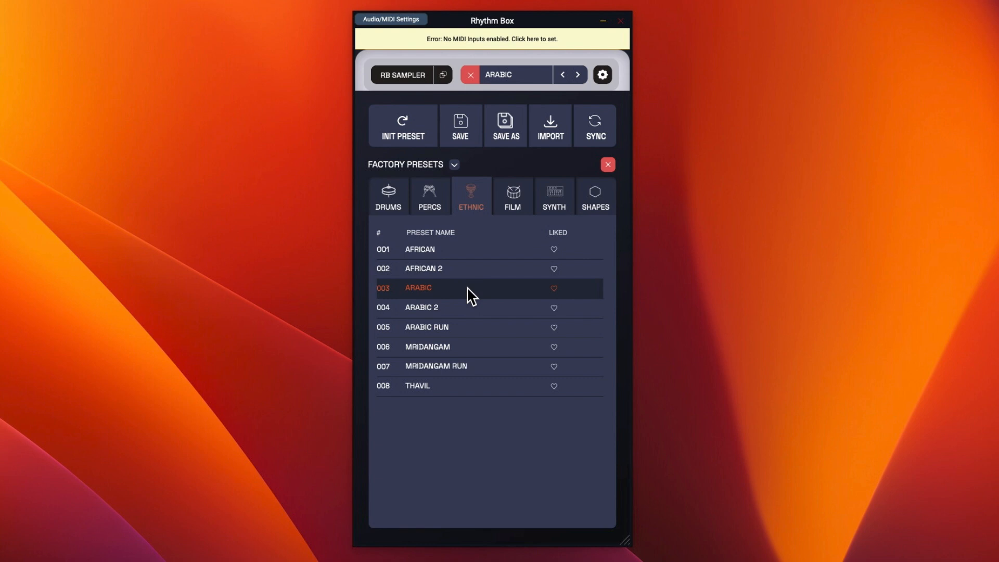
click(427, 327)
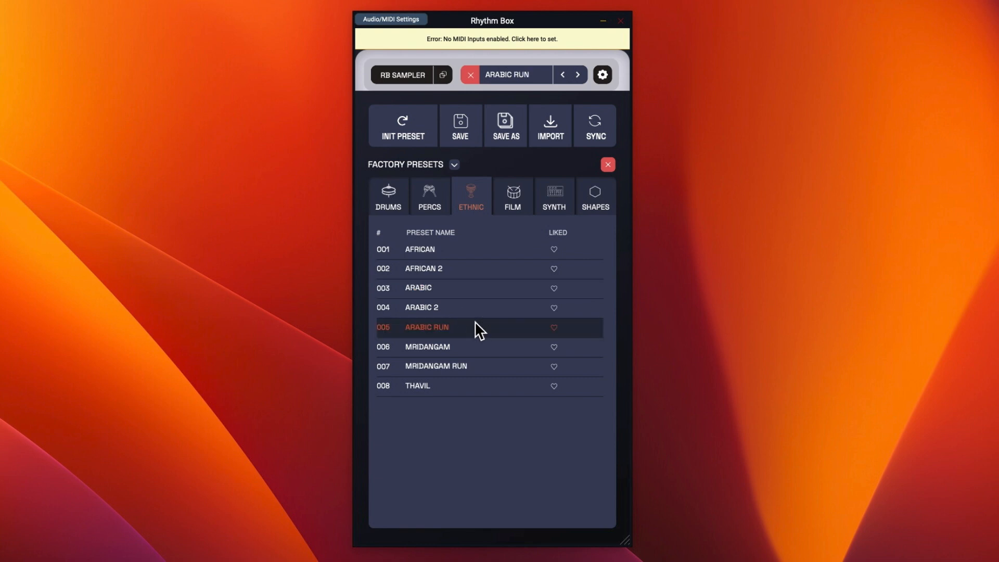
click(428, 196)
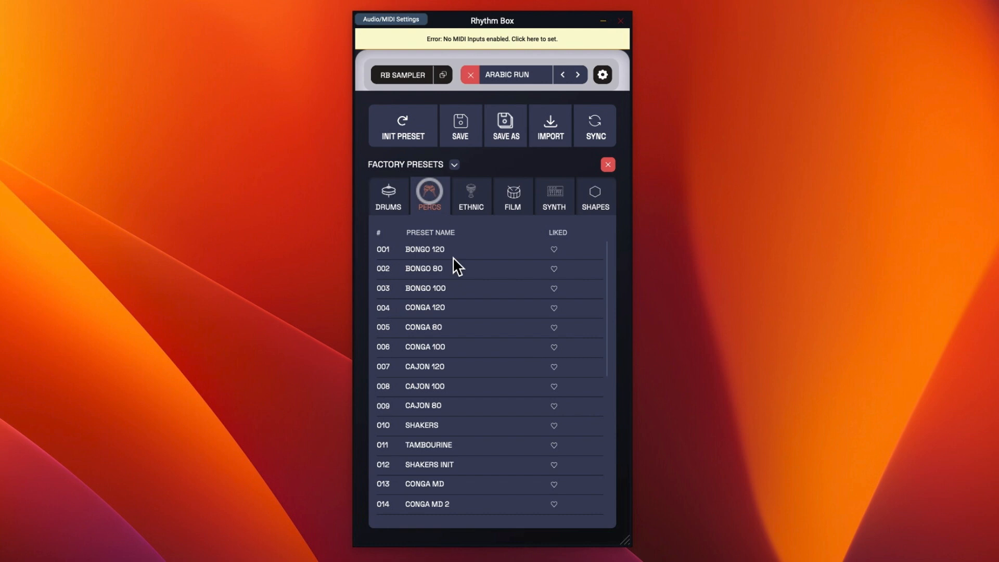
click(424, 347)
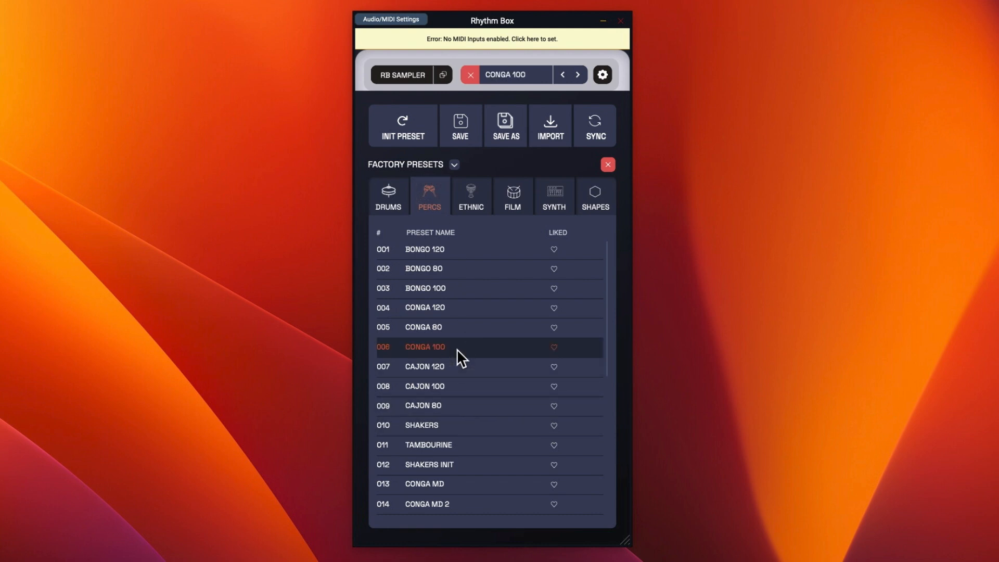
click(424, 307)
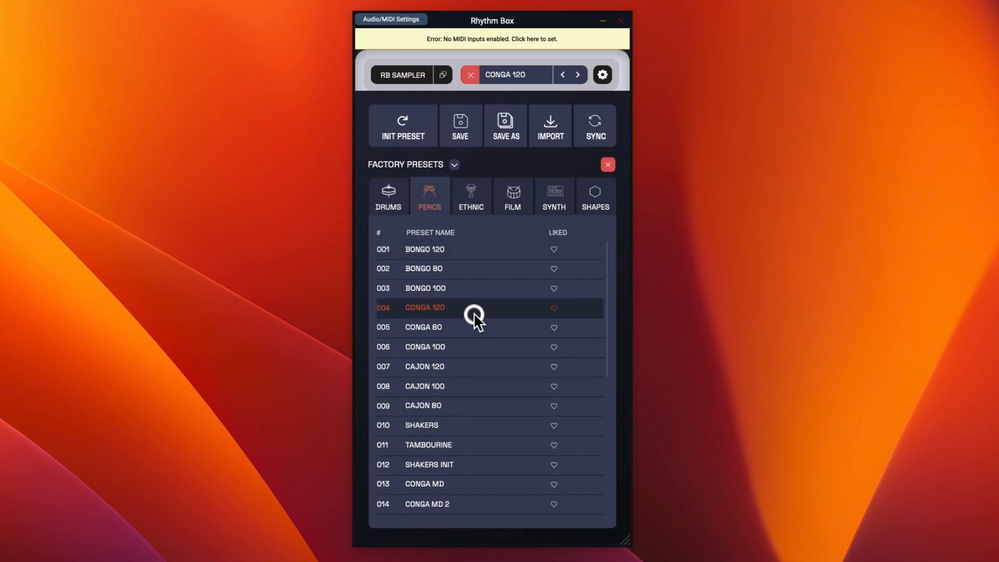
- Try Mridangam and Mridangam Run, load Dubstep Bass from SYNTH, and list the ethnic presets
click(471, 196)
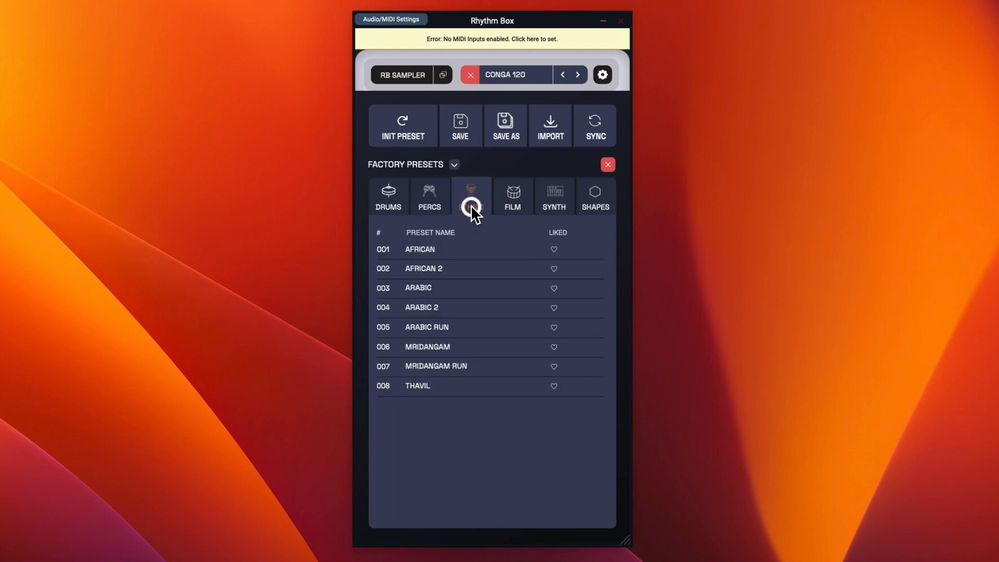
click(426, 346)
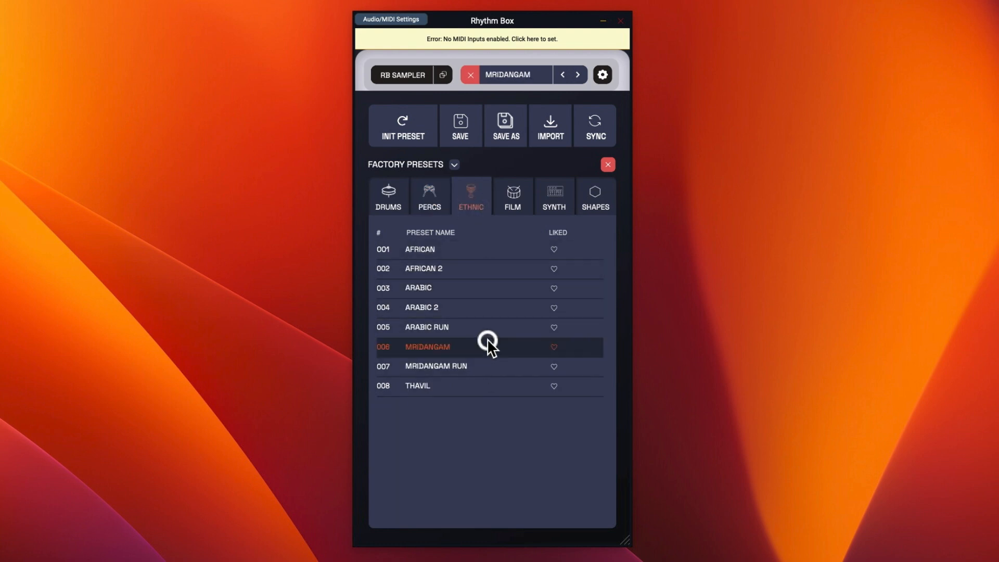
mouse_move(494, 380)
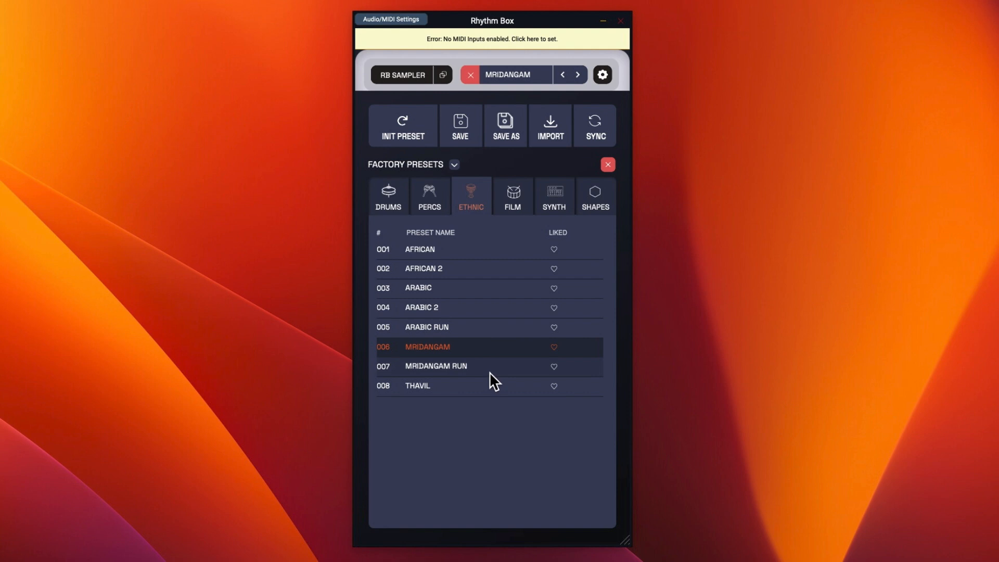
click(436, 365)
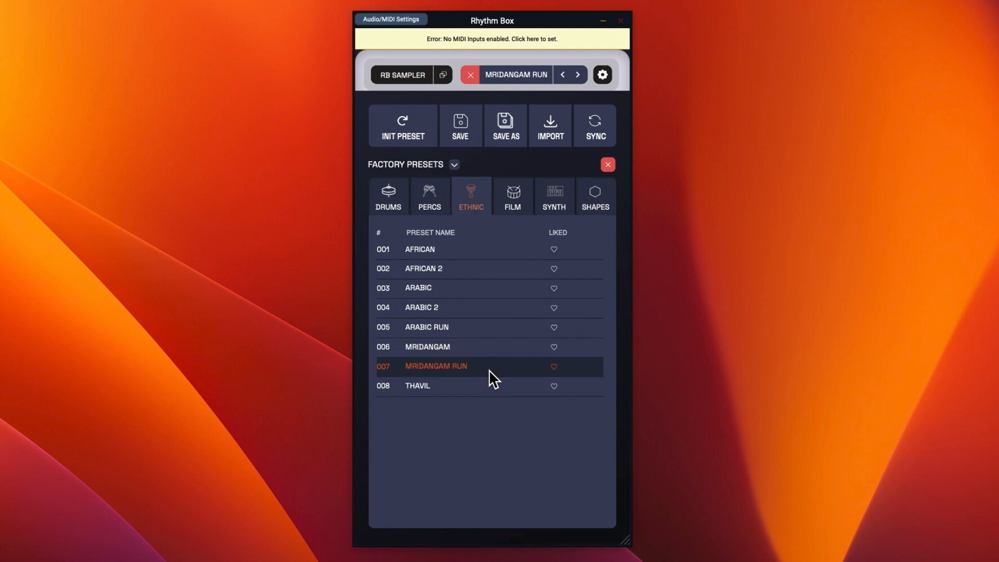
mouse_move(506, 265)
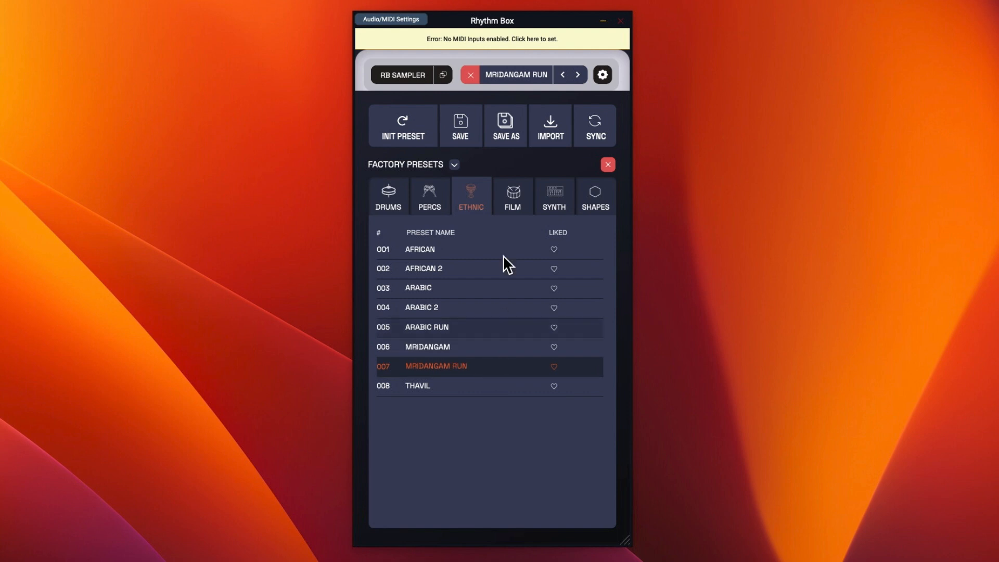
click(554, 195)
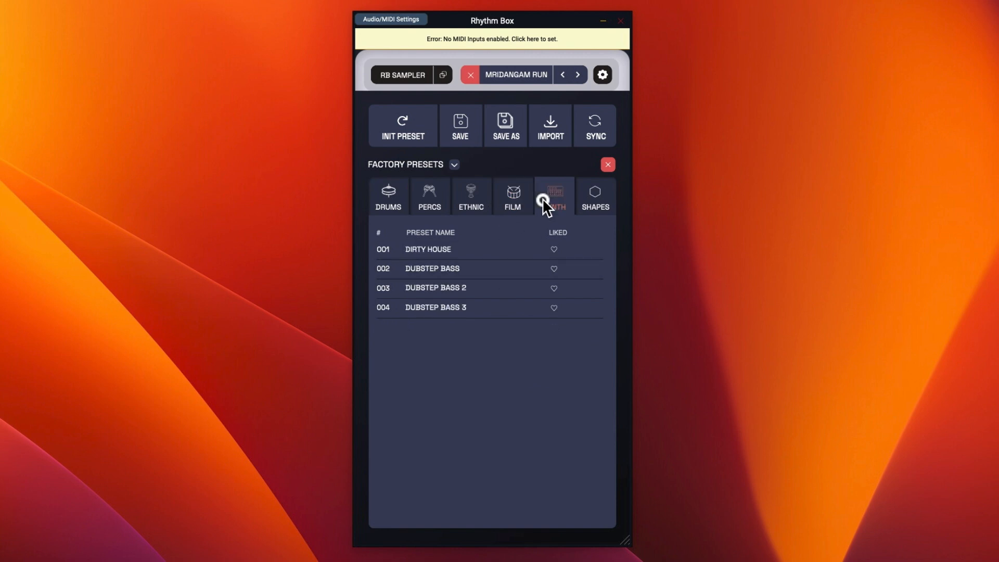
click(432, 268)
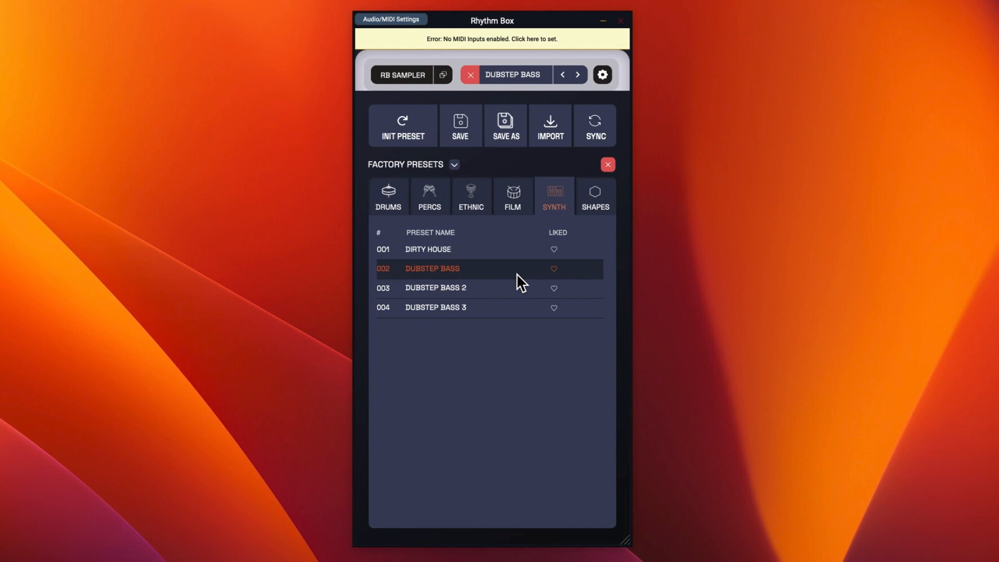
mouse_move(537, 215)
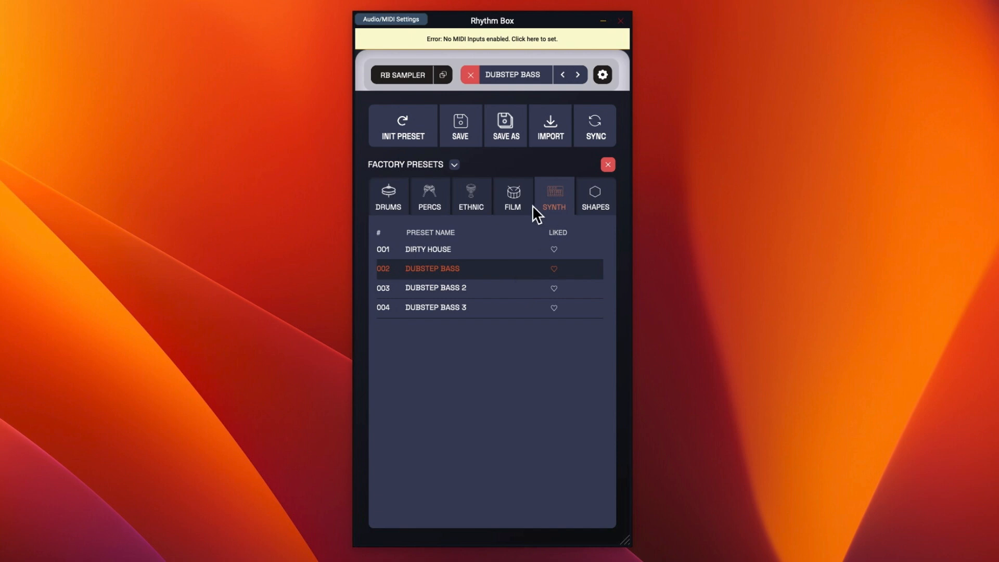
click(470, 196)
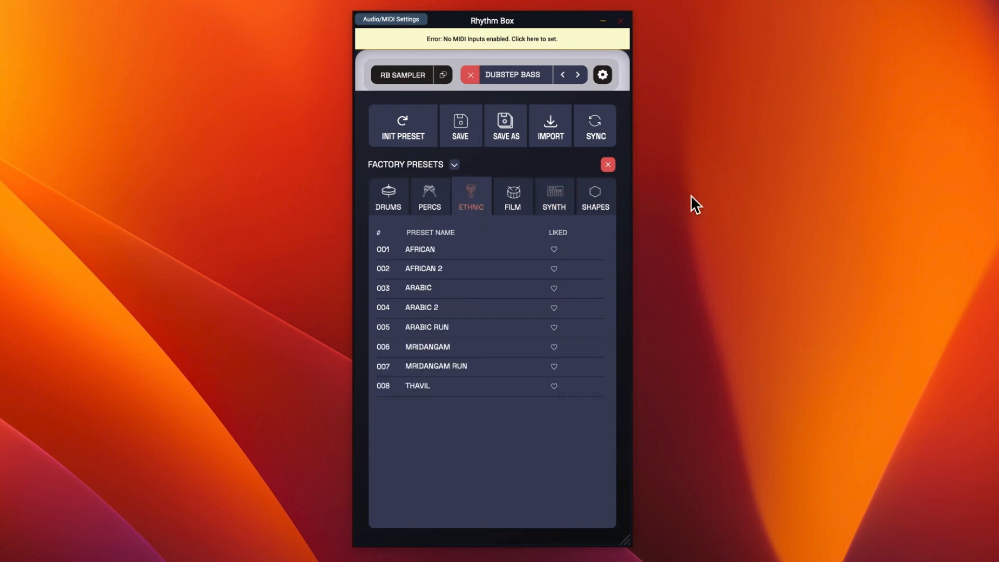
mouse_move(591, 234)
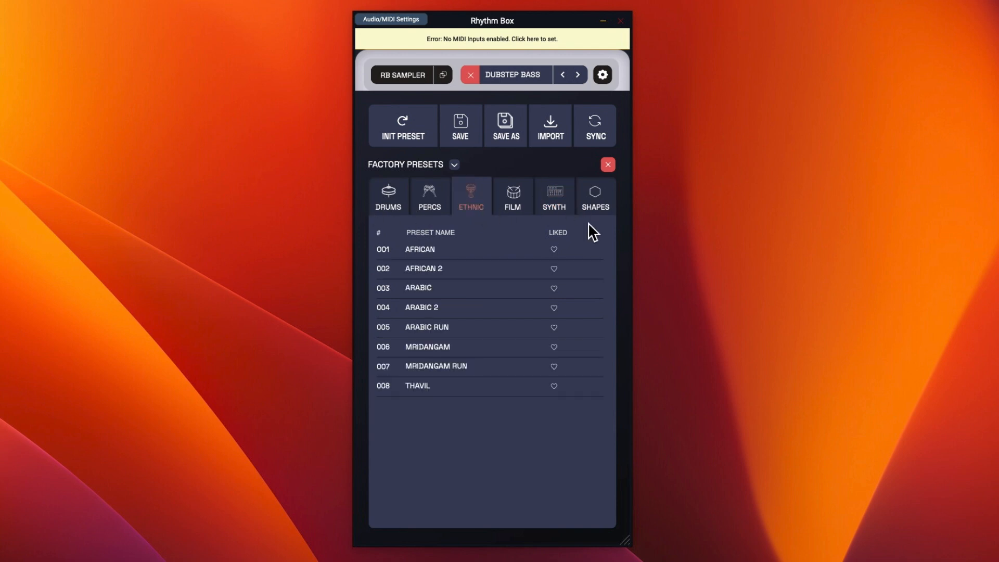
- Audition Forms of Triangle, Forms of Pentagon and Two Eight Dance, ending on Two Four Dance
click(594, 195)
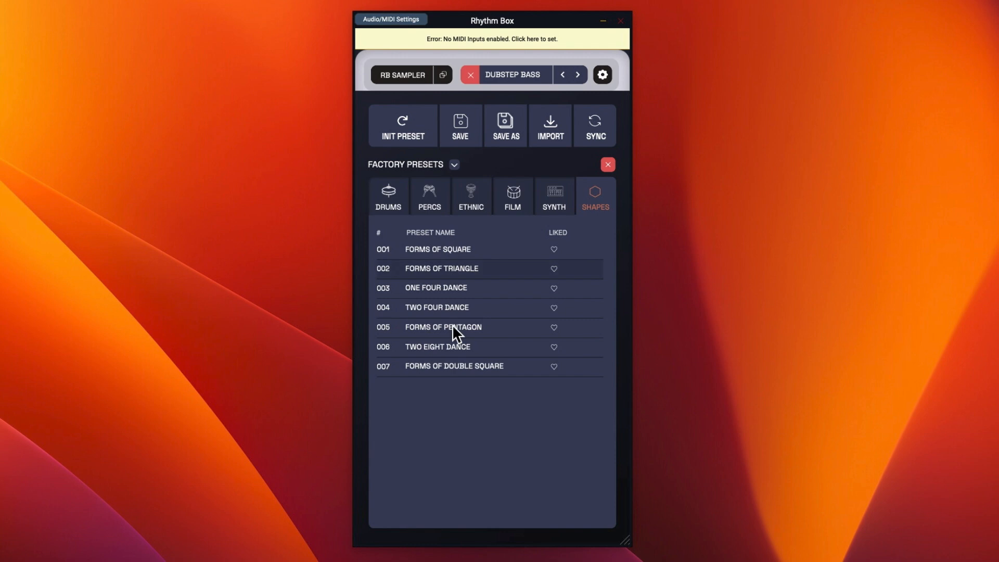
click(441, 268)
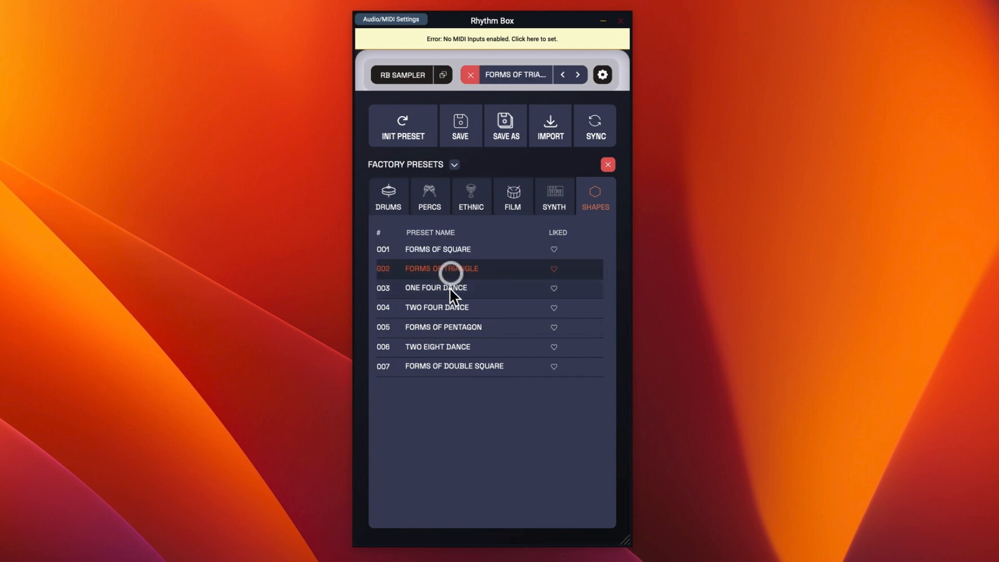
click(443, 326)
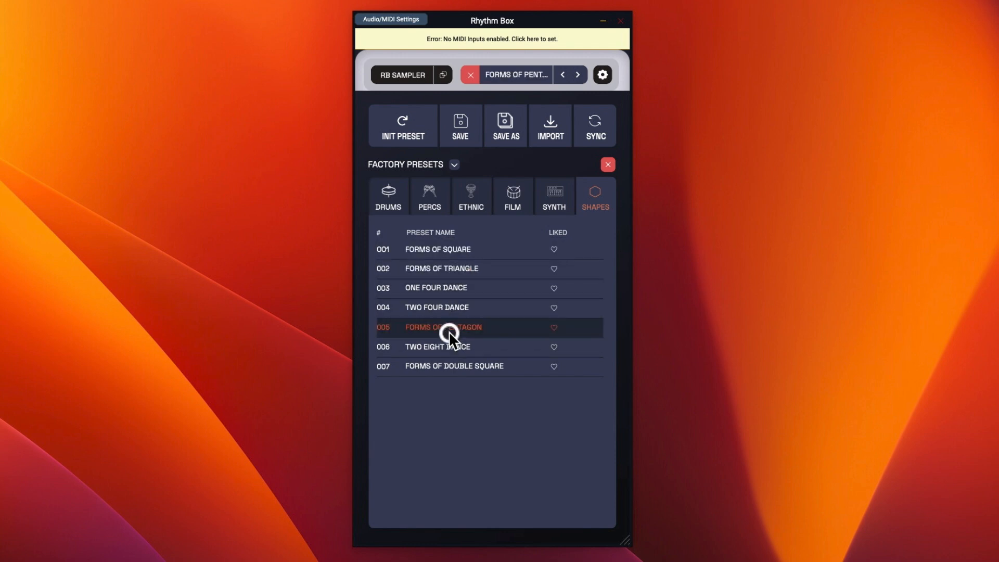
click(438, 346)
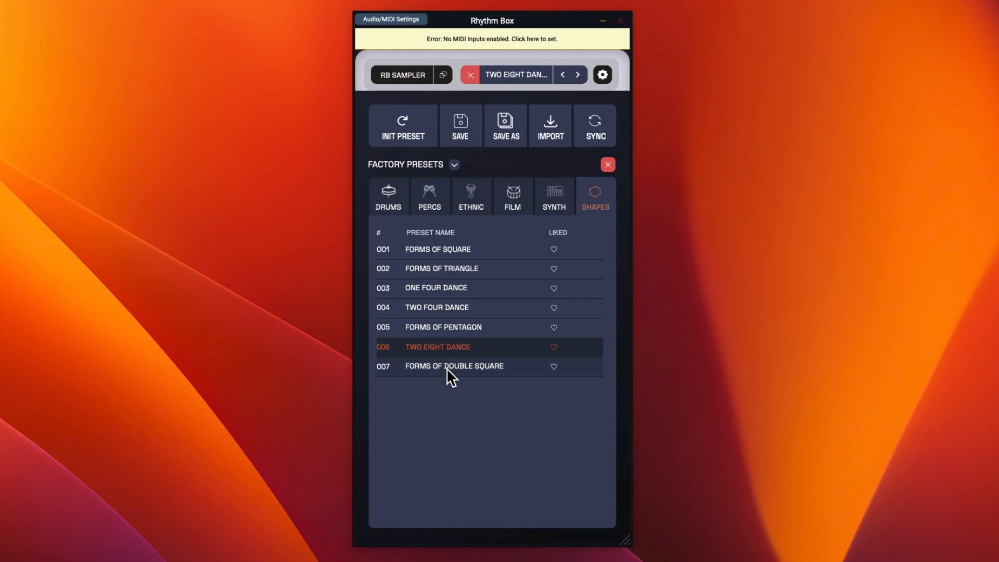
click(436, 307)
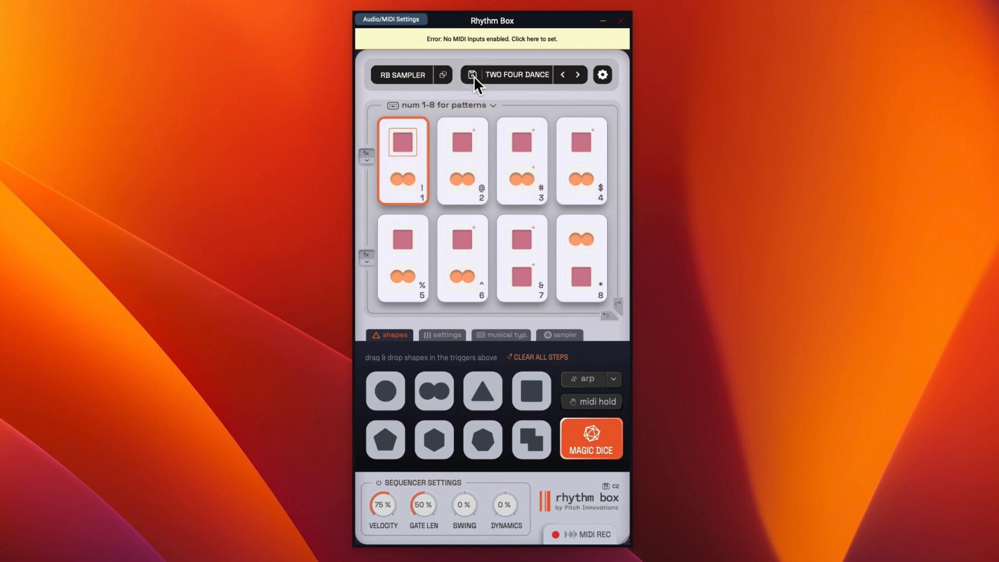
- Step to patterns 2 and 3 of Two Four Dance and bring up the musical typing keyboard
click(461, 160)
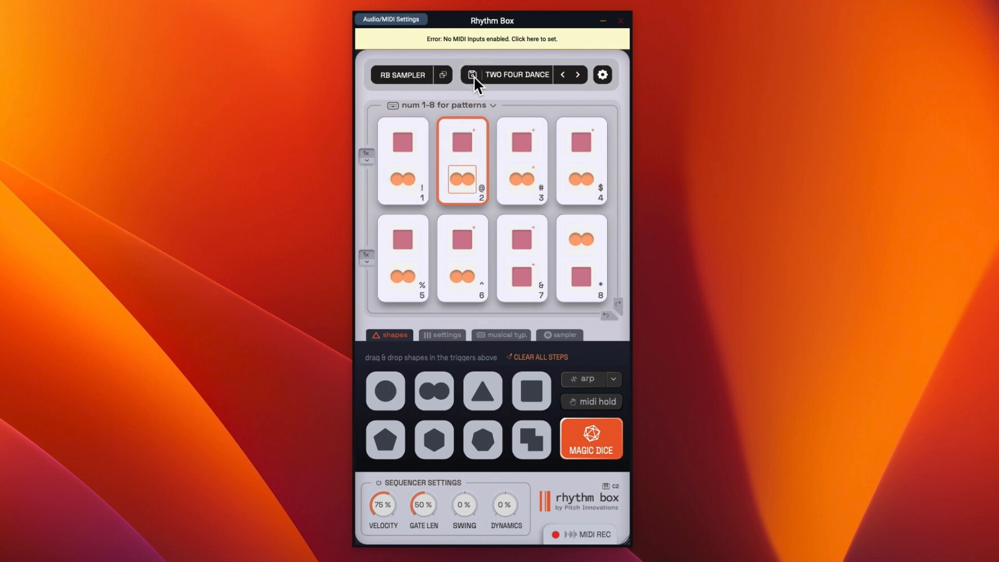
click(522, 157)
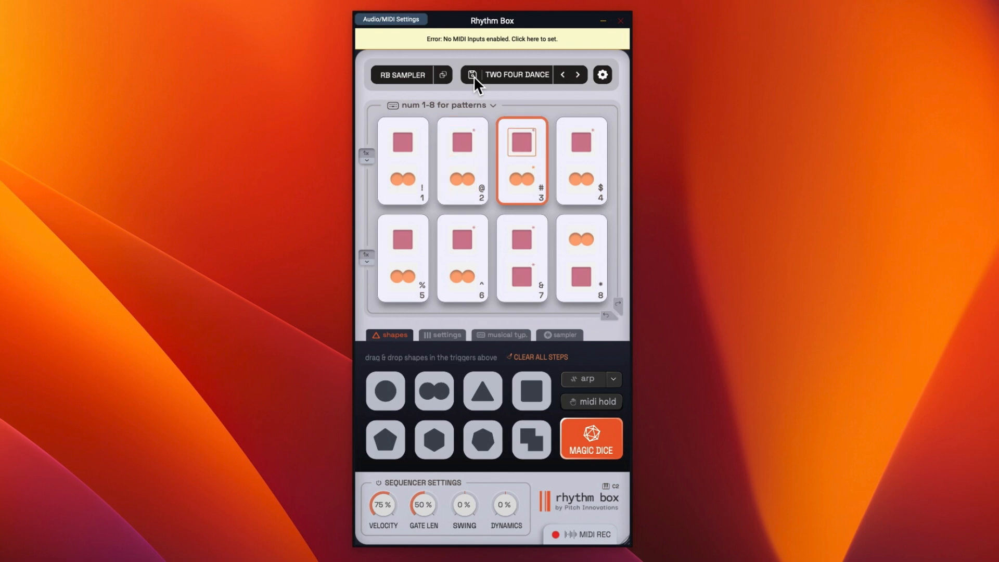
click(507, 334)
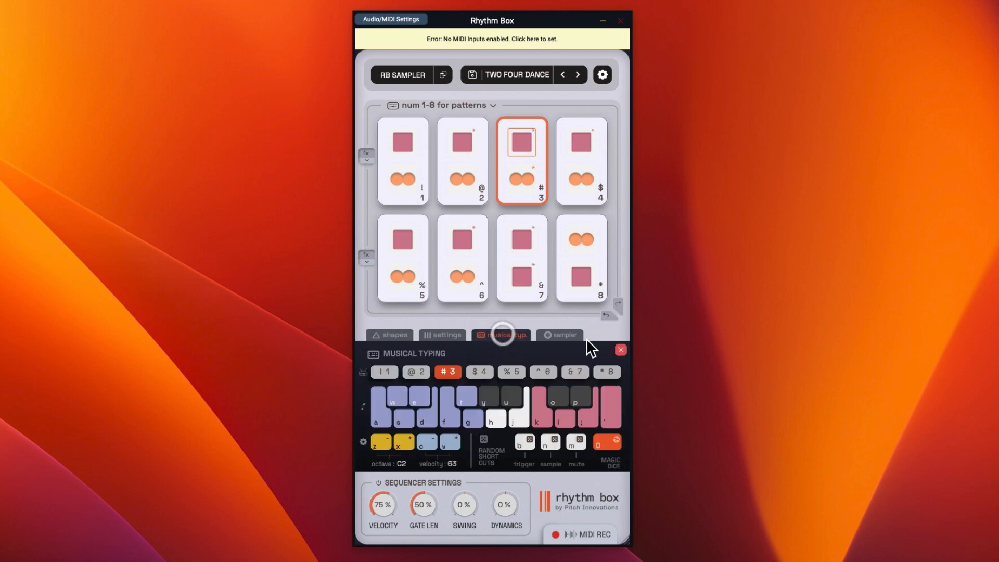
- Trigger the Two Four Dance pads so the KORG MS-20 V Mark One patch plays them
click(446, 334)
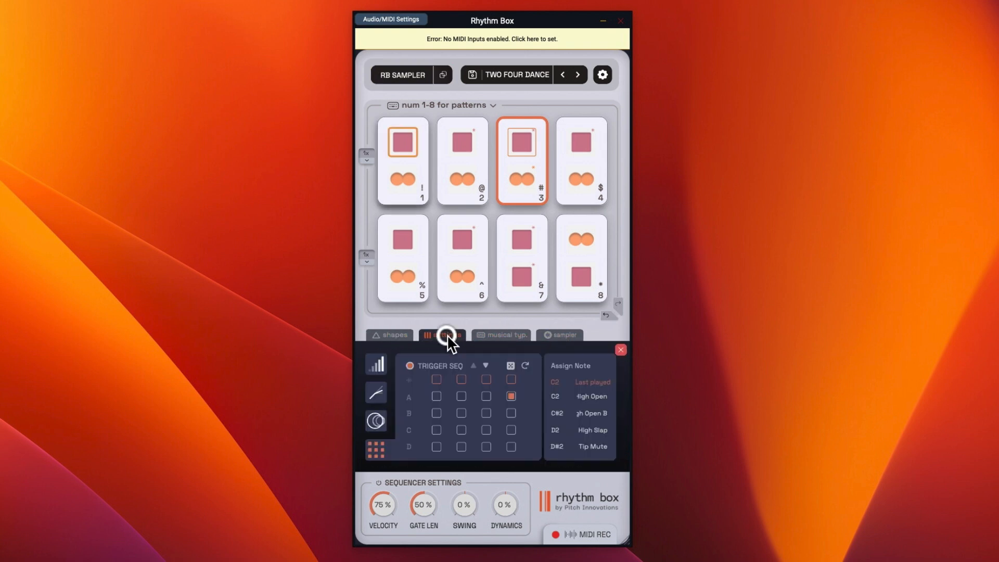
click(390, 334)
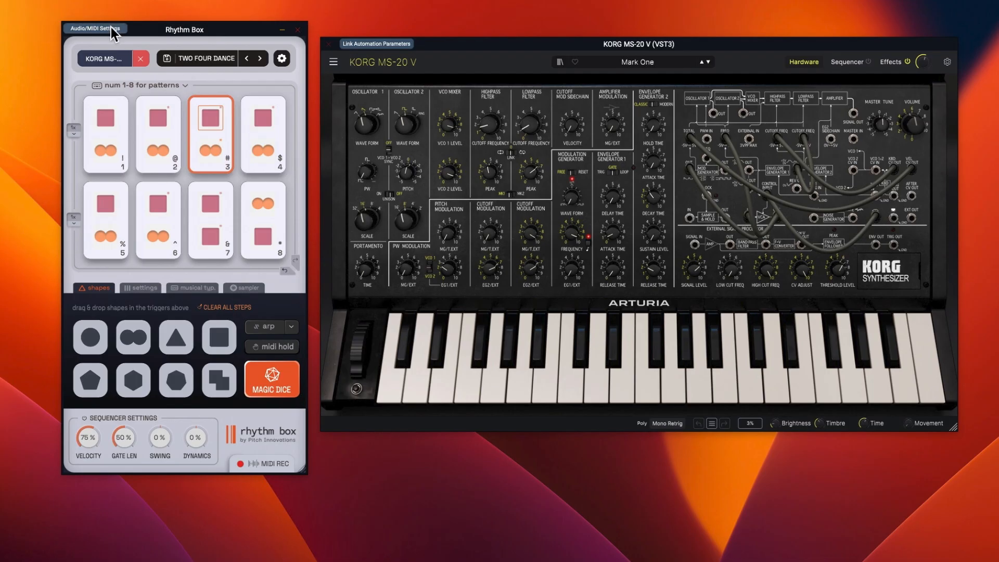
click(95, 28)
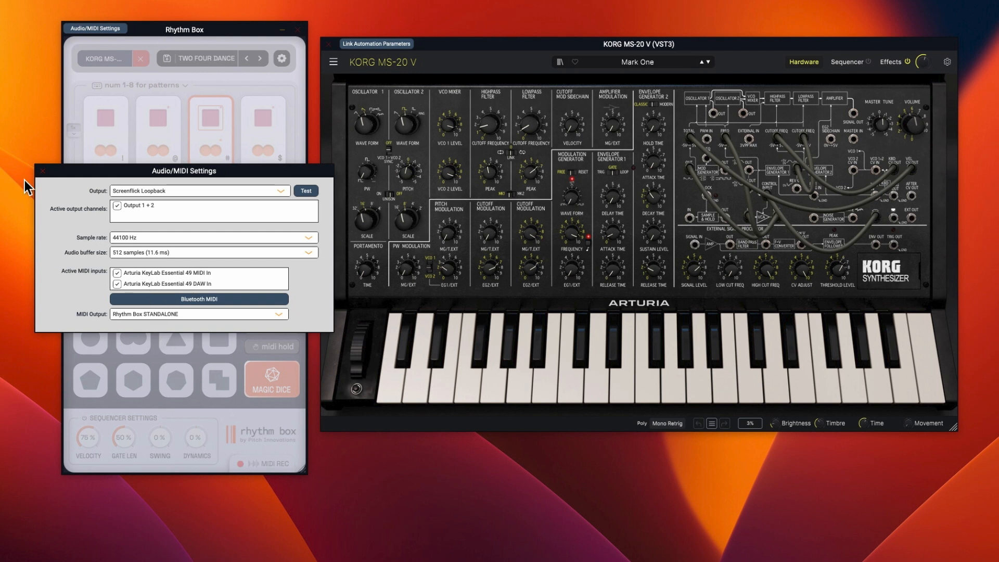
click(42, 171)
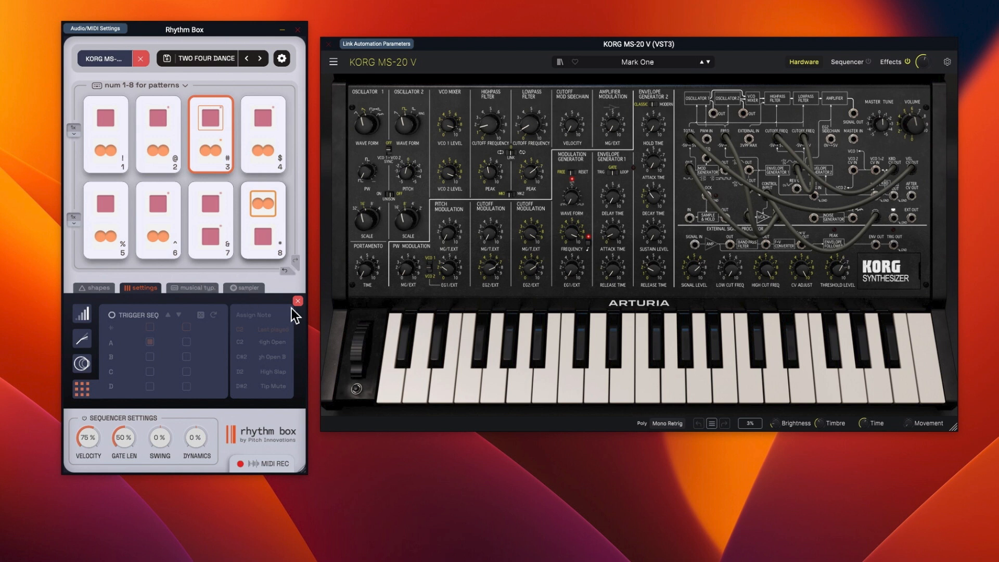
click(98, 290)
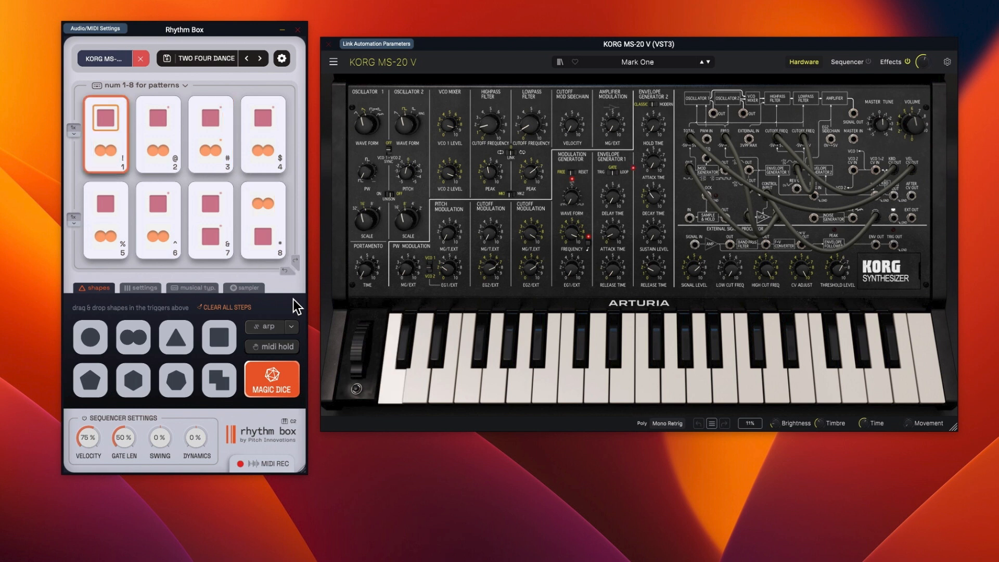
click(158, 134)
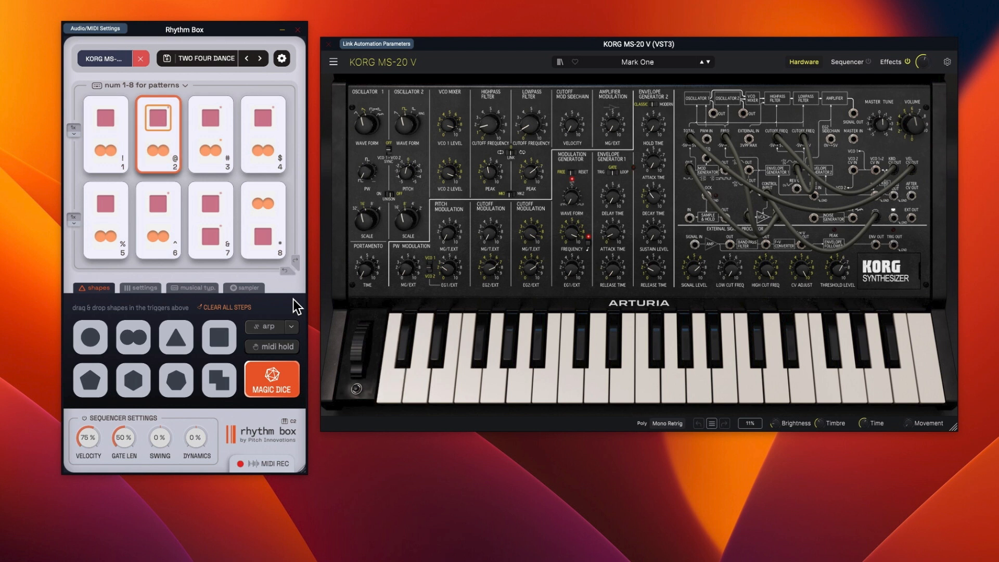
click(263, 133)
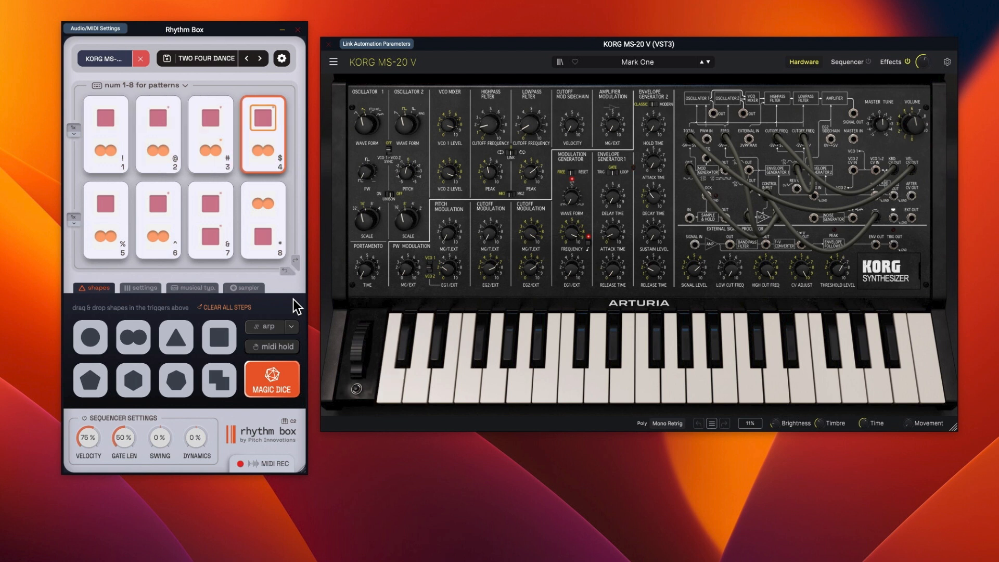
- Browse the factory pattern categories toward DUBSTEP BASS for the MS-20 V
click(206, 58)
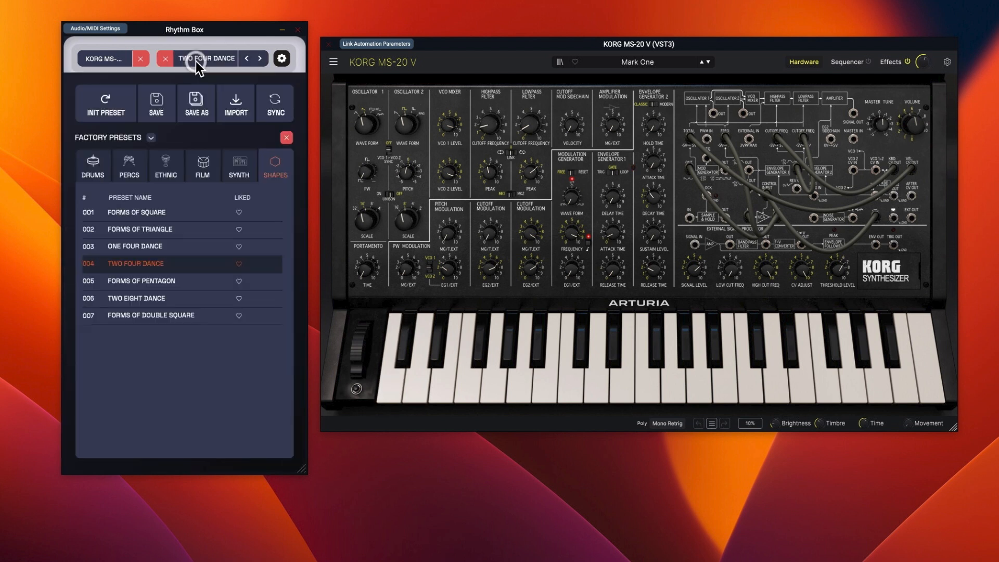
click(165, 165)
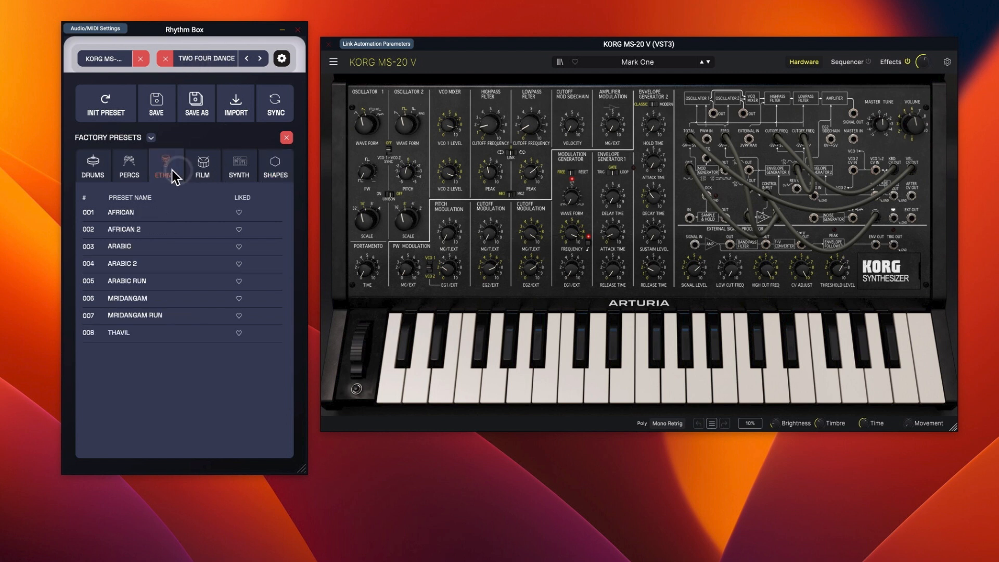
click(237, 165)
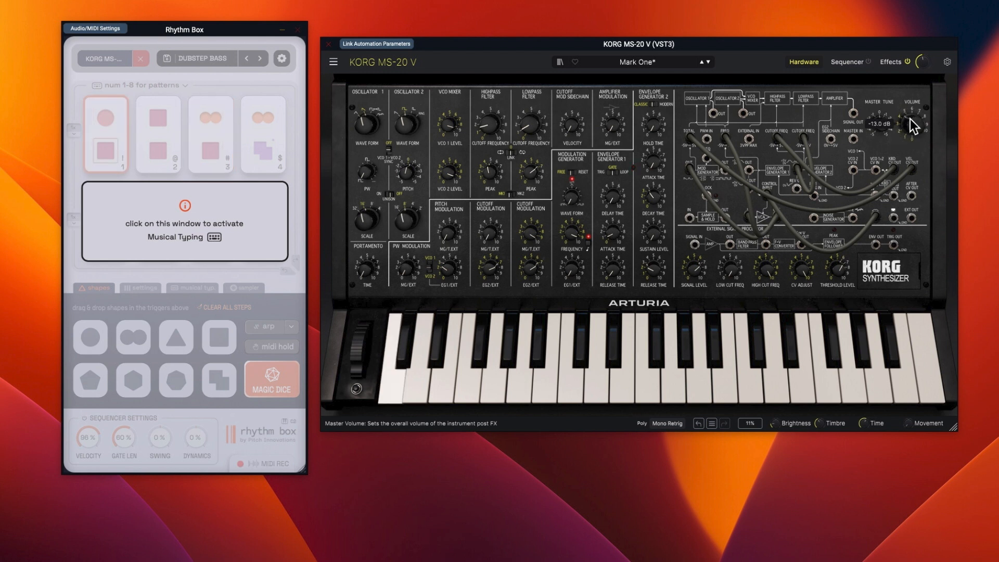
mouse_move(213, 215)
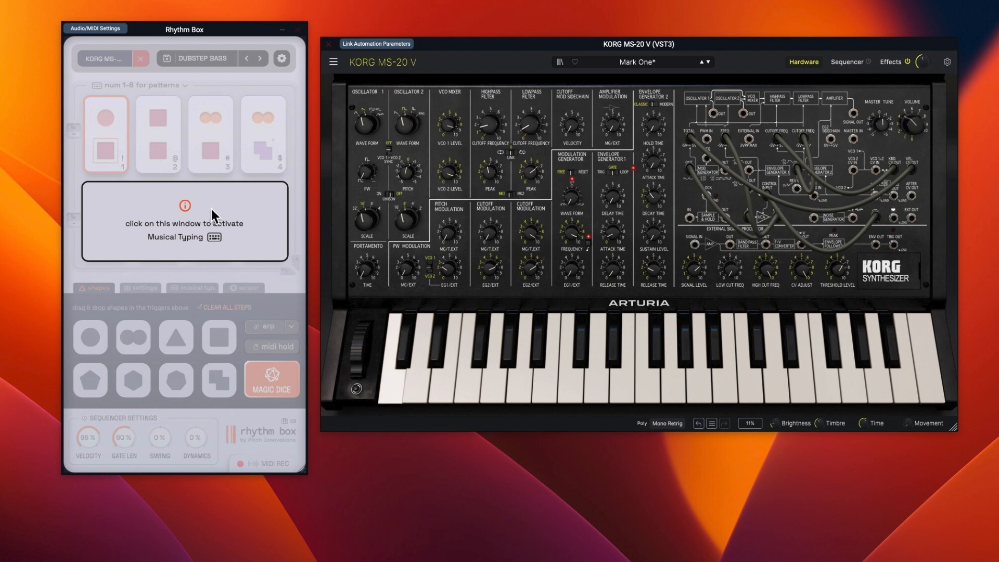
- Activate musical typing for Rhythm Box and trigger a pad on the Bad Boy patch
click(101, 287)
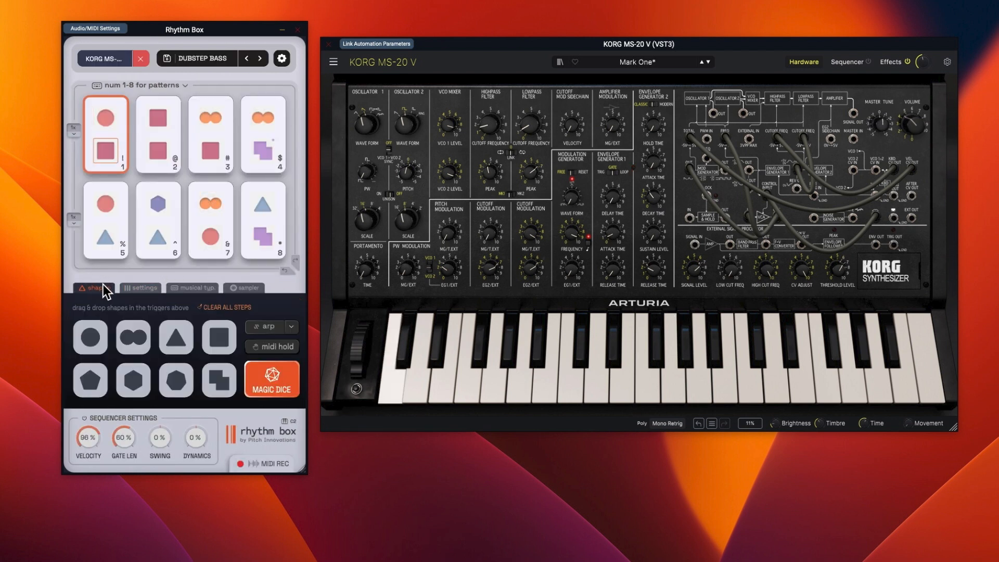
click(106, 220)
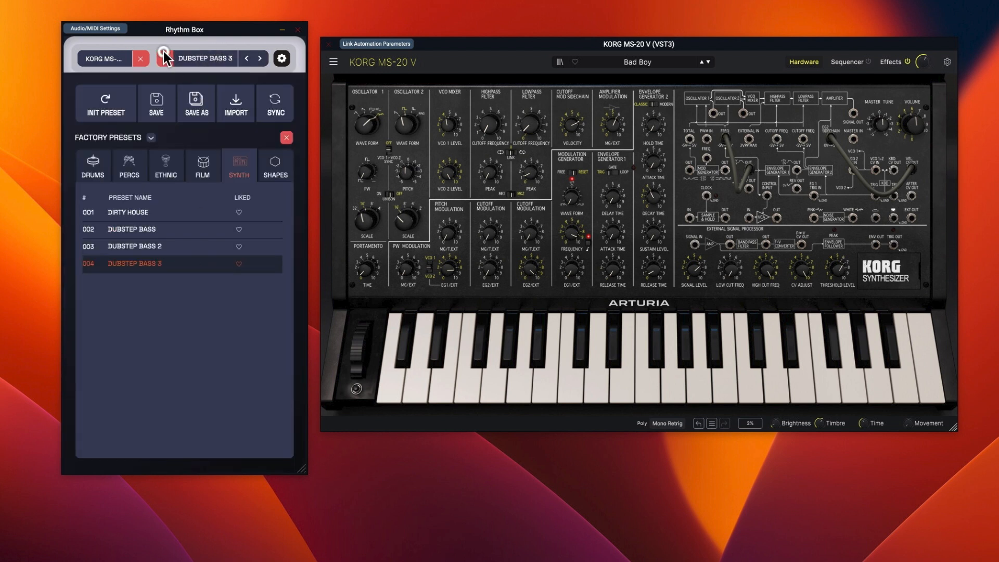
- Close the pattern browser and trigger Dubstep Bass 3 pads on the MS-20 V Bad Boy patch
click(164, 58)
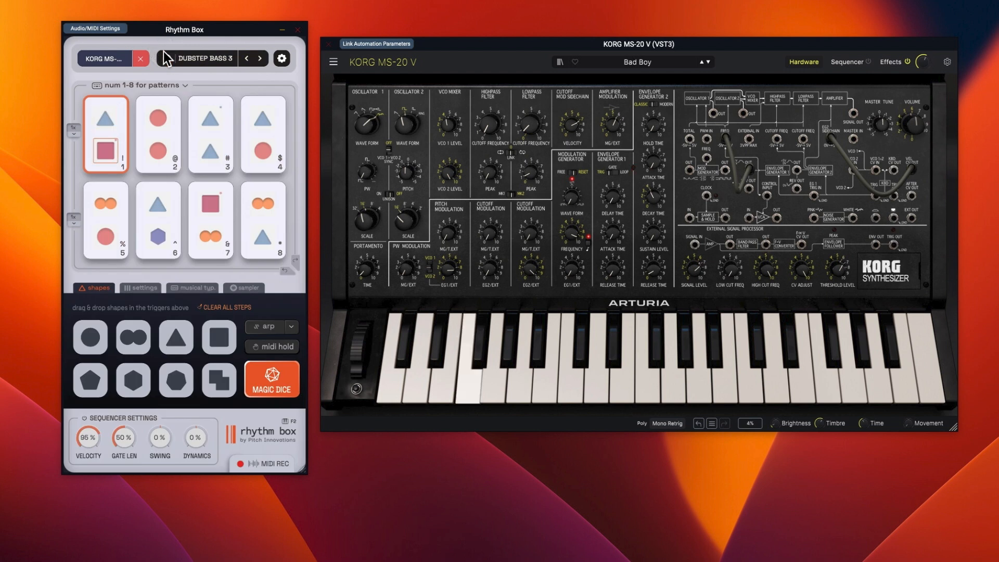
click(211, 134)
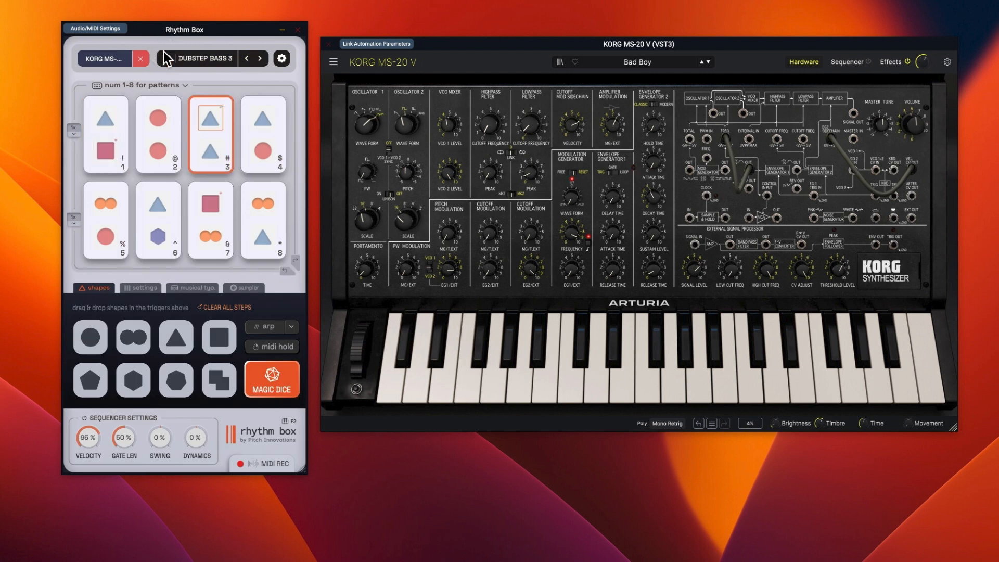
click(106, 220)
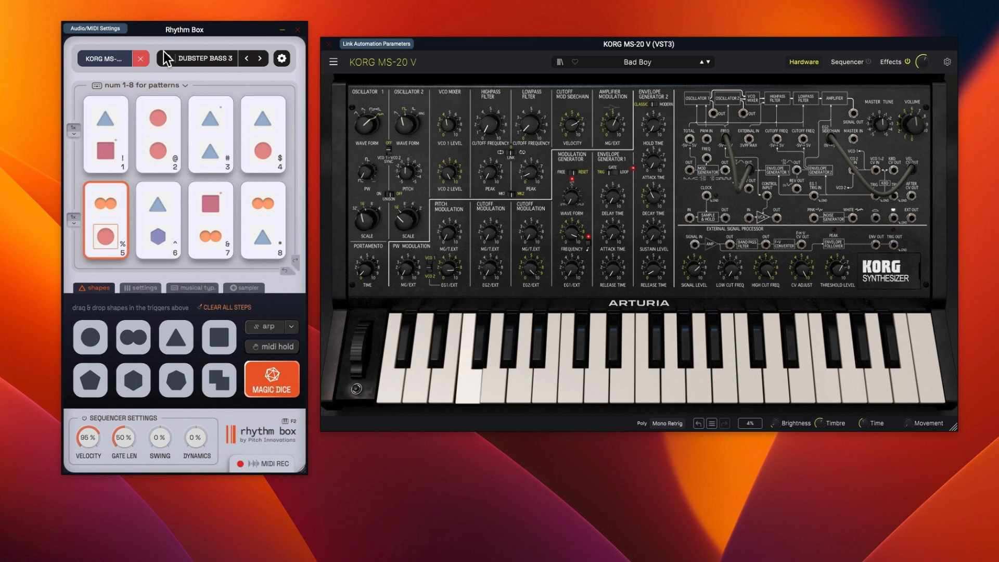
click(211, 221)
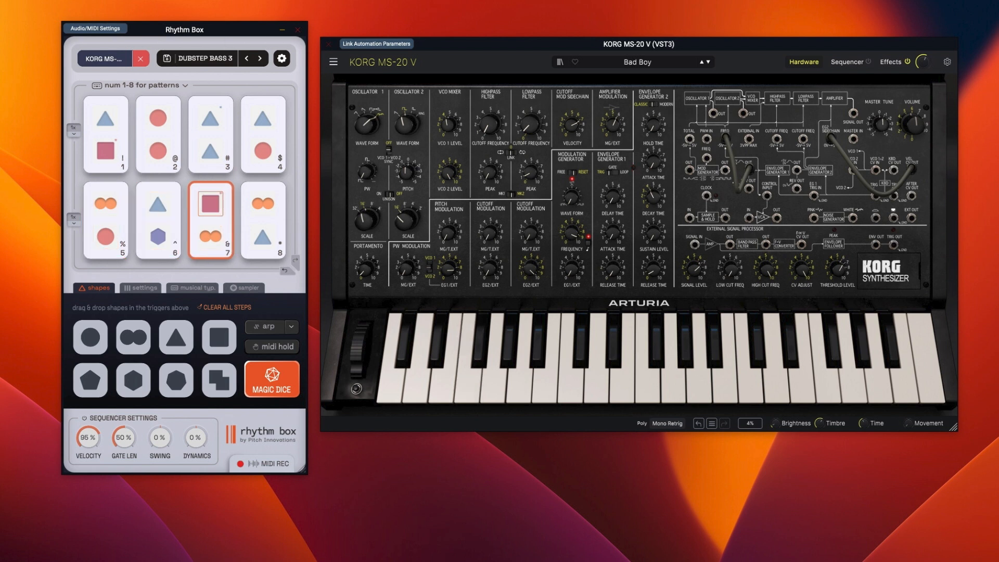
click(635, 61)
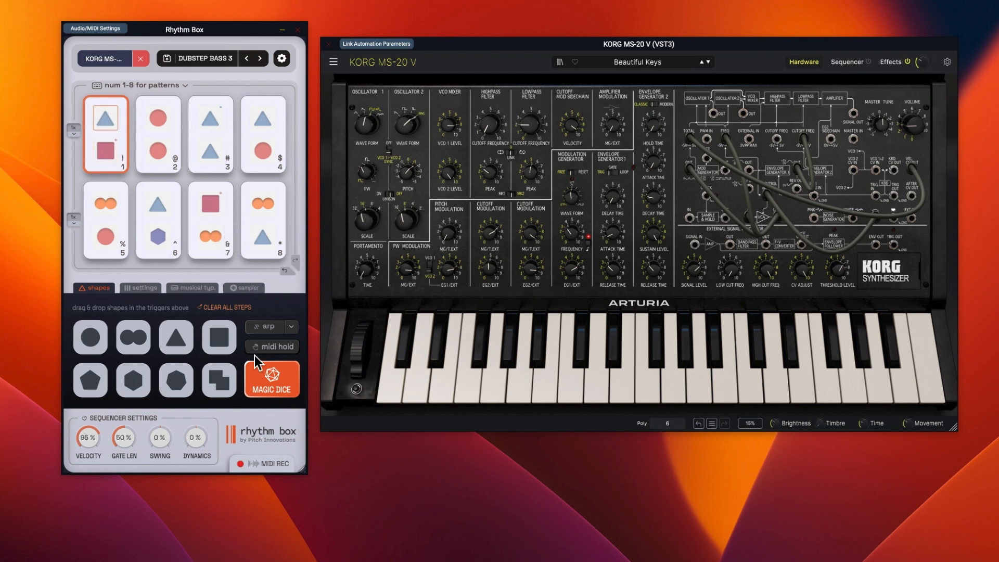
- Place triangle and square shapes into steps 2 and 3 and play the three custom steps on Beautiful Keys
click(228, 309)
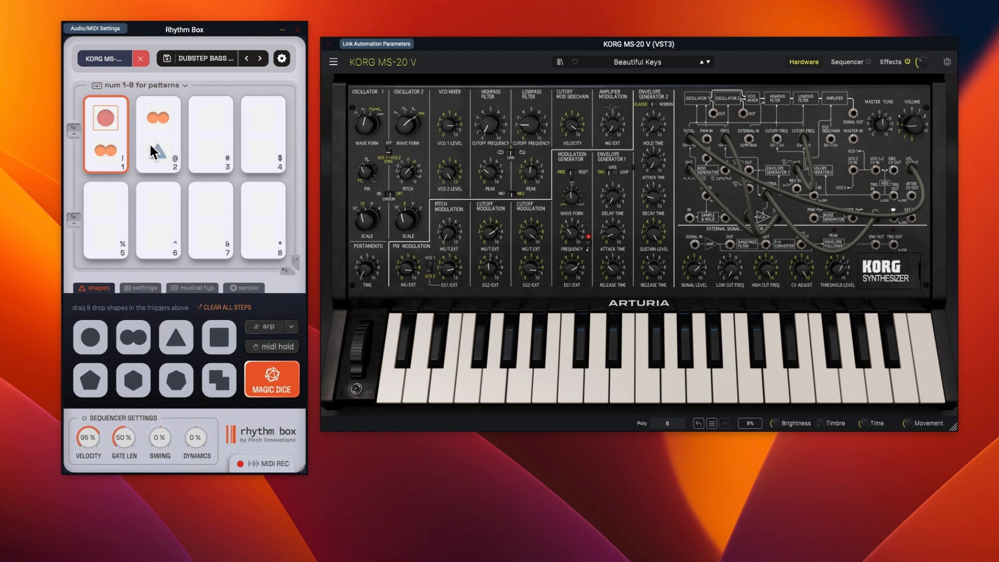
click(157, 132)
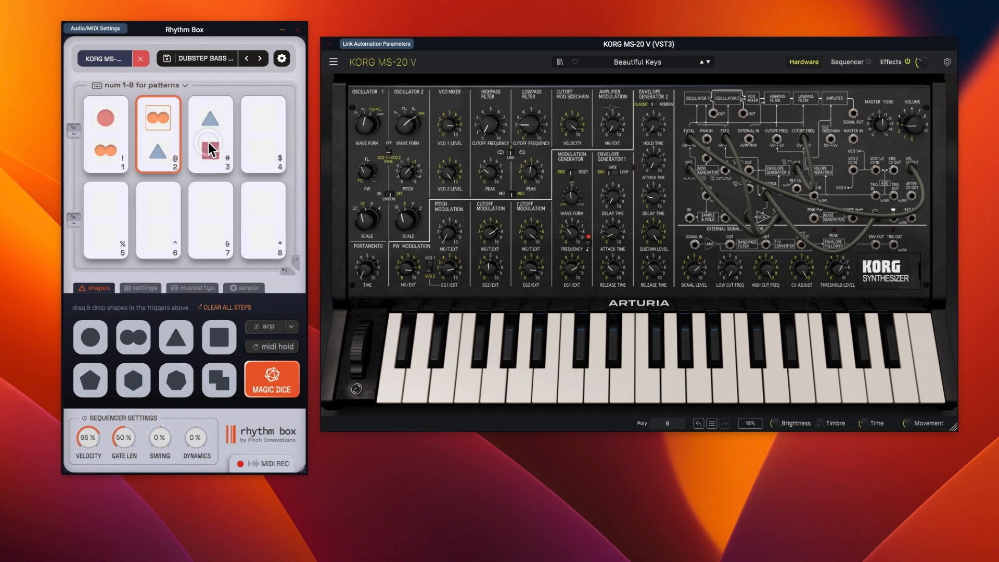
click(106, 134)
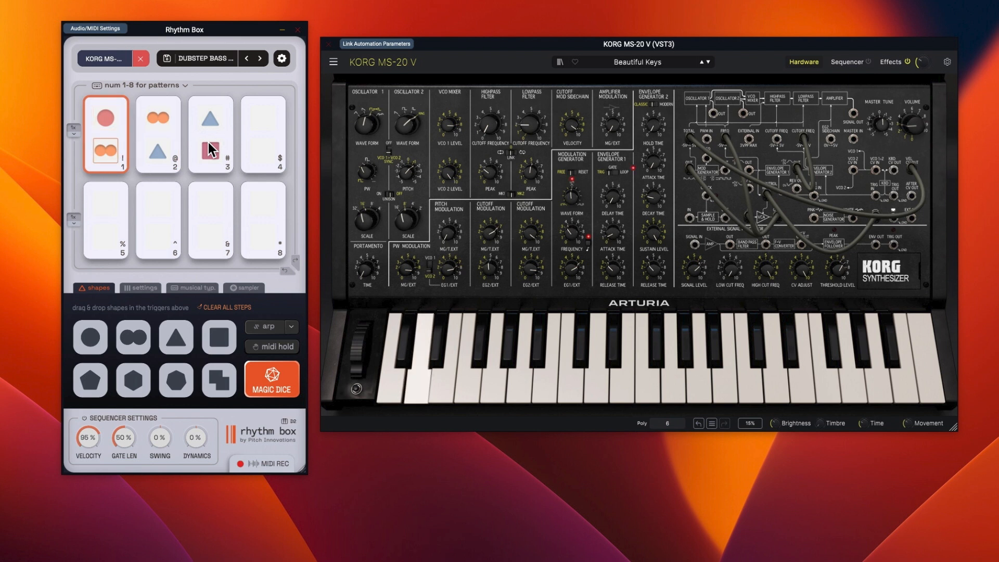
click(211, 133)
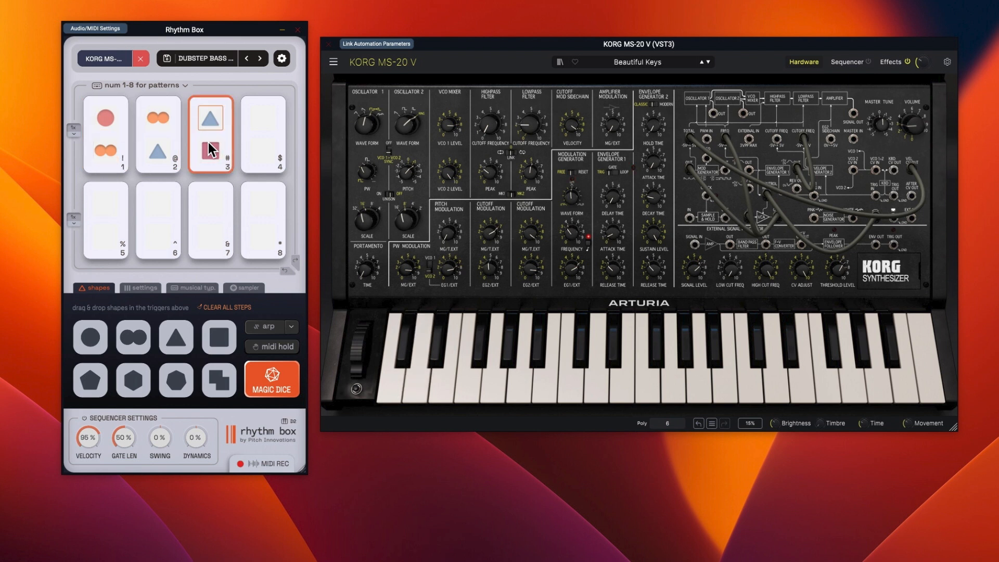
click(157, 132)
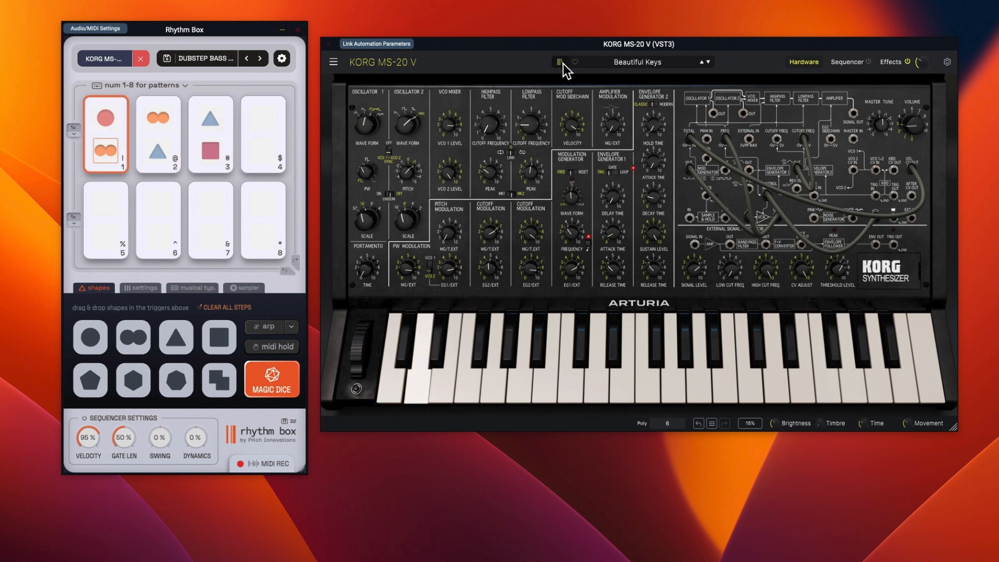
- Load the Hard Time patch from the MS-20 Drums type and trigger the three custom pads with it
click(555, 61)
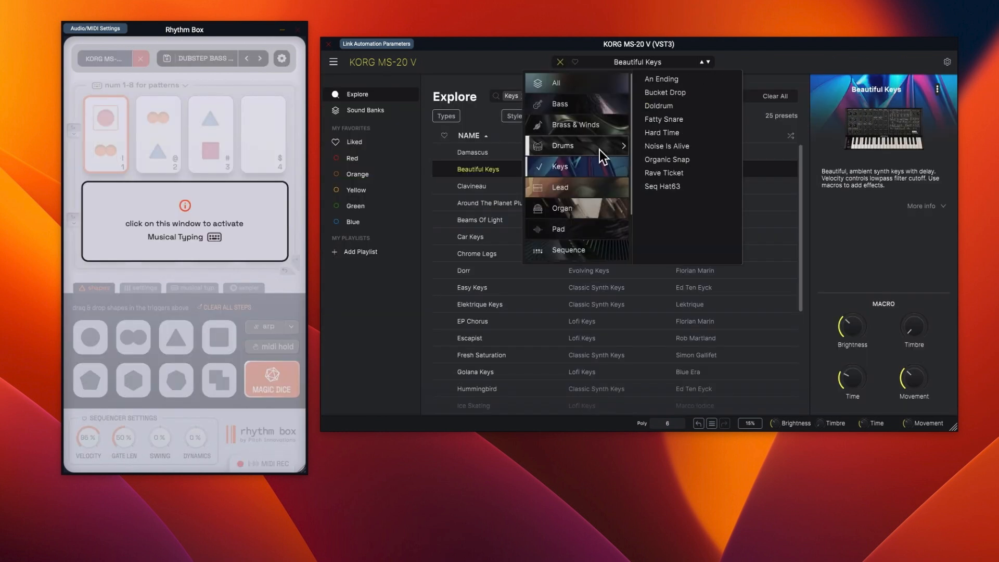
click(661, 132)
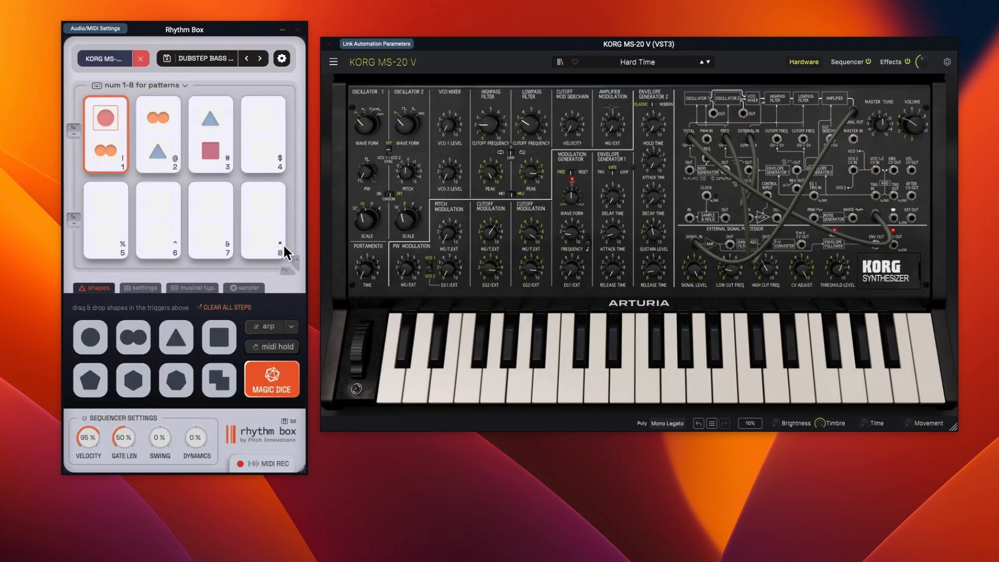
click(210, 132)
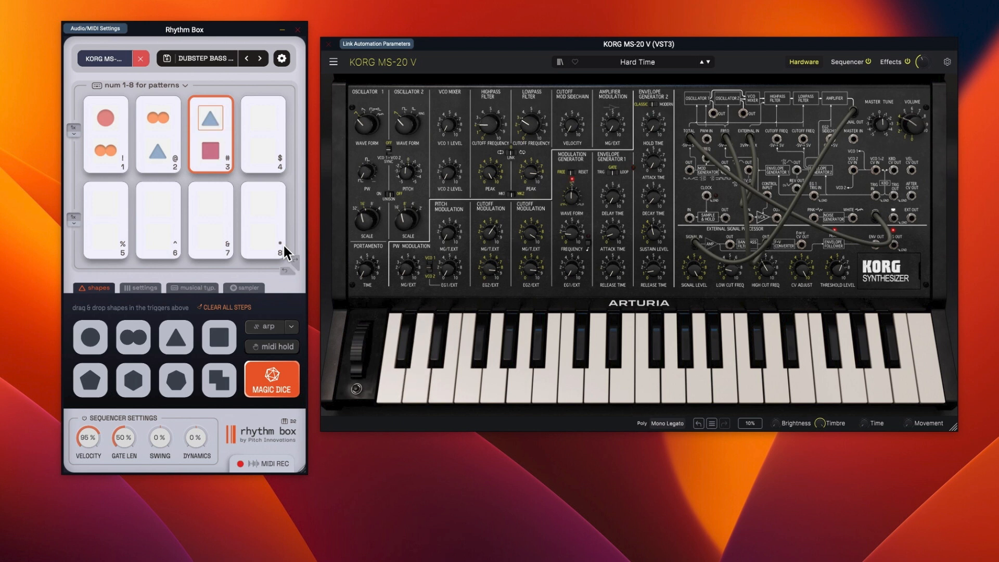
click(157, 132)
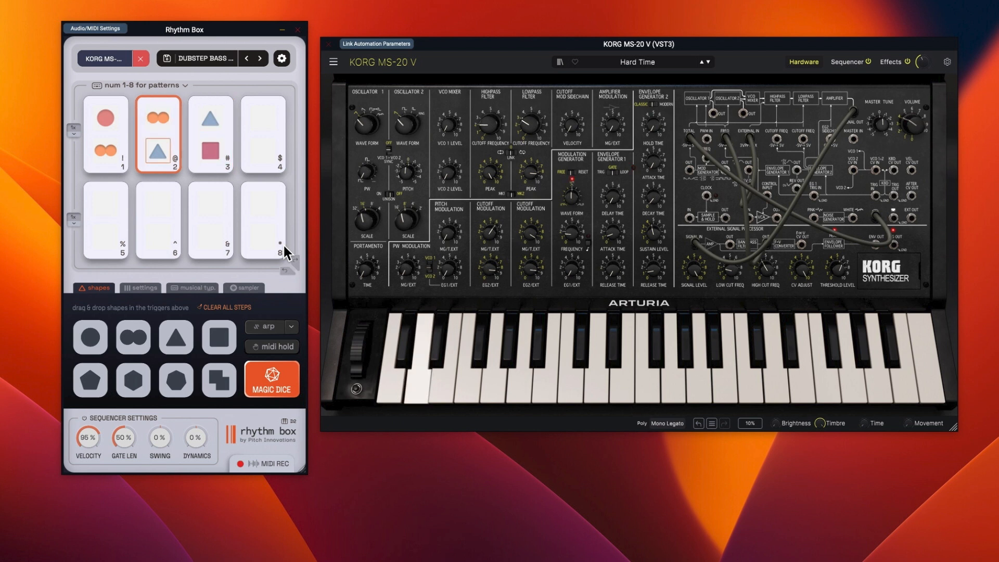
click(105, 135)
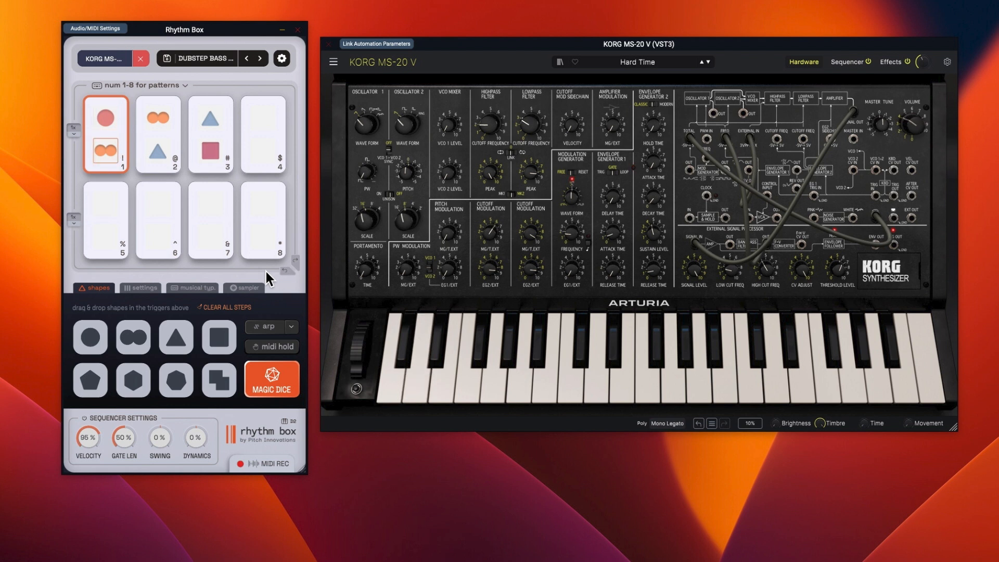
click(157, 134)
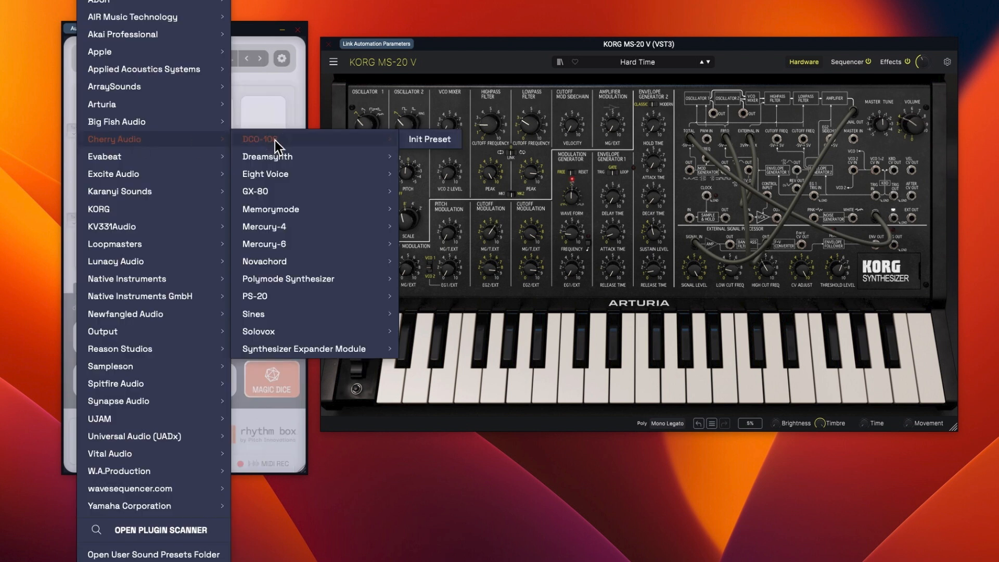
- Swap the target instrument to Cherry Audio DCO-106 and bring up the Factory Presets synth list
click(257, 138)
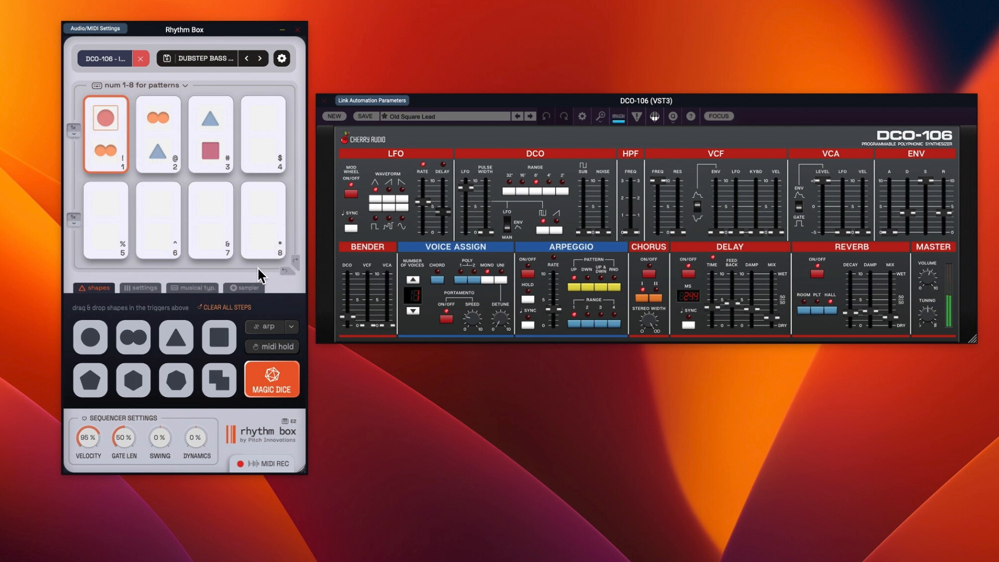
mouse_move(264, 285)
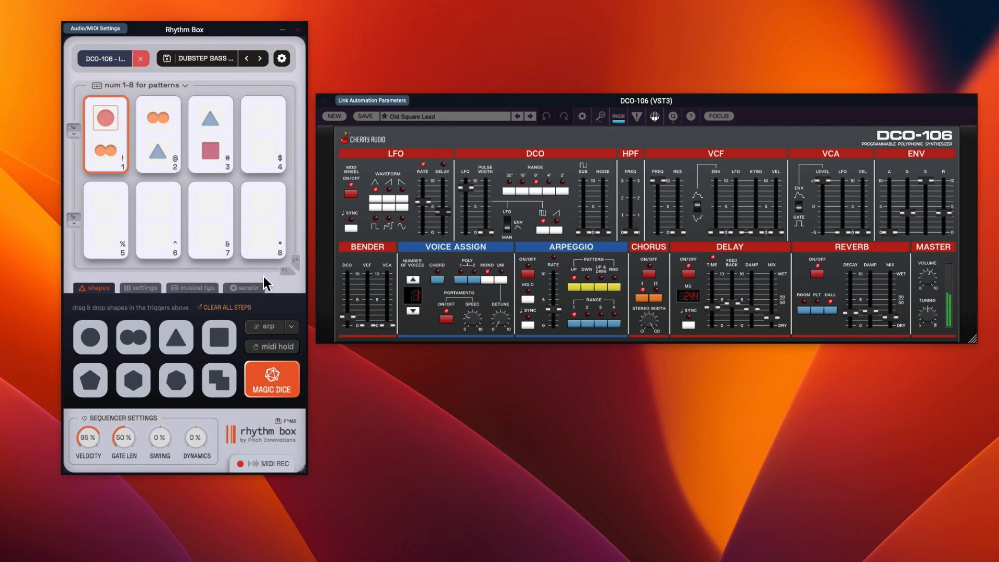
click(205, 58)
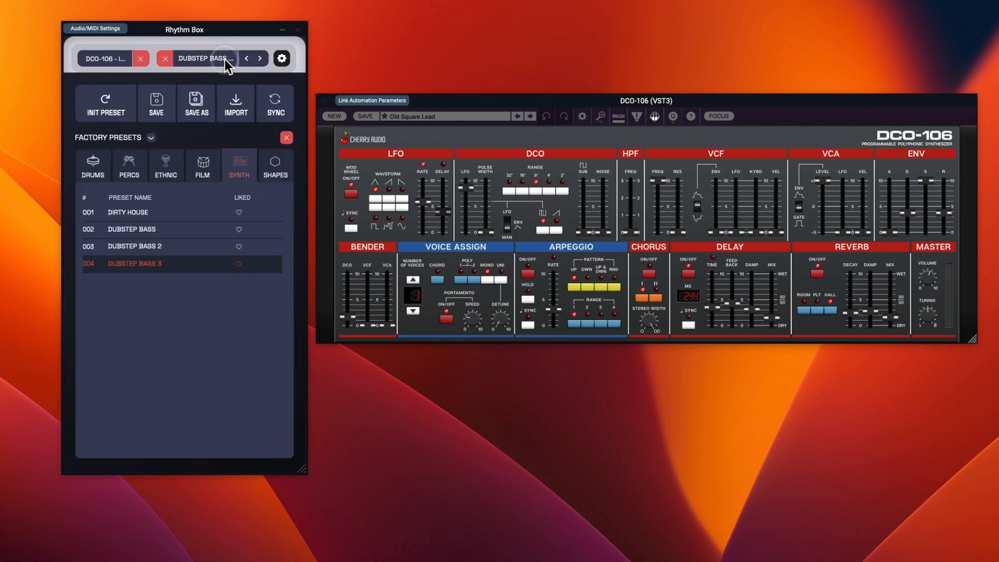
- Load the TAIKO preset from the FILM category and close the browser so its eight patterns play
click(166, 165)
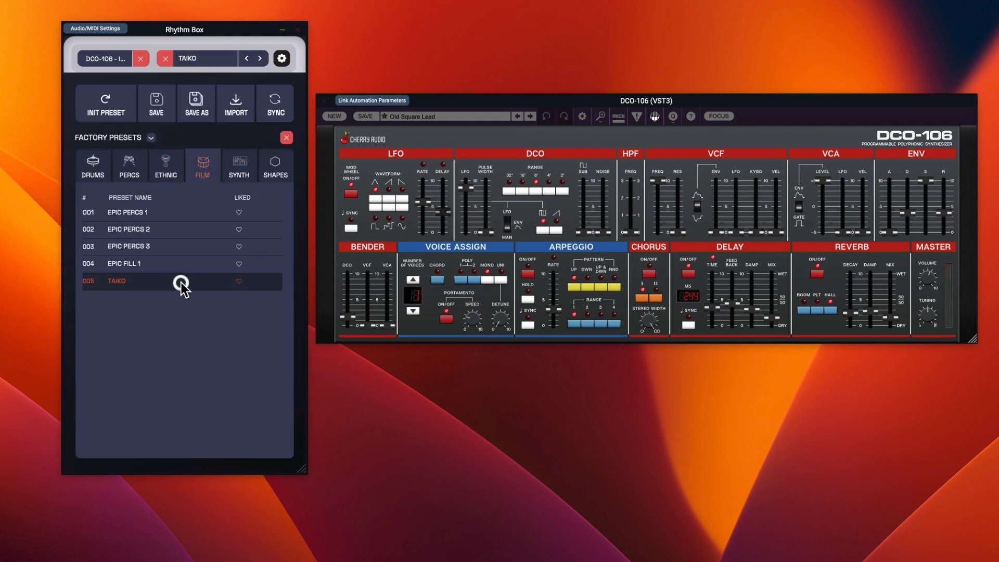
click(166, 58)
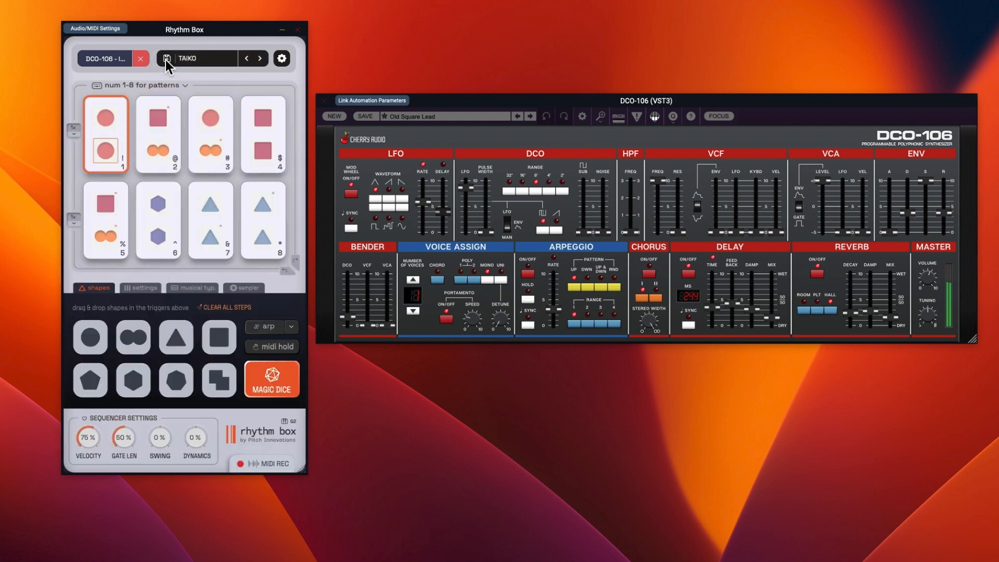
click(159, 136)
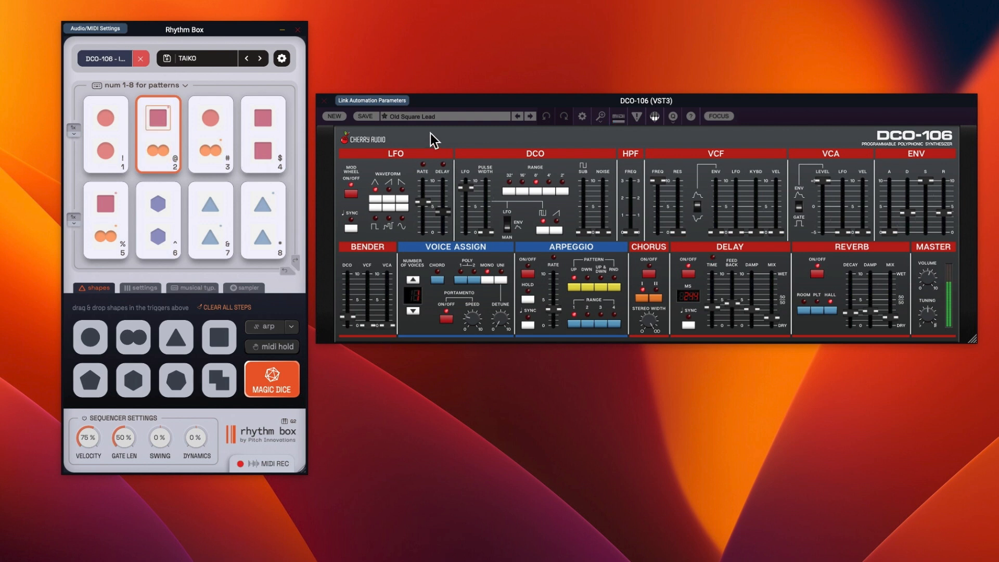
- Step the DCO-106 patch arrows to Bright & Bold and play it from Taiko pattern 3
click(521, 116)
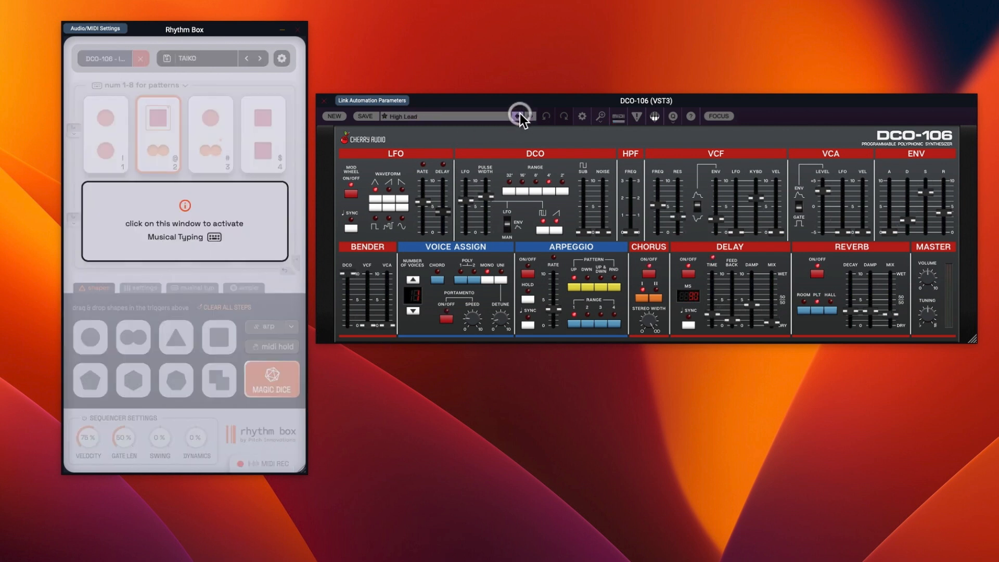
click(530, 115)
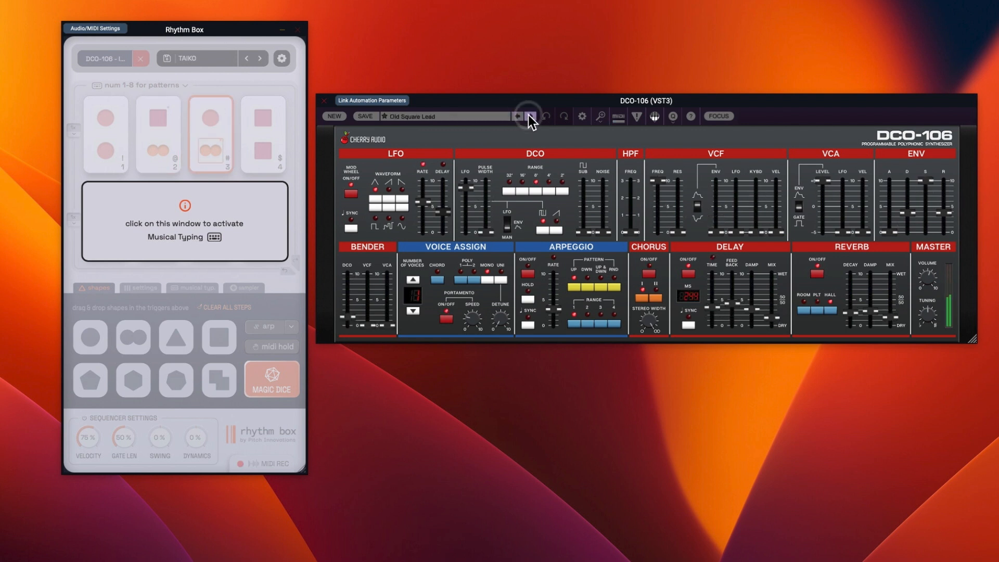
click(530, 116)
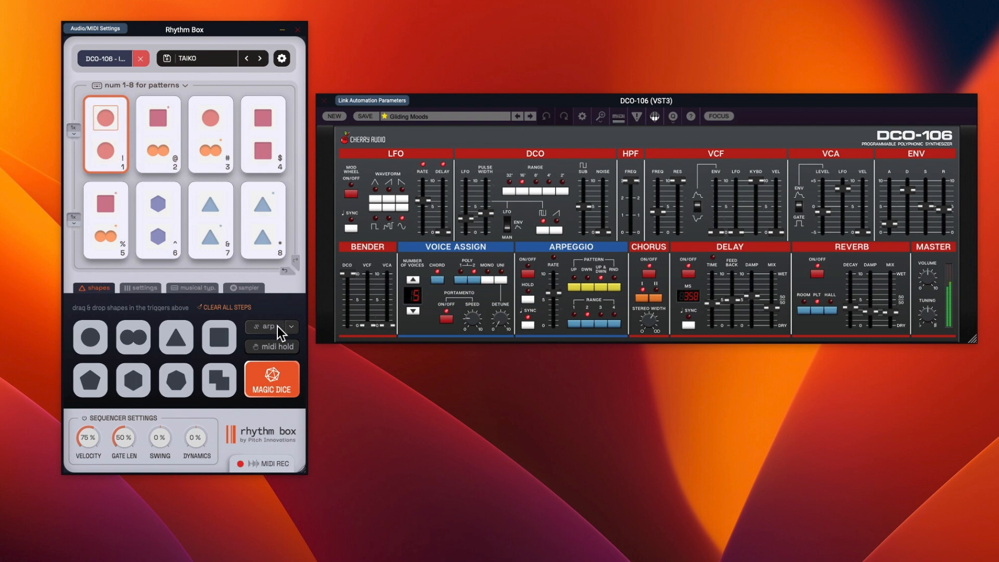
click(210, 133)
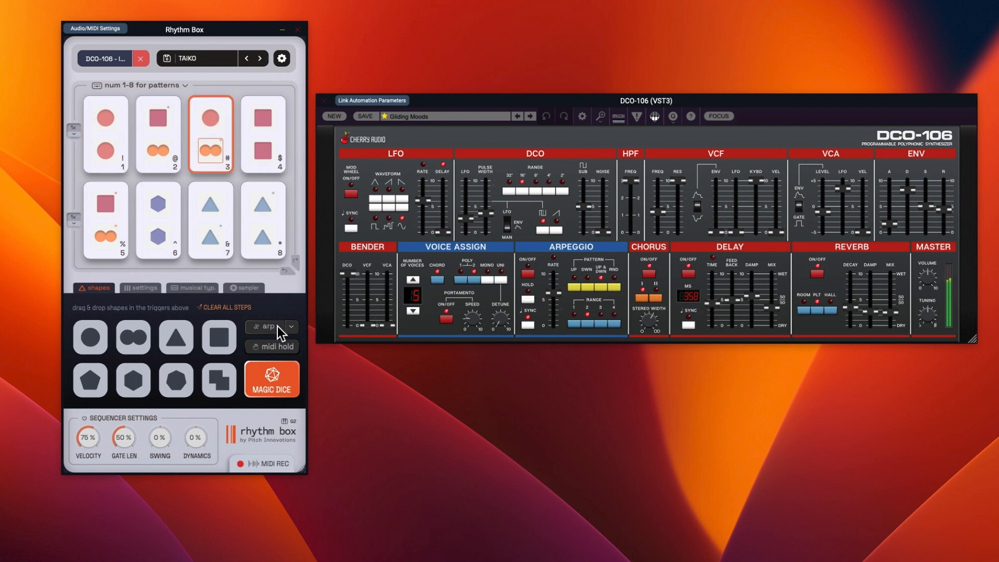
click(104, 219)
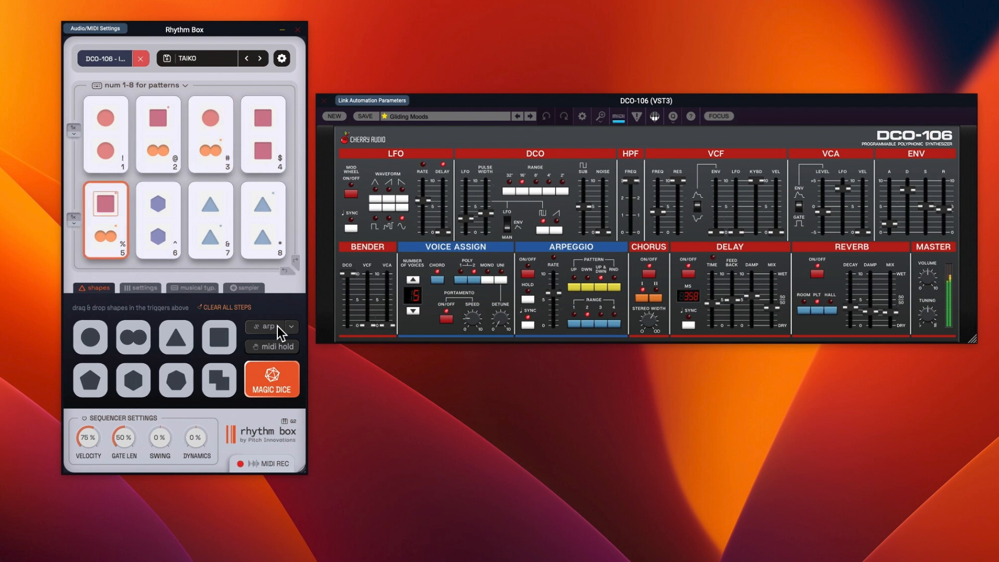
click(104, 134)
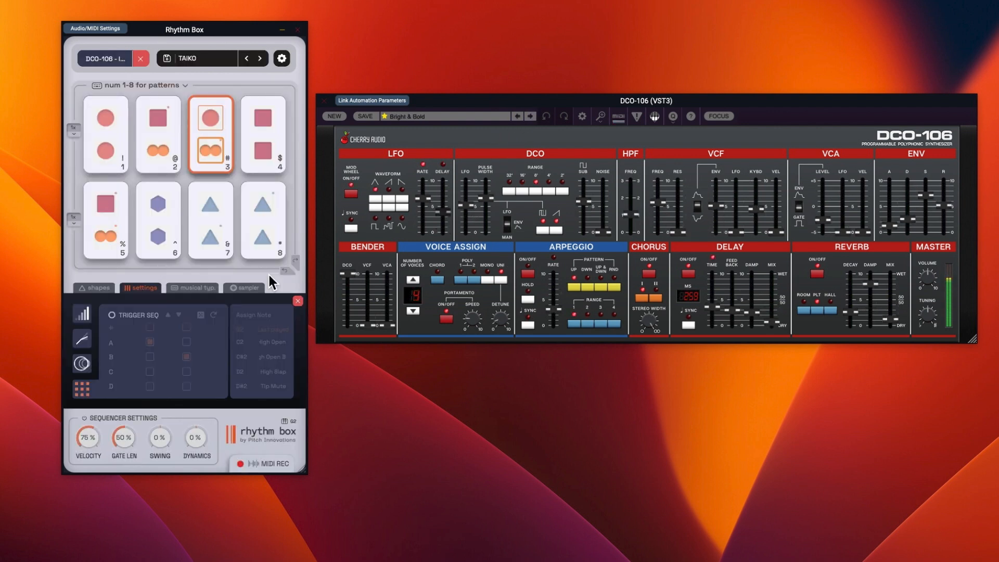
click(262, 135)
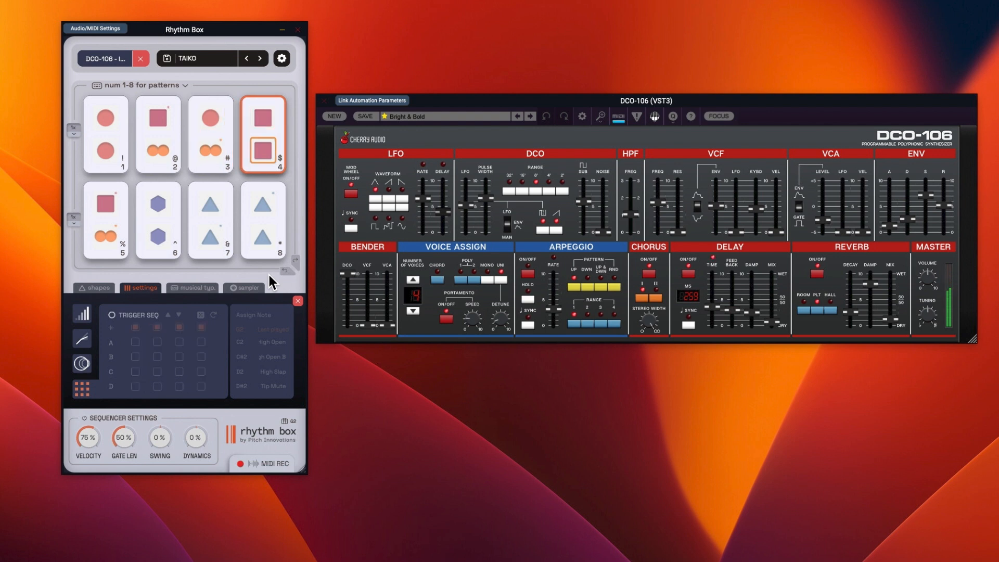
click(105, 220)
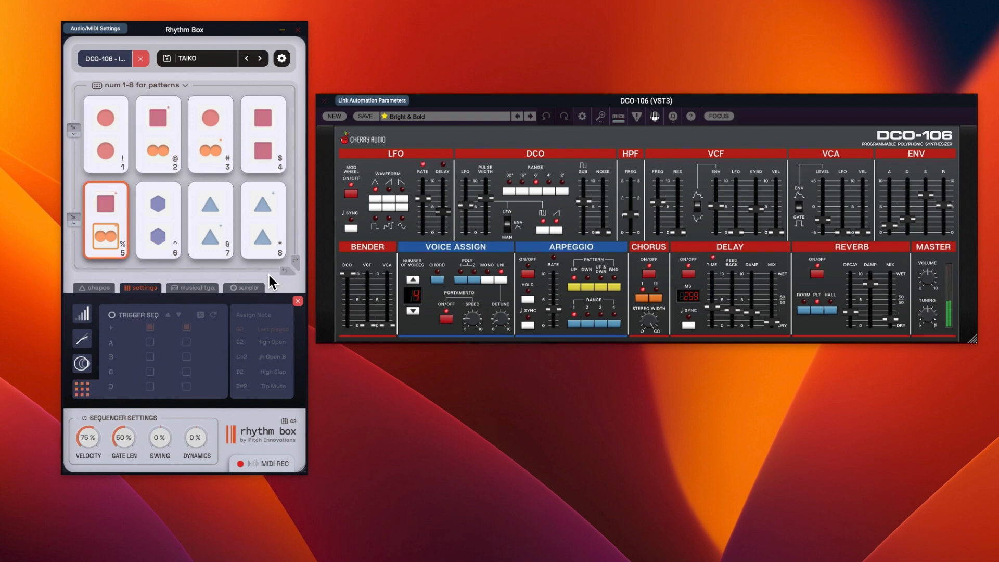
click(104, 134)
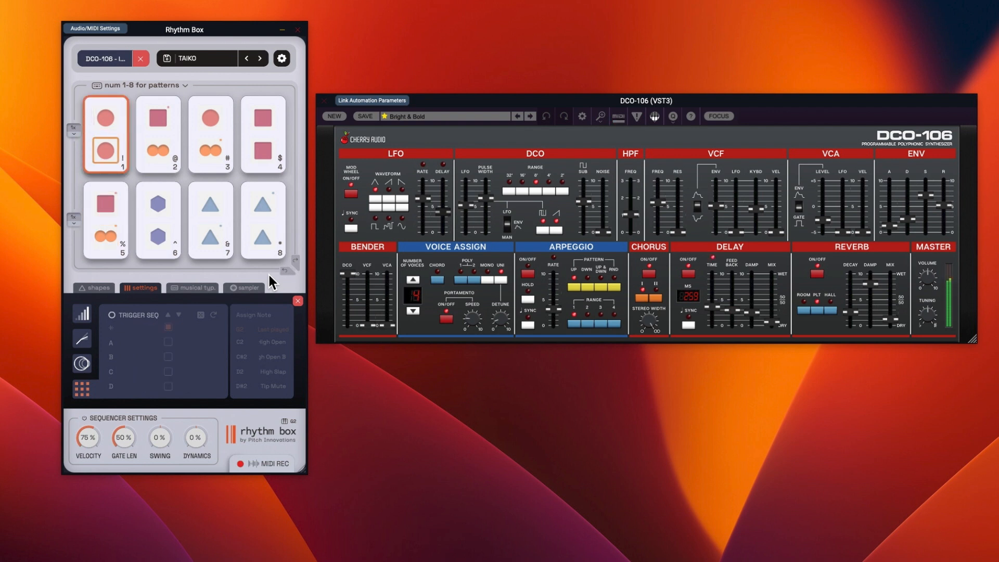
click(210, 135)
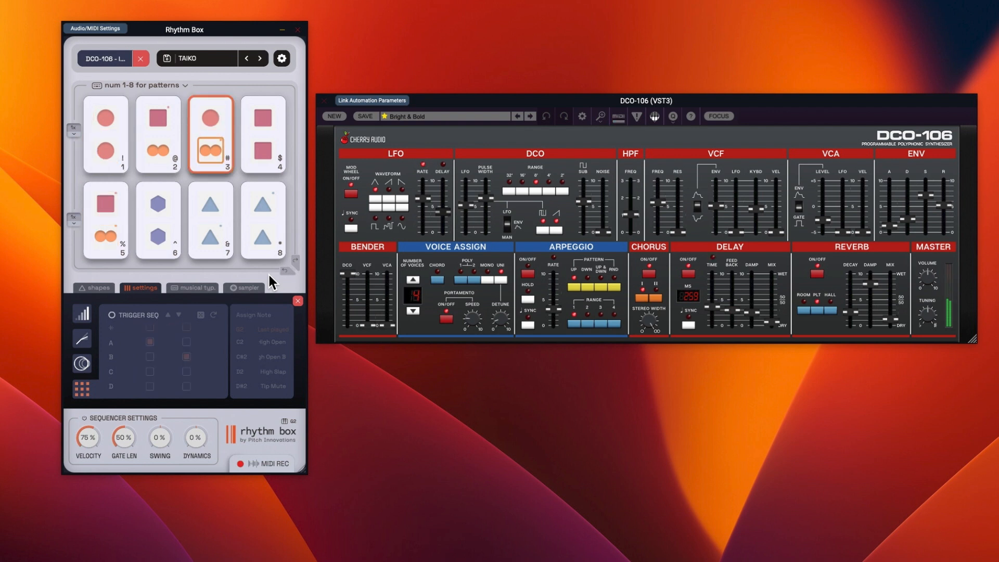
click(104, 134)
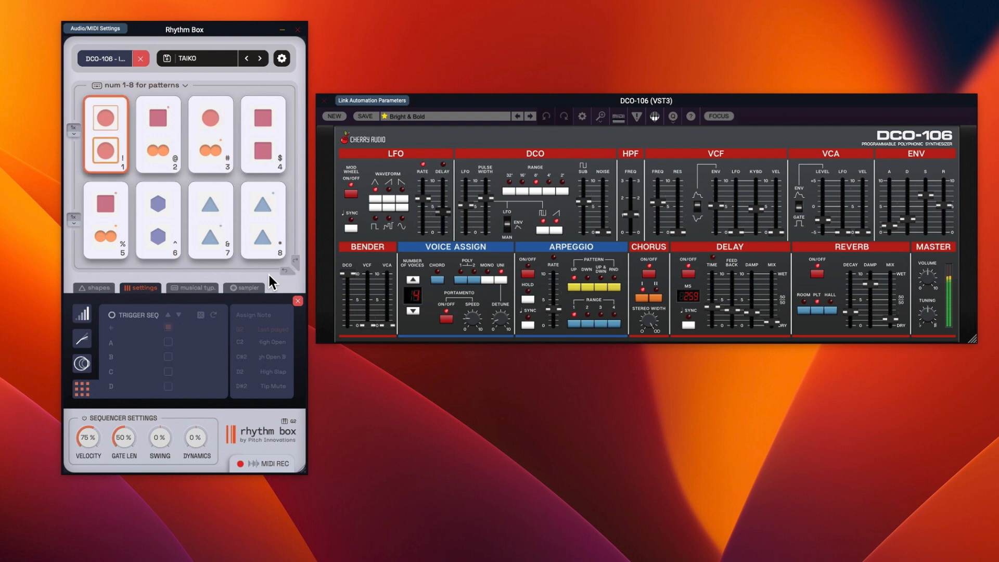
click(262, 133)
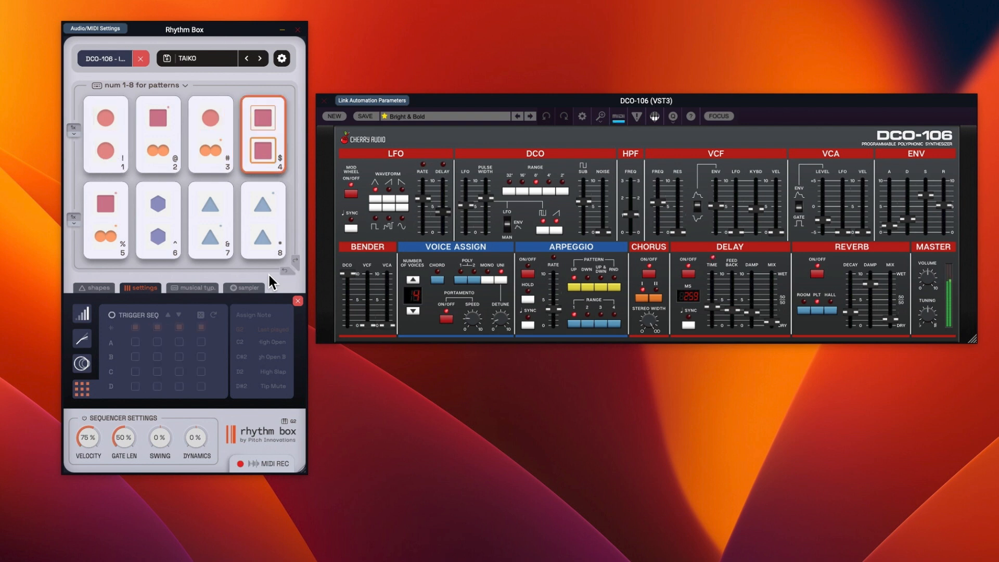
click(104, 134)
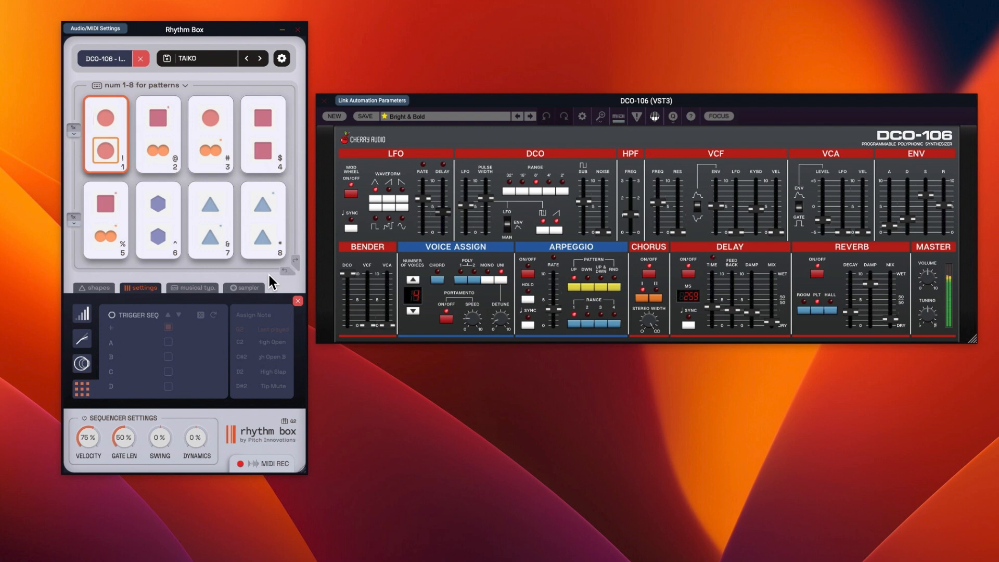
click(262, 134)
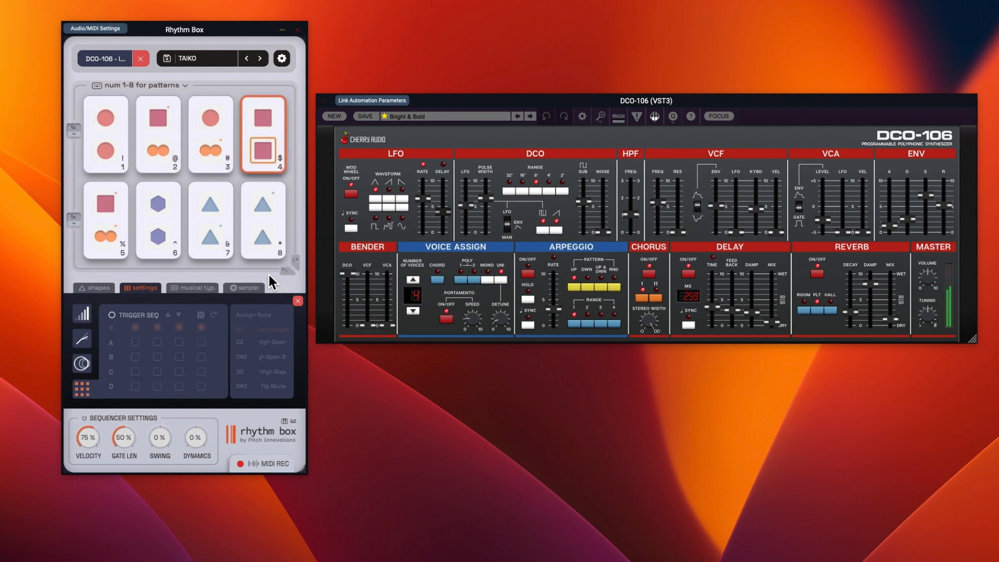
click(157, 134)
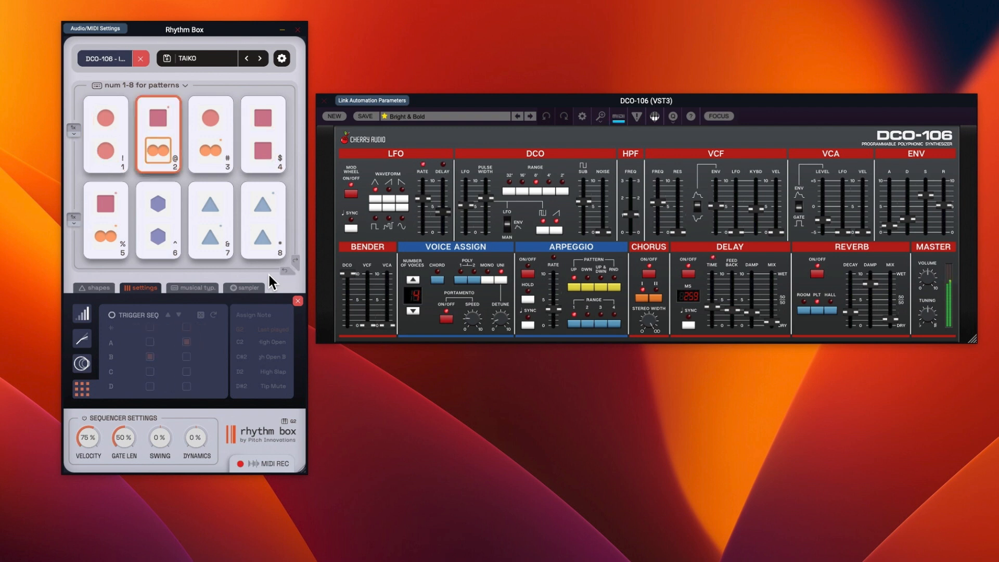
click(104, 135)
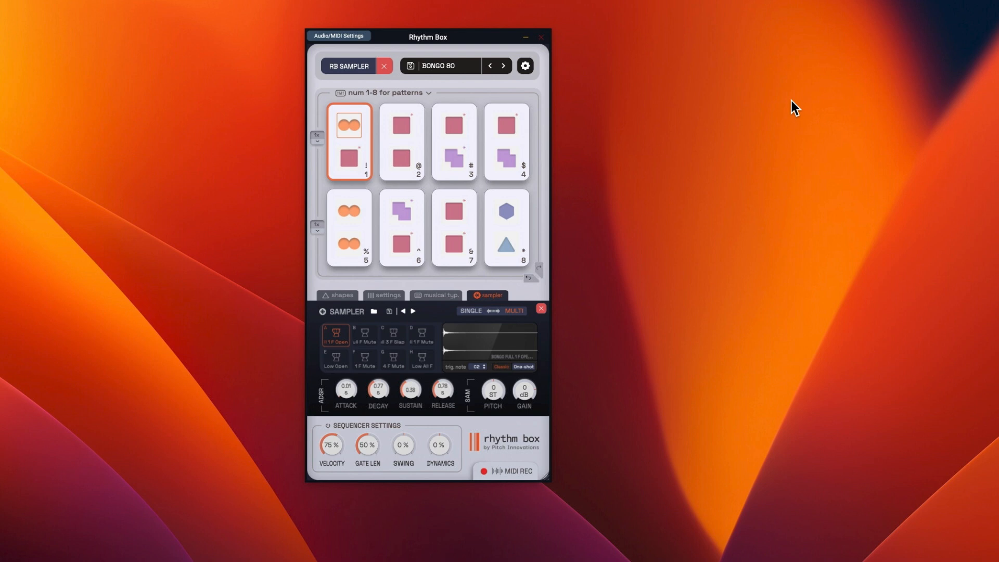
mouse_move(395, 265)
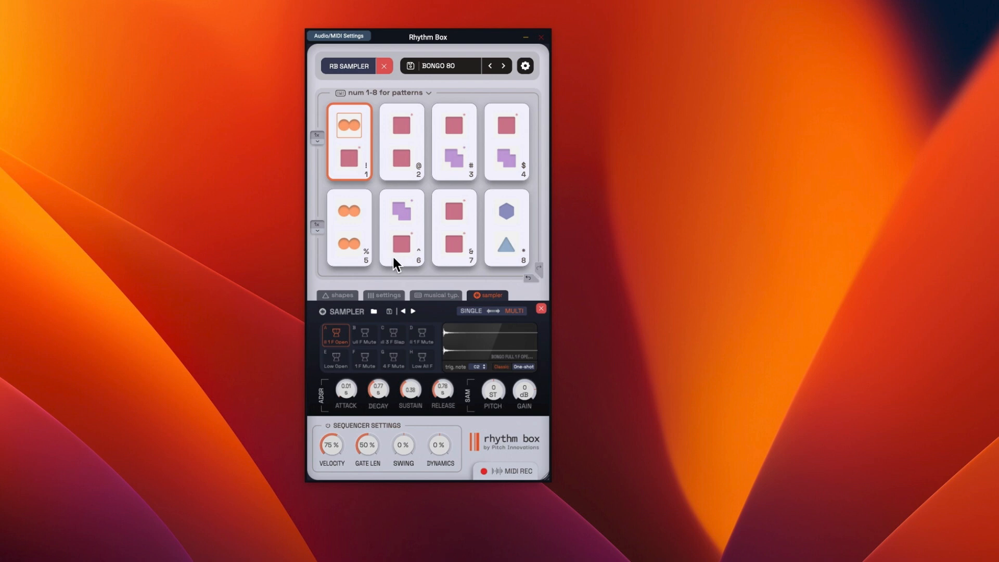
- Leave the RB Sampler settings for the shapes palette with Magic Dice, keeping Bongo 80 loaded
click(337, 294)
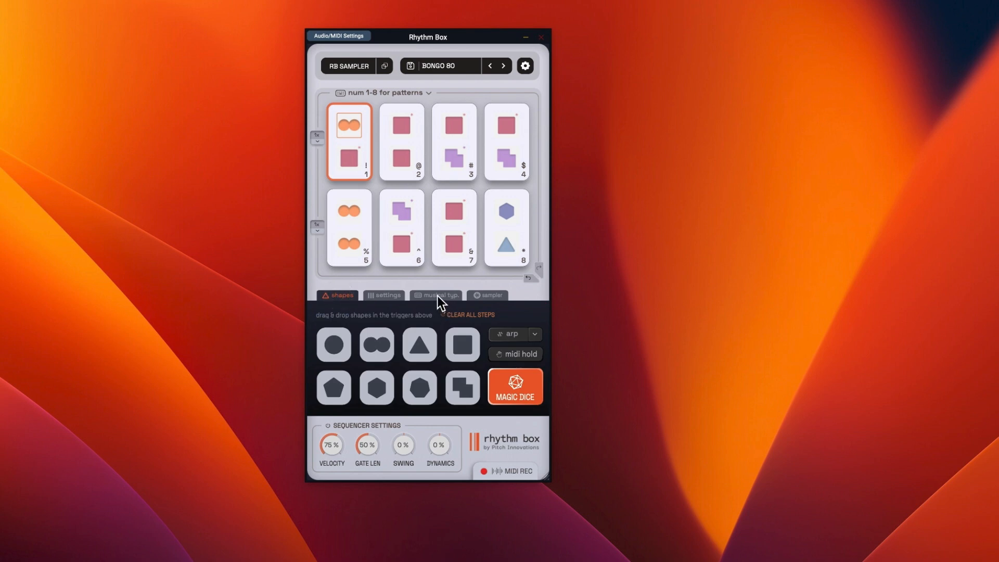
mouse_move(618, 305)
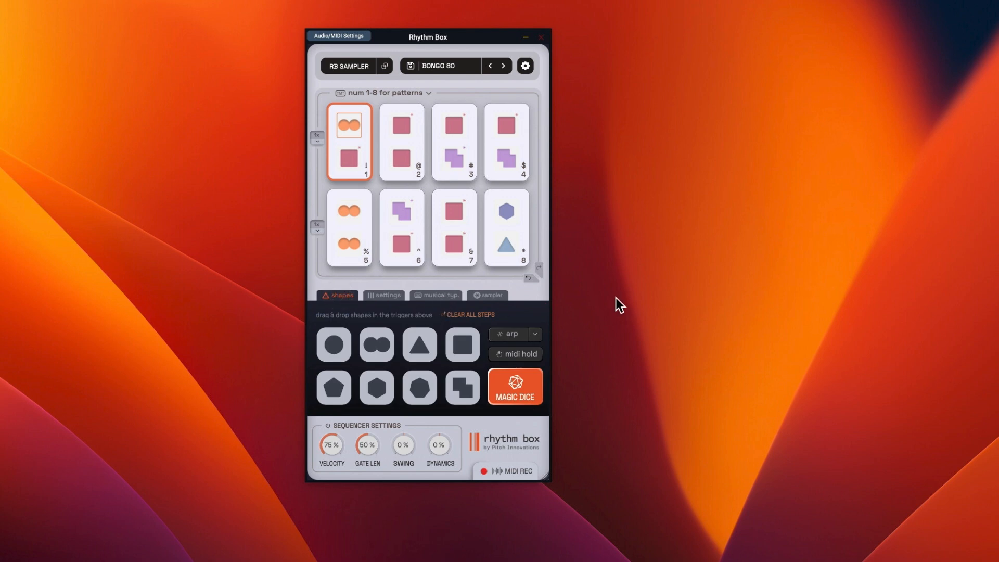